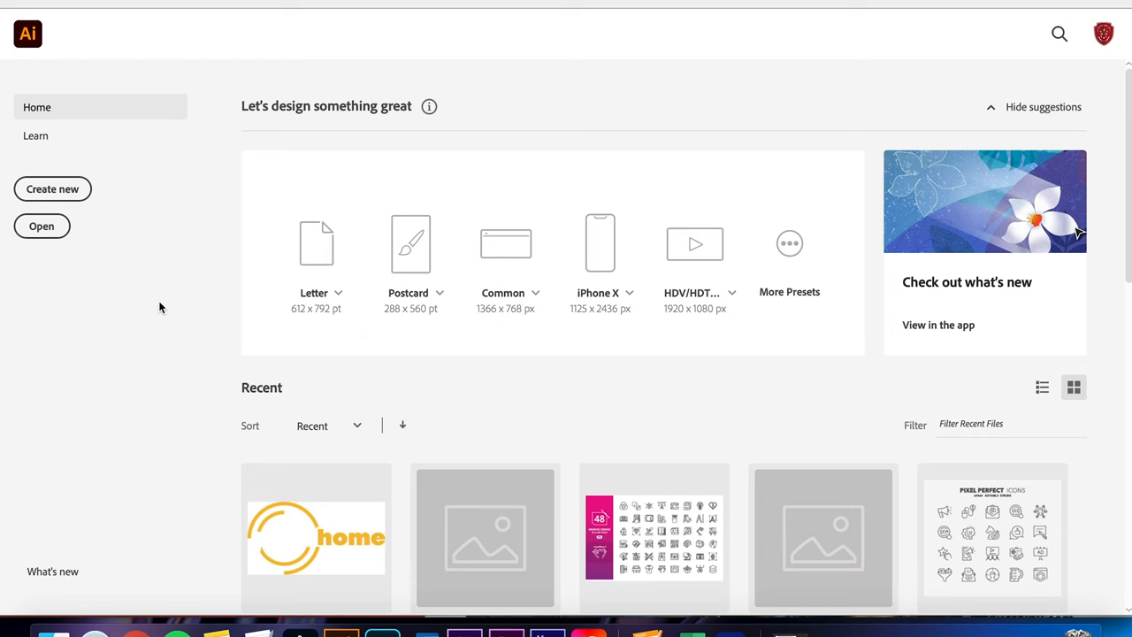
Step: Create a new document at 3000 × 3000 px with 2 artboards
click(52, 189)
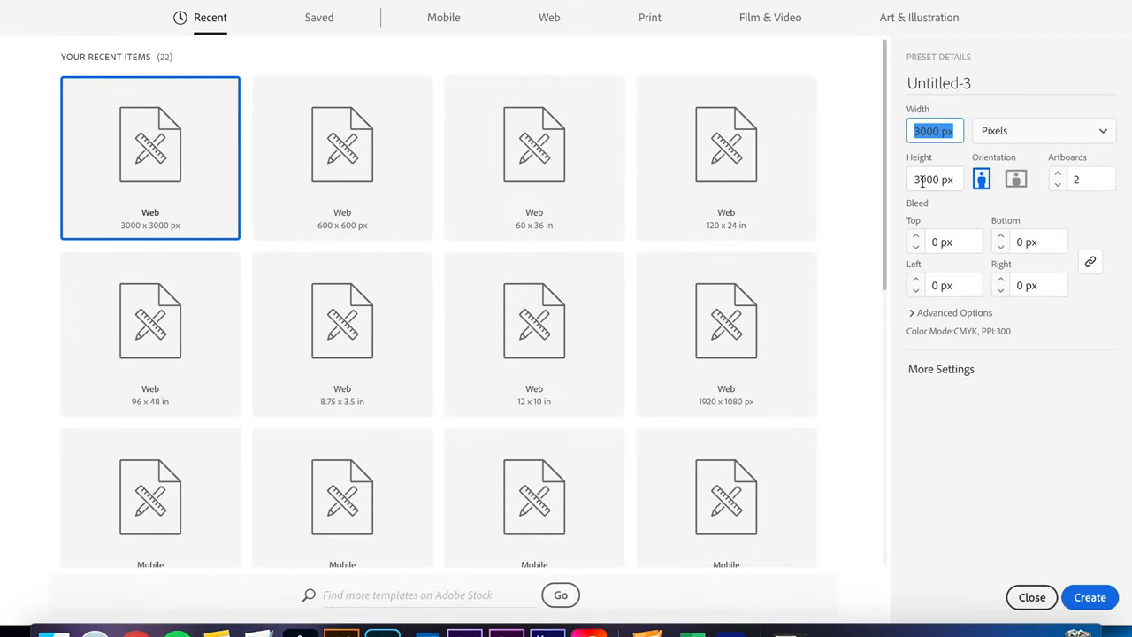
click(934, 179)
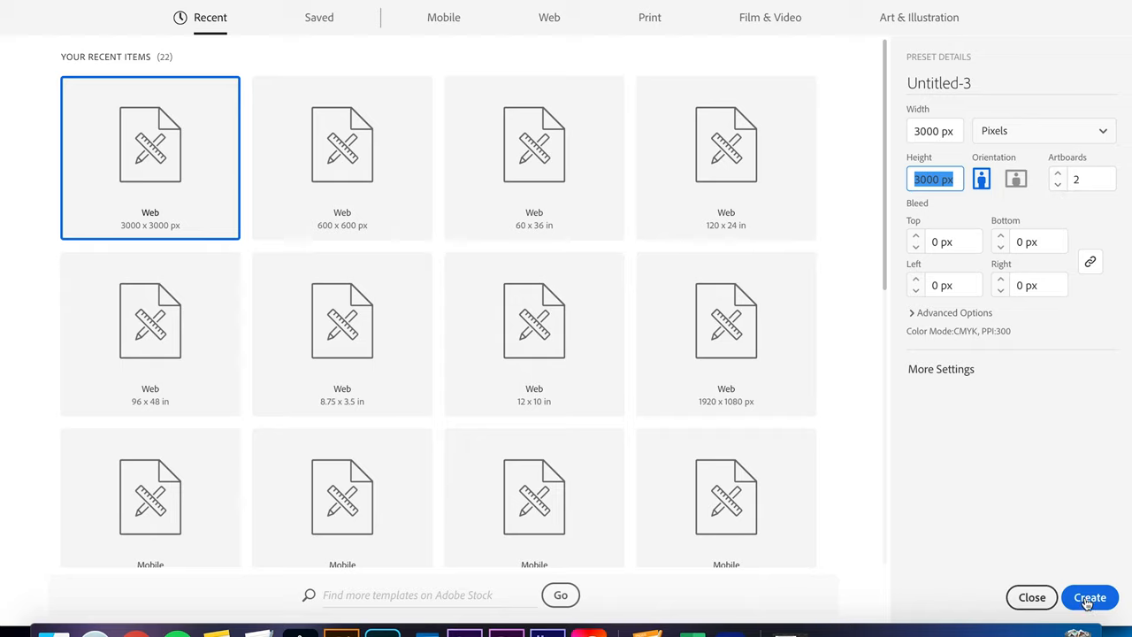
click(1090, 597)
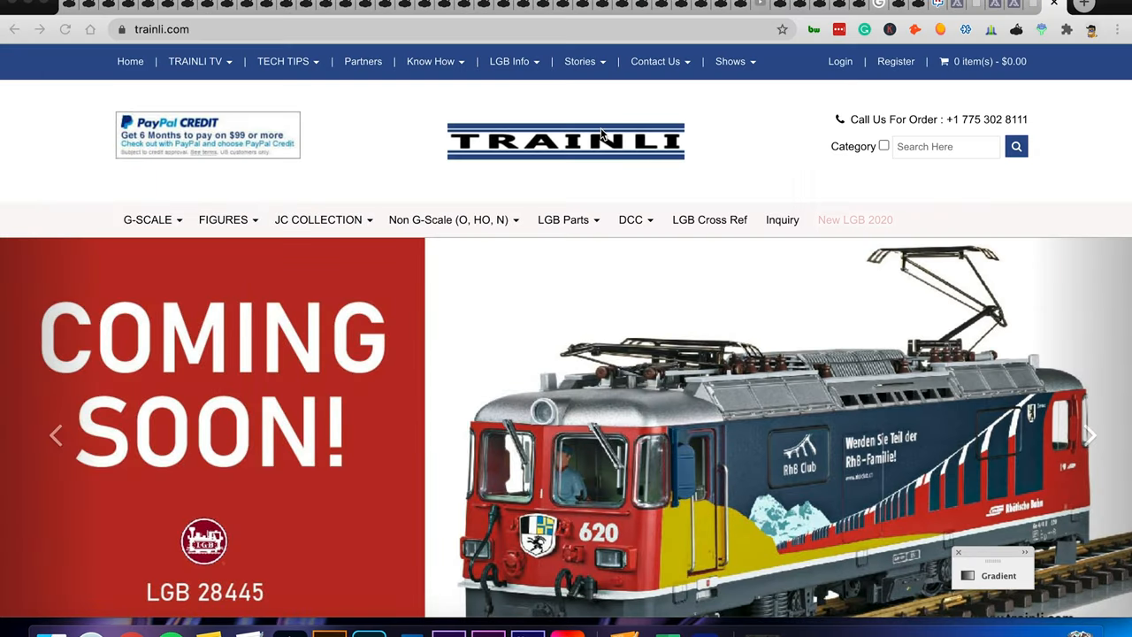
Step: Copy the TRAINLI logo image from the trainli.com homepage with Copy Image
right_click(566, 142)
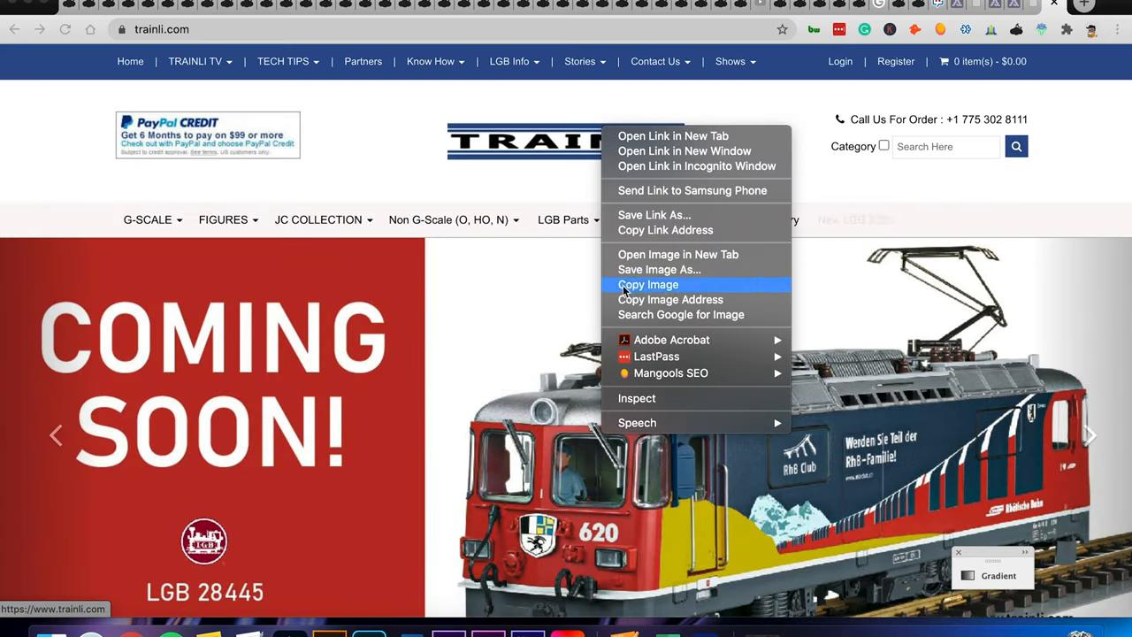
click(341, 632)
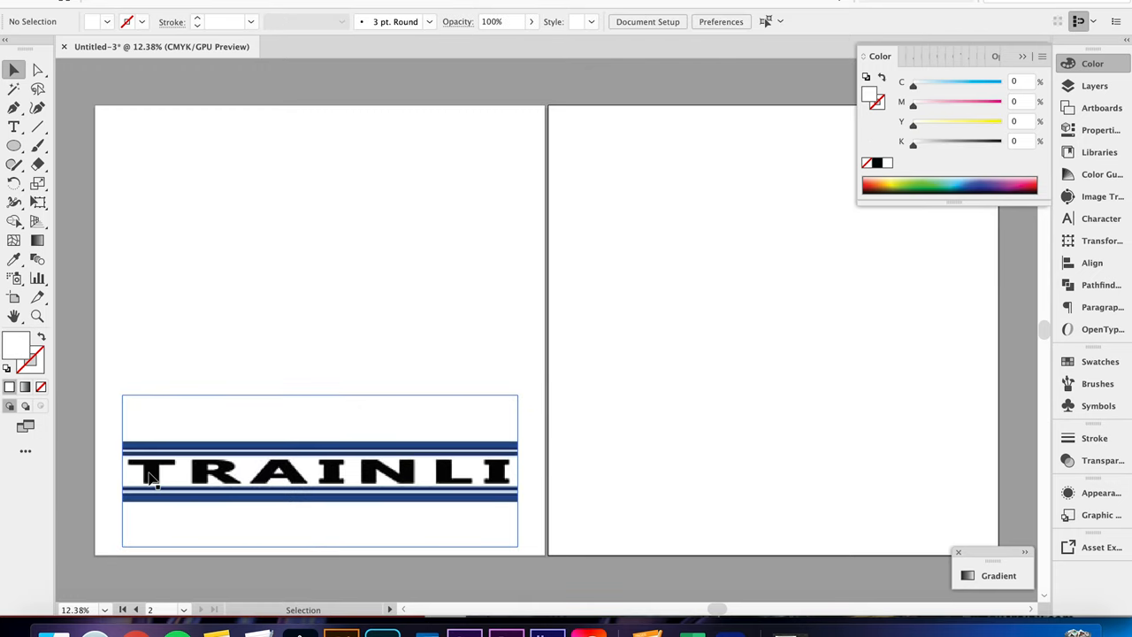
mouse_move(257, 482)
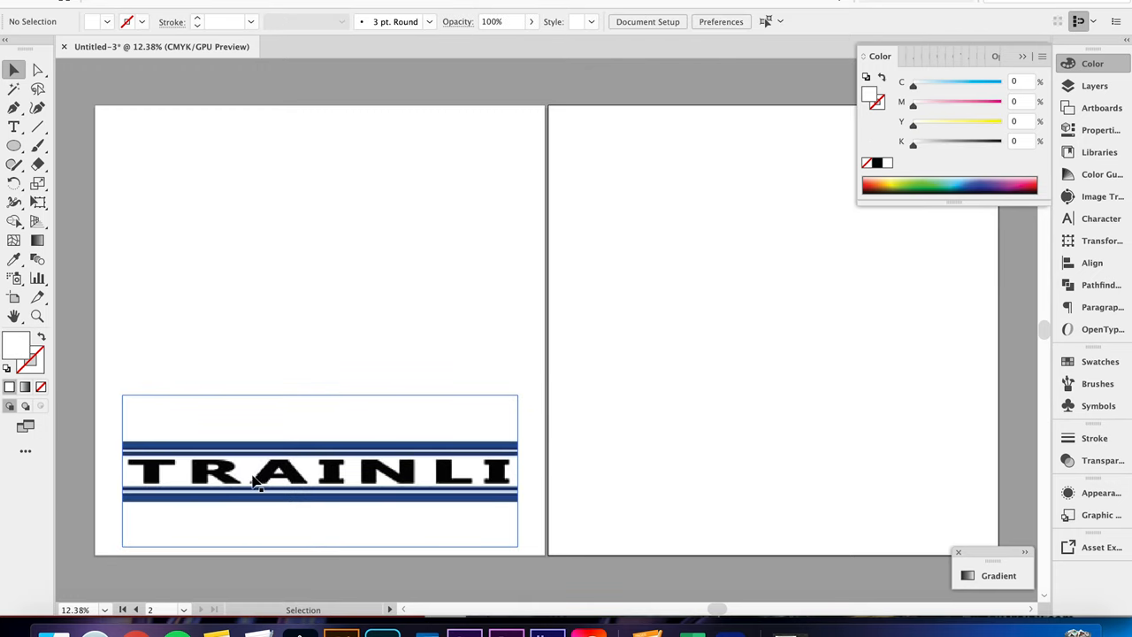
mouse_move(497, 466)
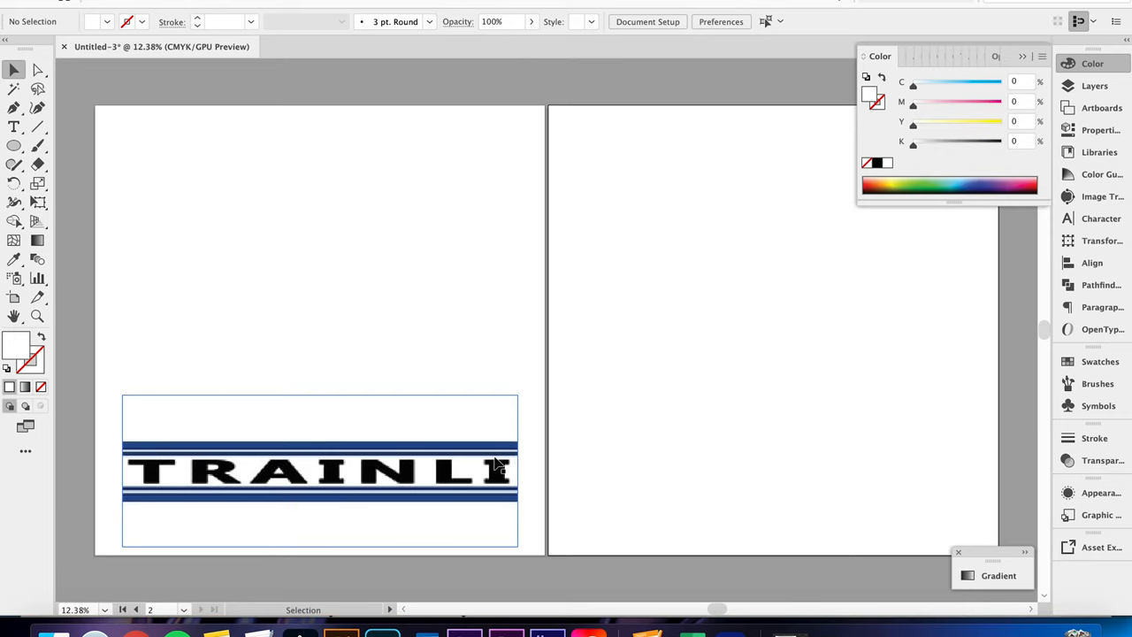
mouse_move(264, 443)
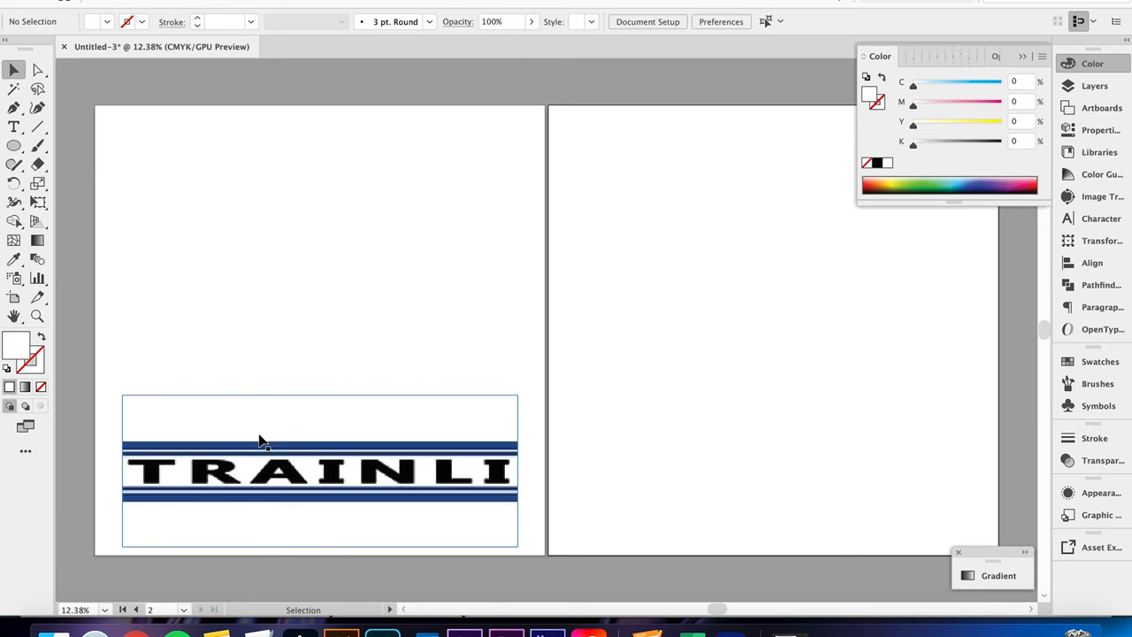
mouse_move(246, 414)
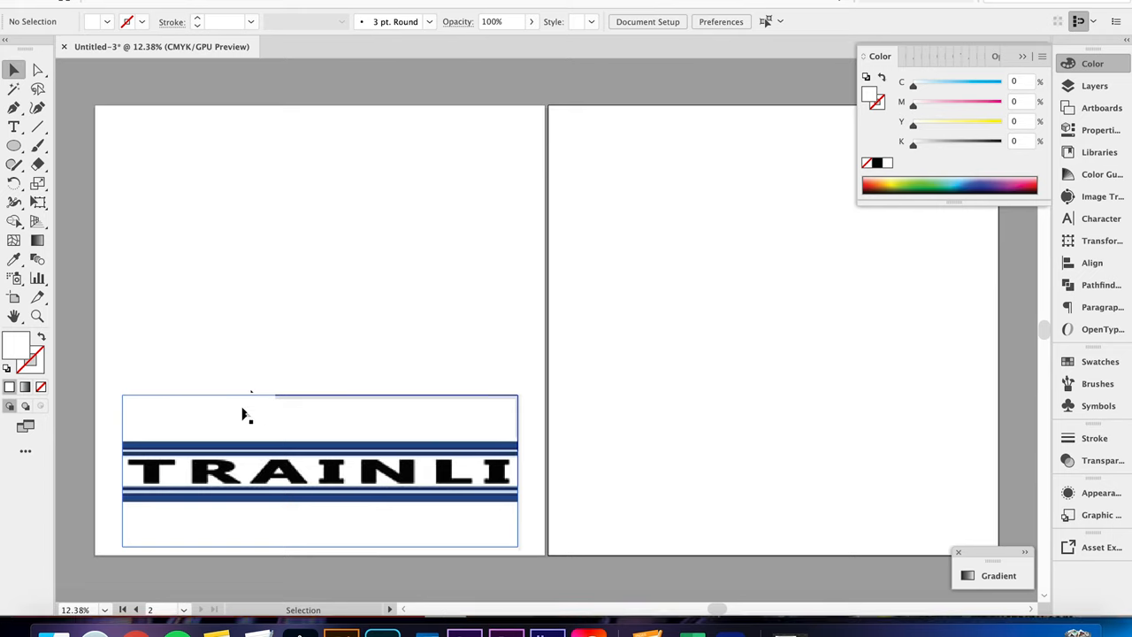
Step: Deselect the pasted TRAINLI logo on artboard 1
click(136, 610)
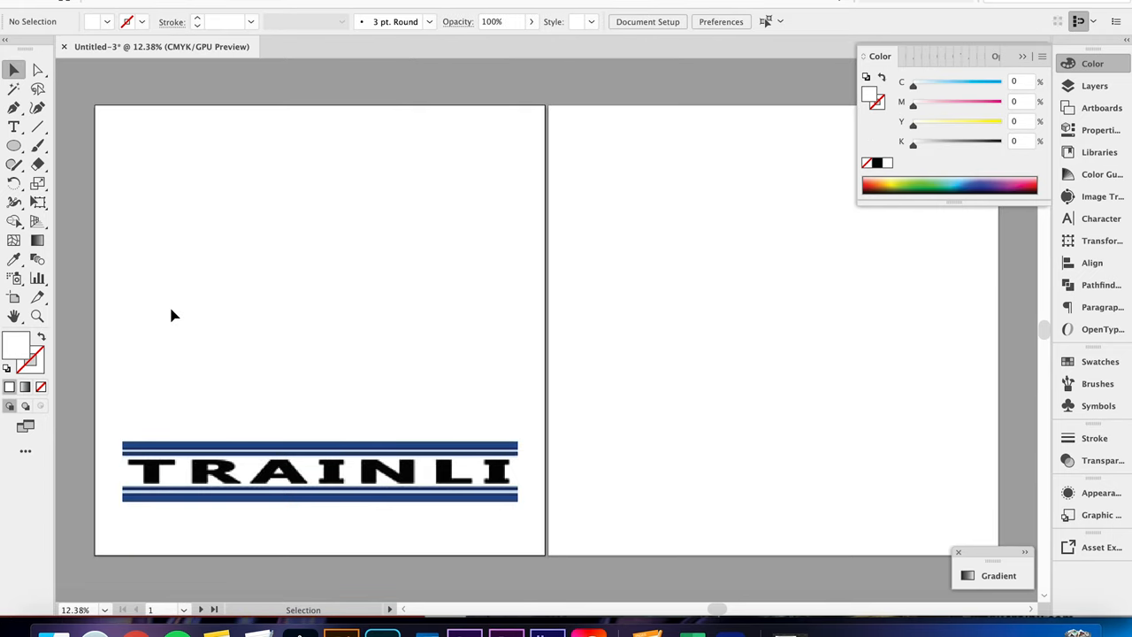
mouse_move(14, 194)
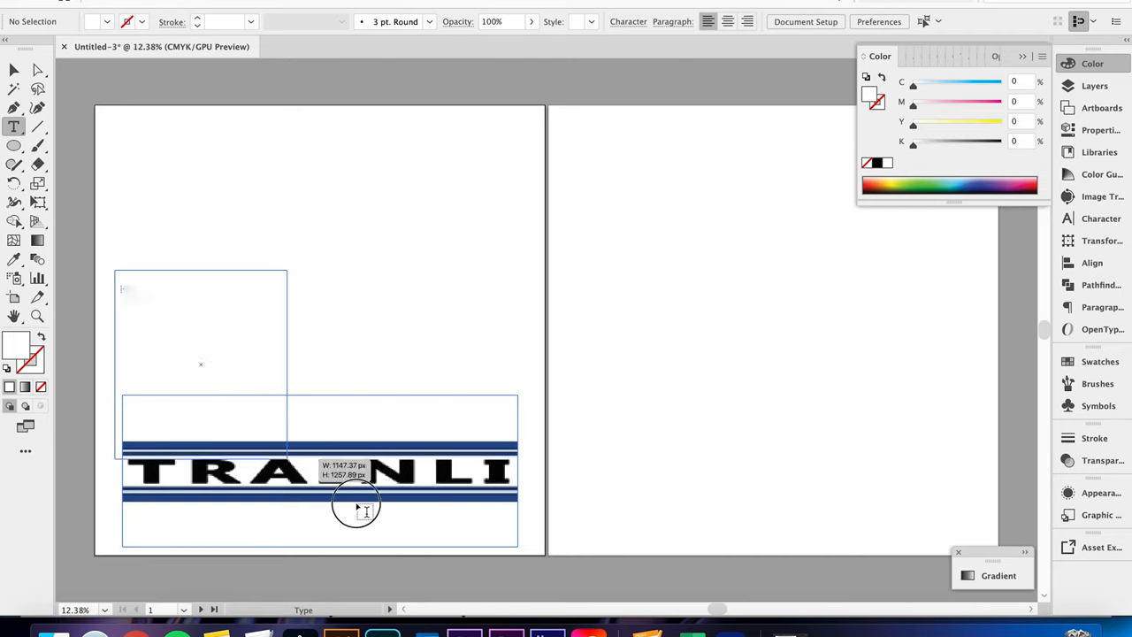
Step: Add a centre-aligned TRAINLI text area above the logo with tracking 120
drag(357, 509, 537, 491)
text(TRAINLI)
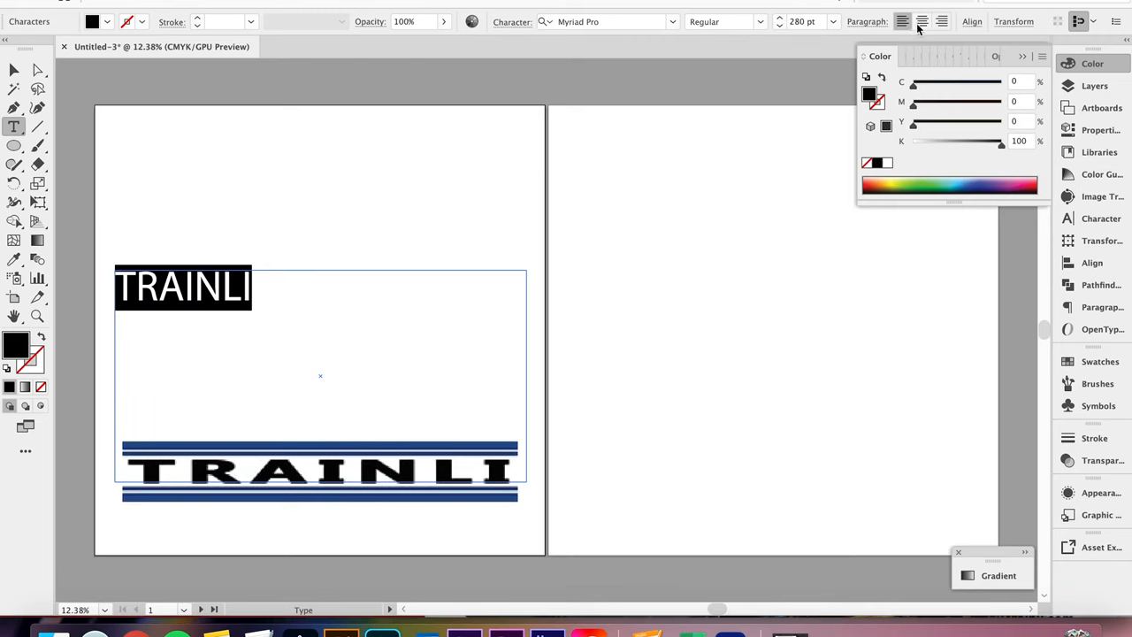
click(921, 22)
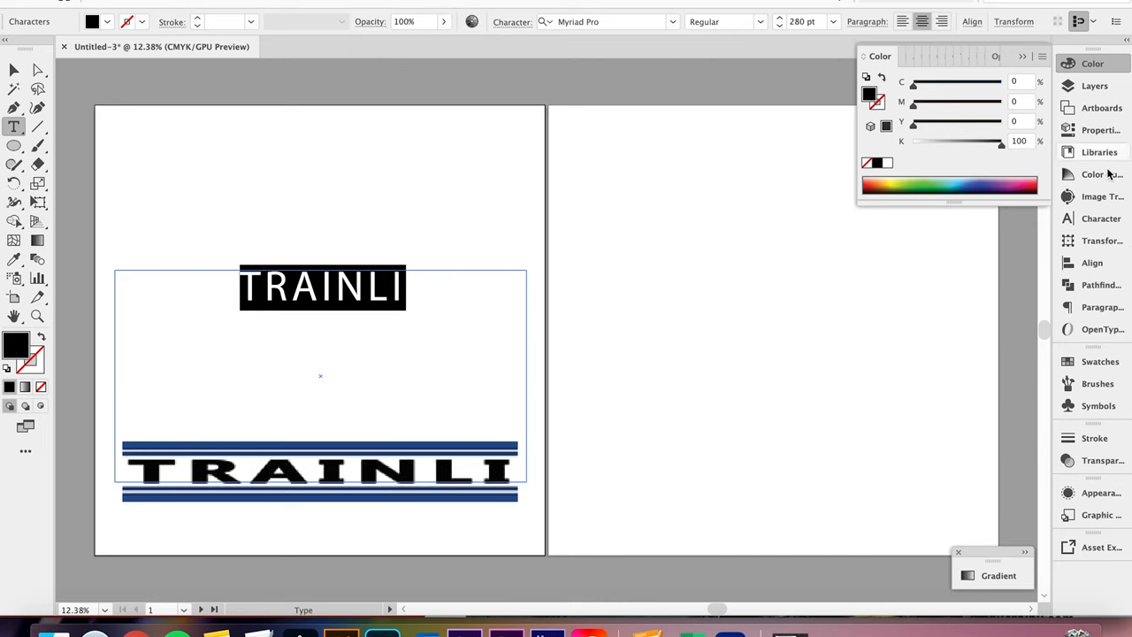
click(1101, 219)
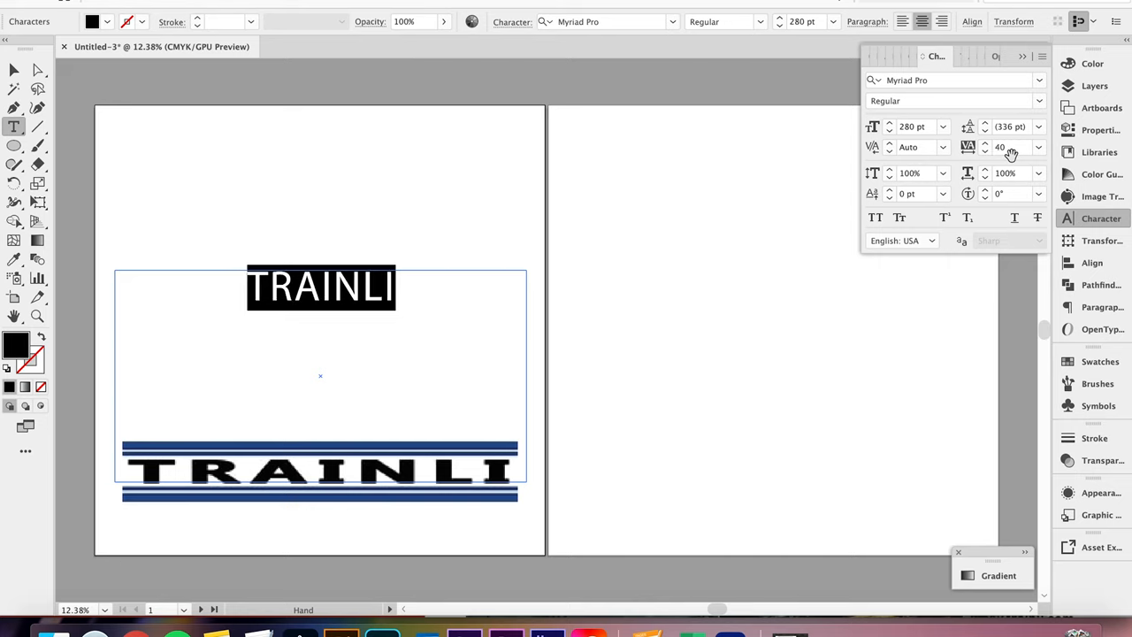
click(1006, 146)
text(120)
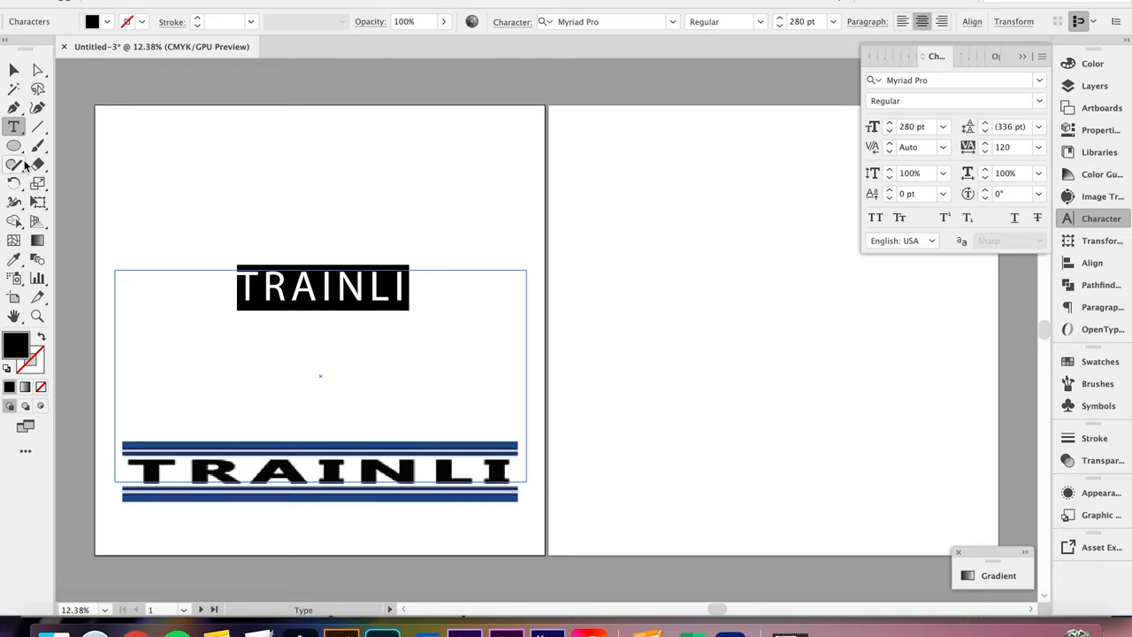
click(14, 70)
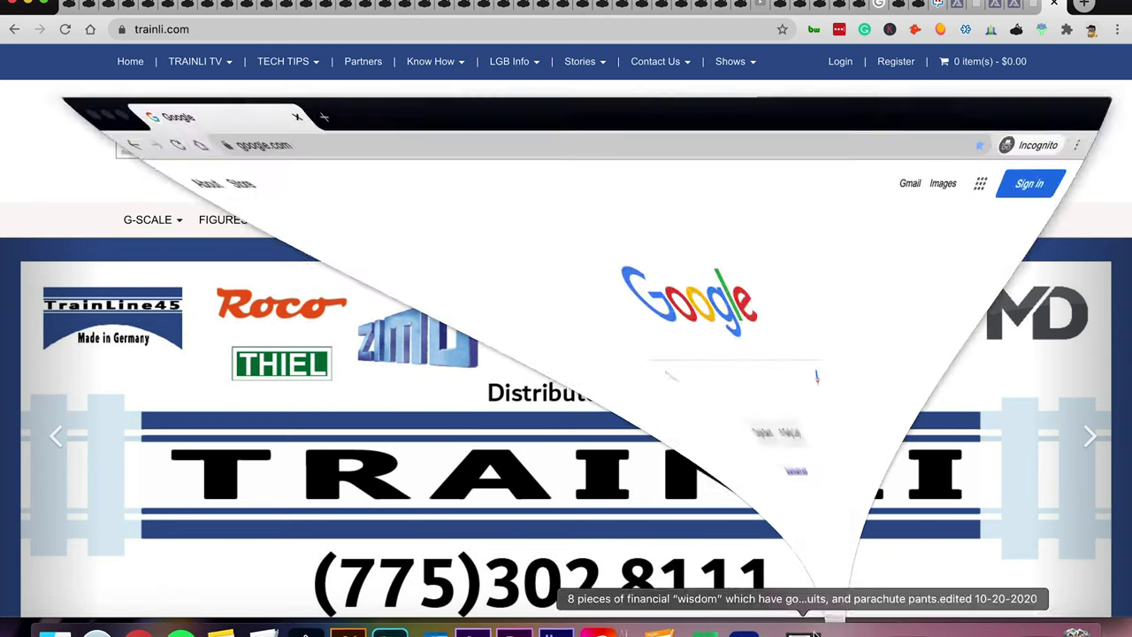
Step: Search Google Images for 'train logo' and scroll through the results
text(train)
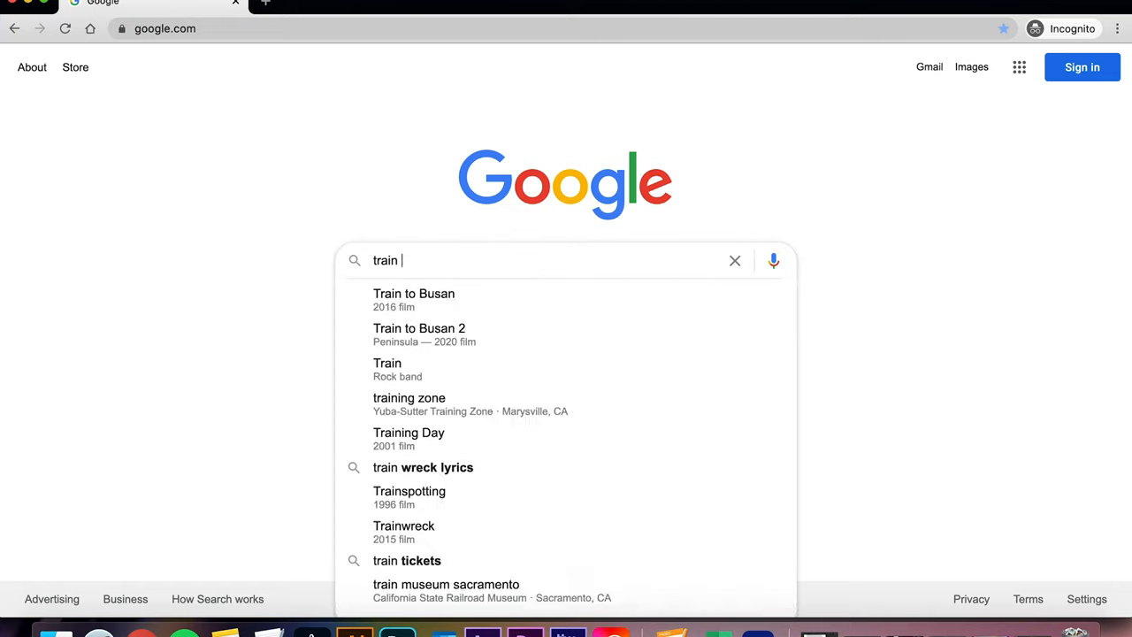
text(logo)
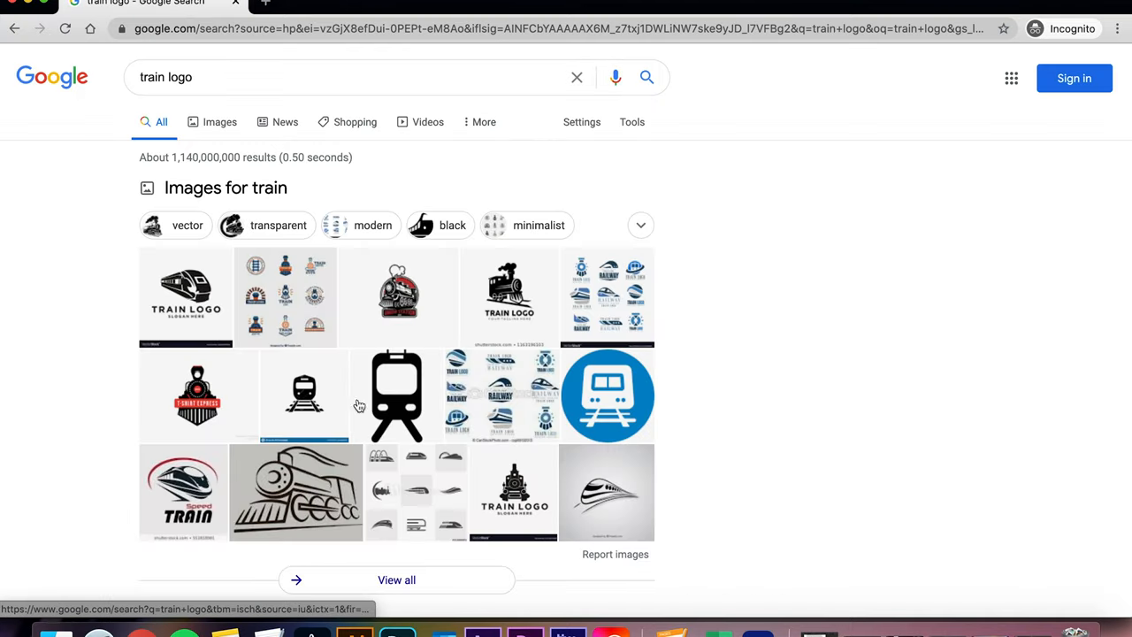
click(220, 121)
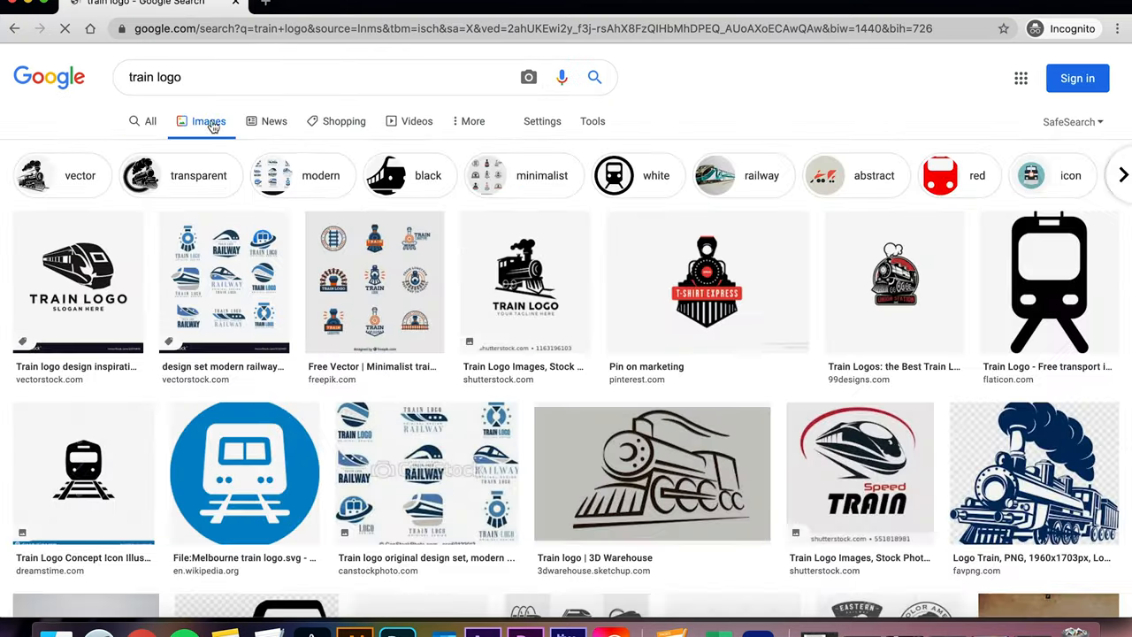
scroll(down, 3)
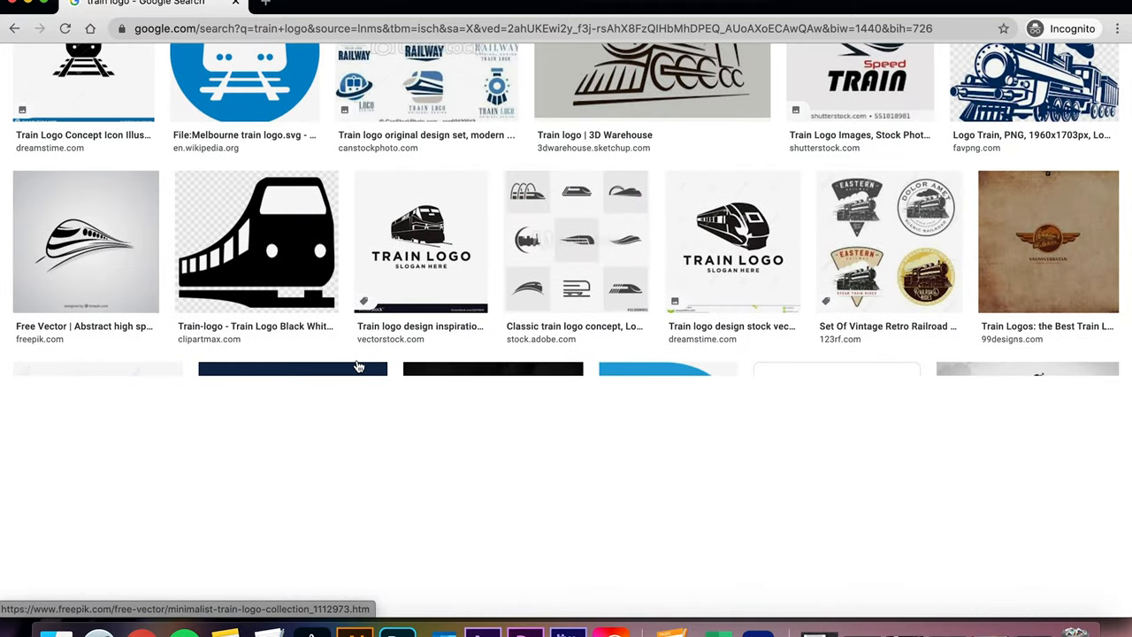
scroll(down, 3)
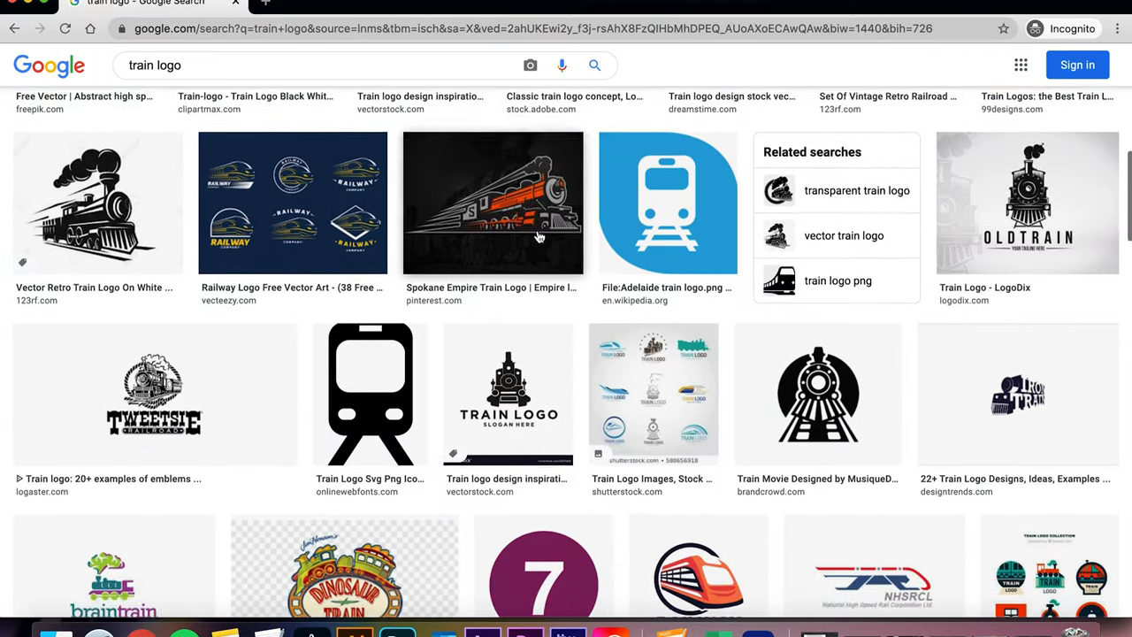
scroll(down, 3)
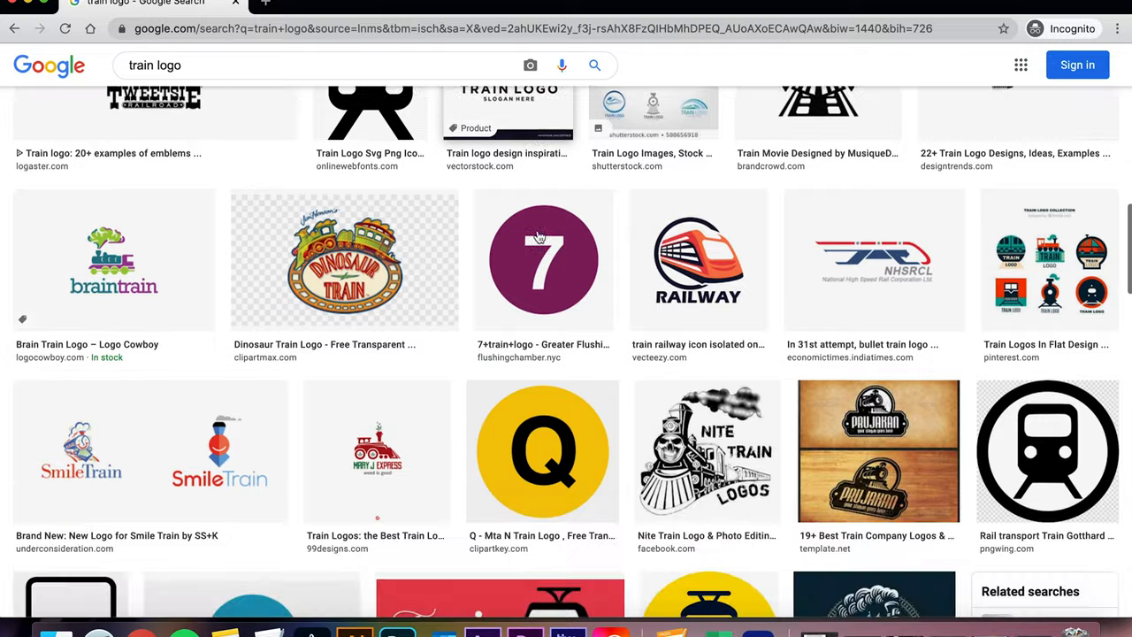
scroll(down, 3)
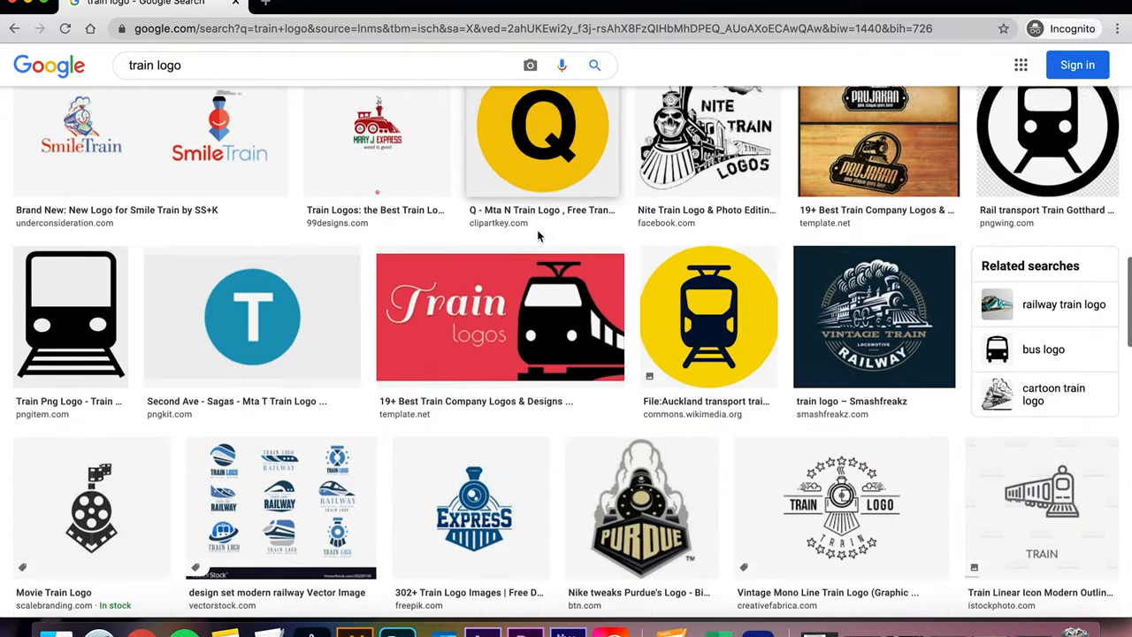
scroll(down, 3)
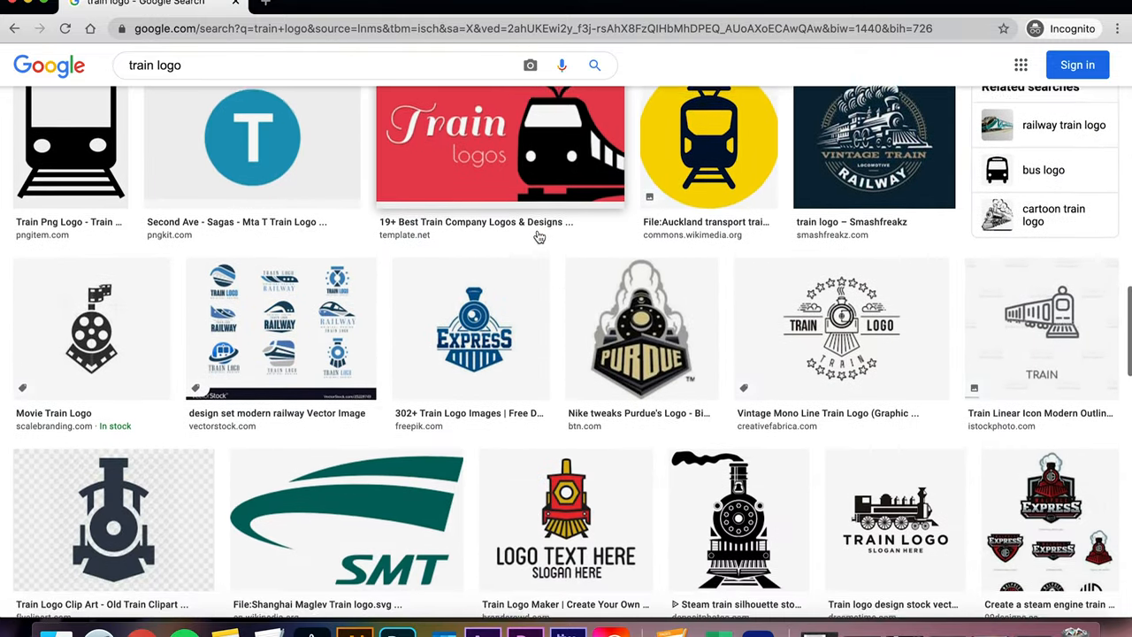
scroll(down, 3)
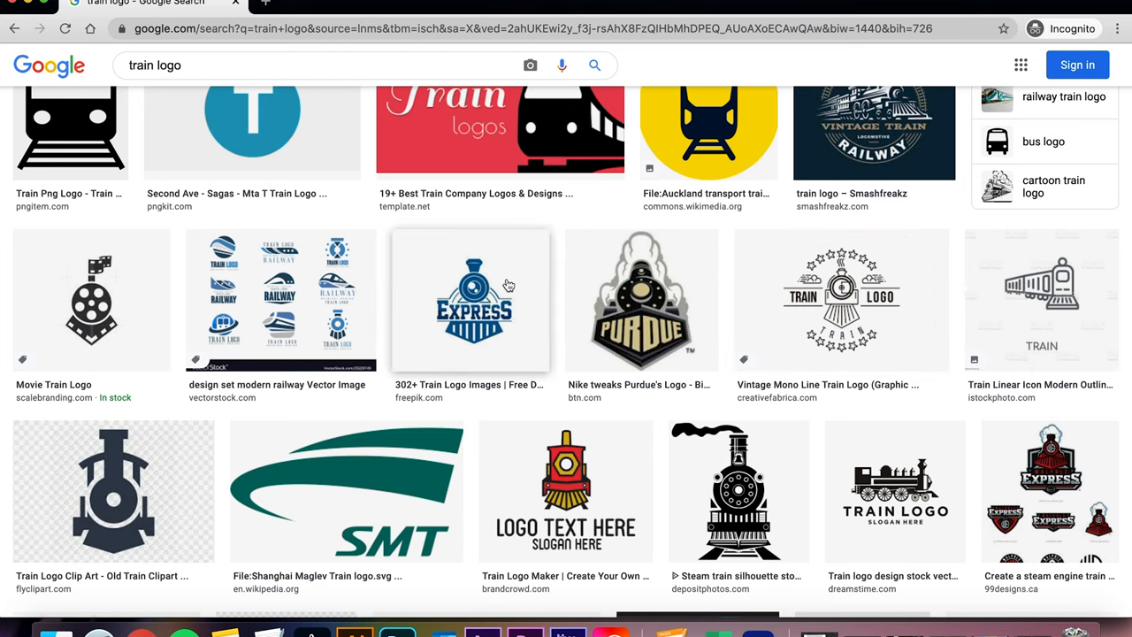
mouse_move(476, 274)
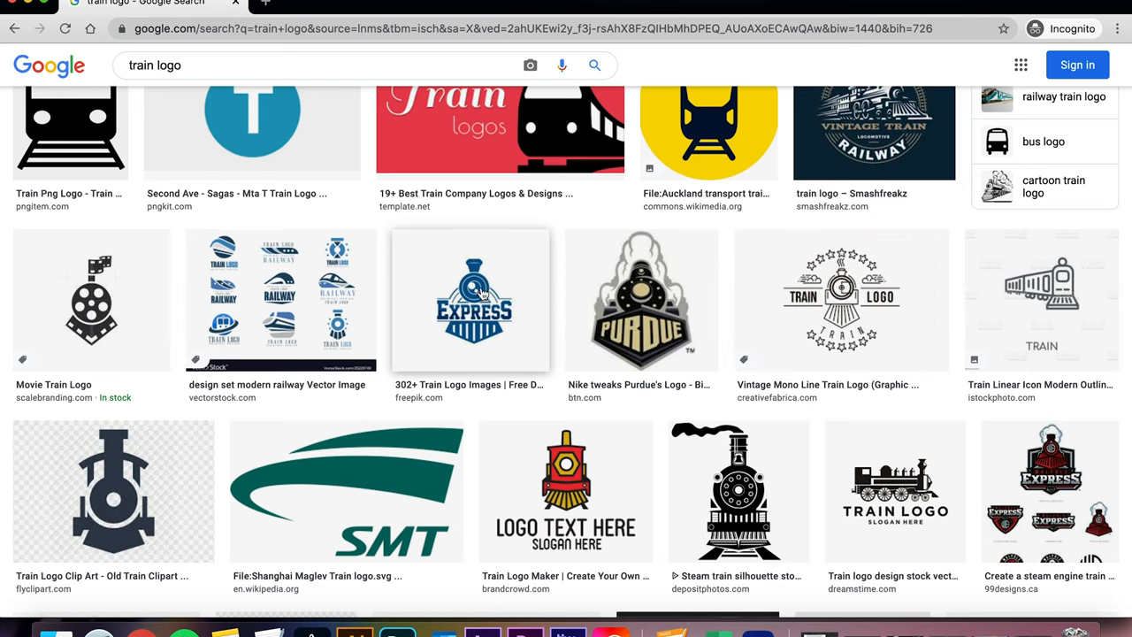
mouse_move(476, 252)
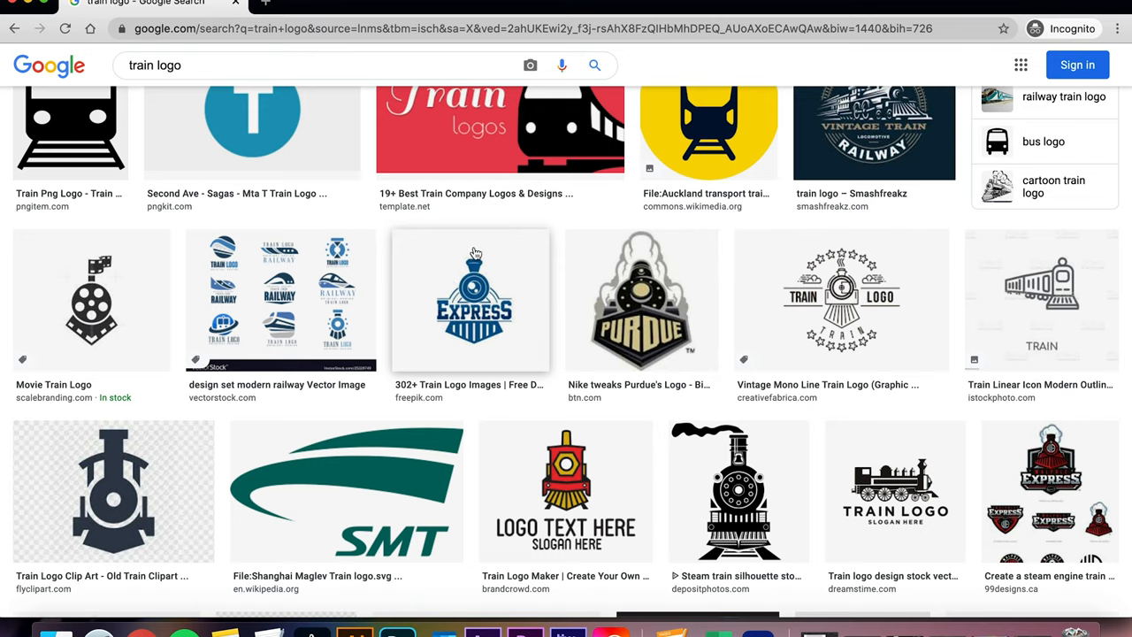
mouse_move(489, 246)
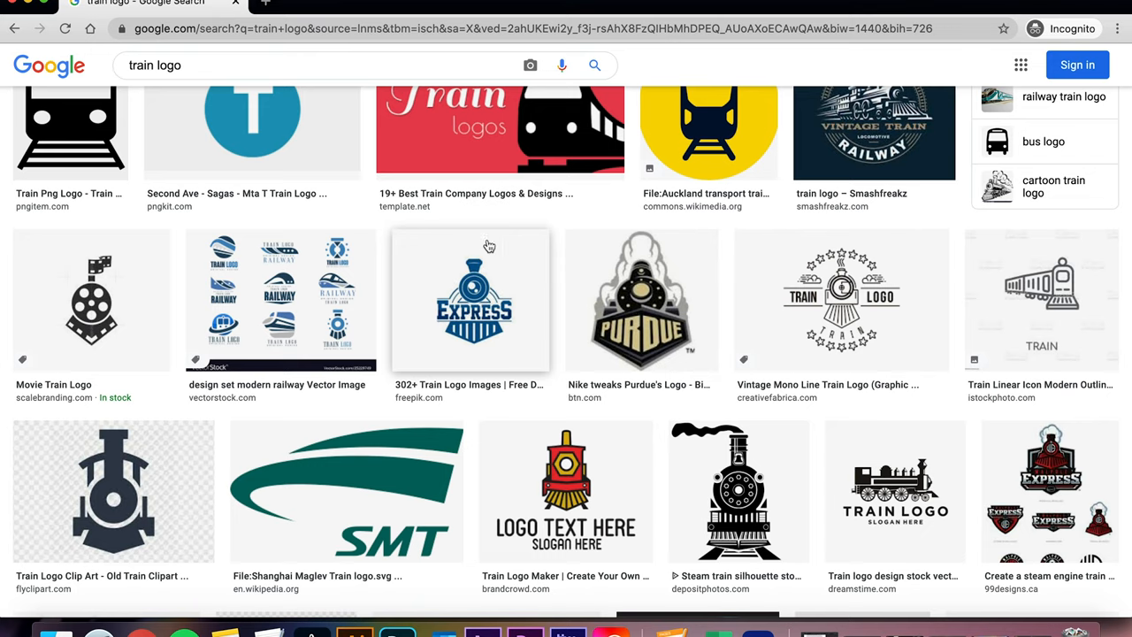
scroll(down, 3)
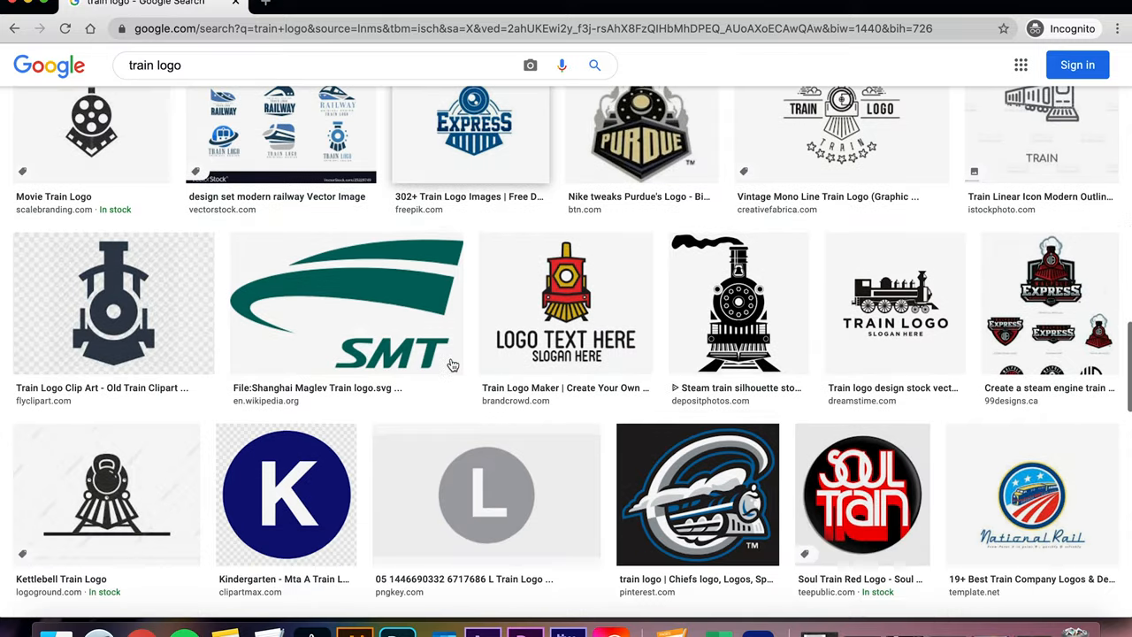
scroll(down, 3)
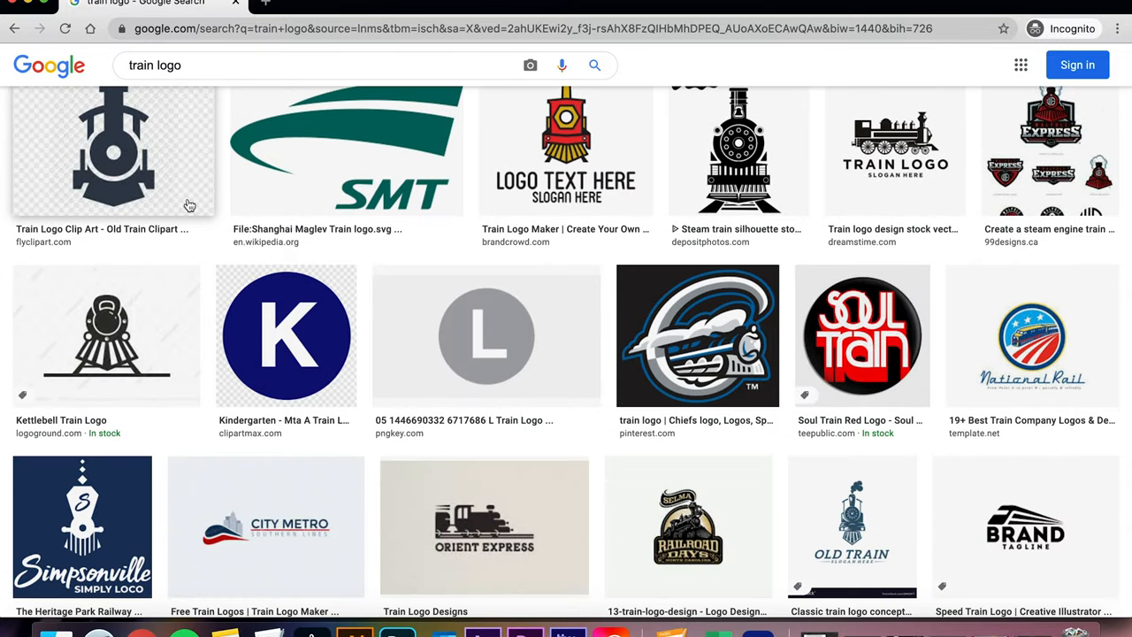
scroll(down, 3)
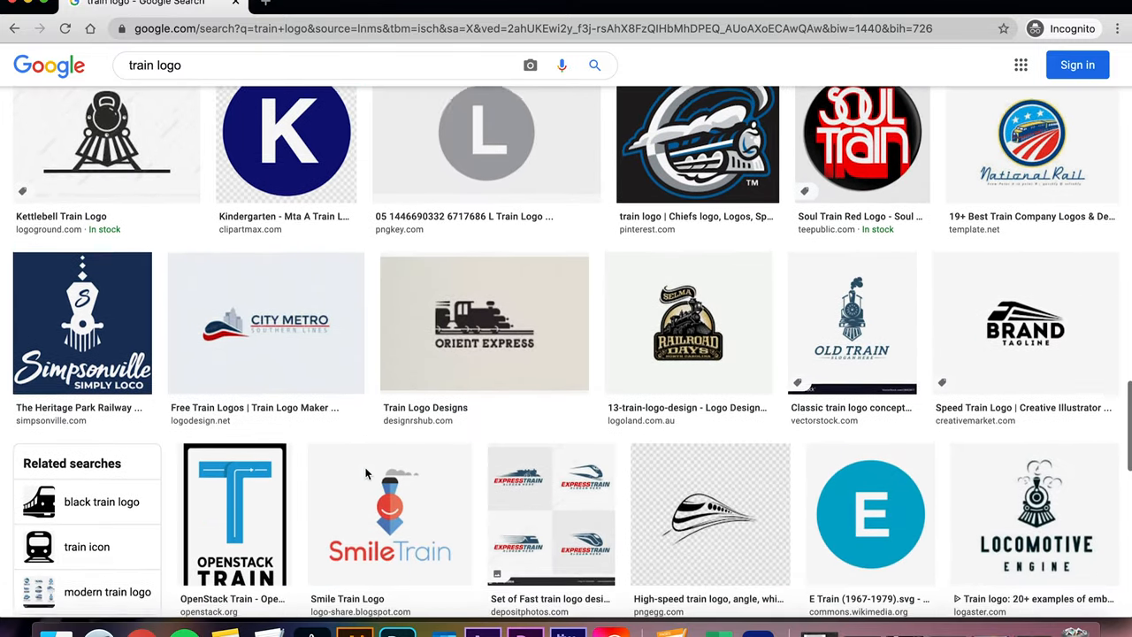
scroll(up, 3)
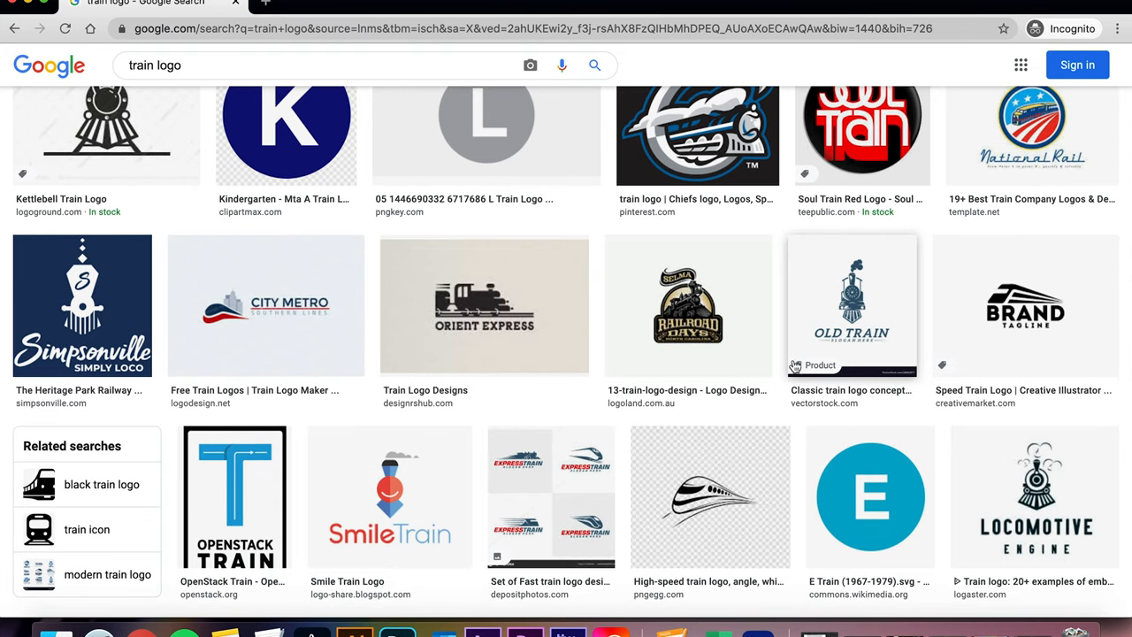
scroll(down, 3)
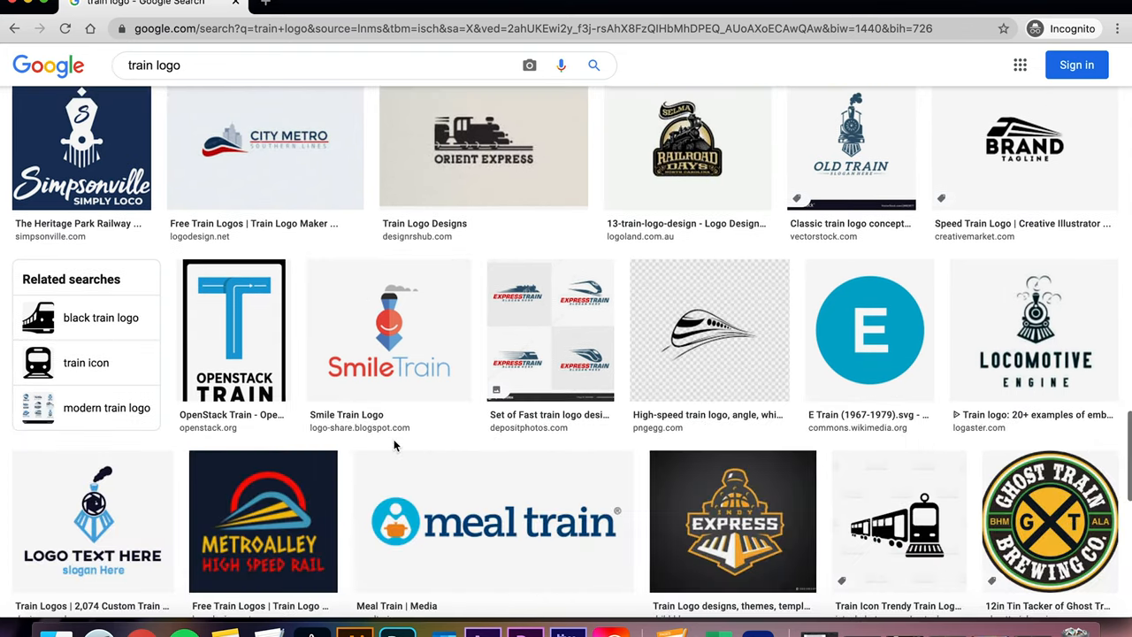
scroll(down, 3)
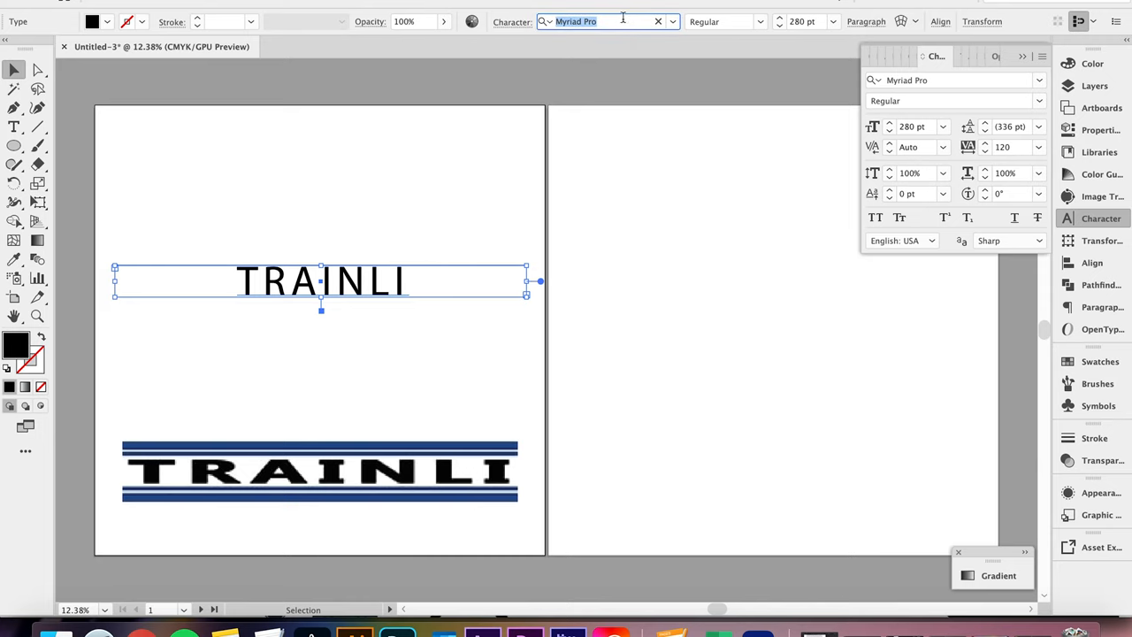
Step: Set the top TRAINLI to Sneakers Pro Medium and Alt-drag a copy to artboard 2
text(sneaker)
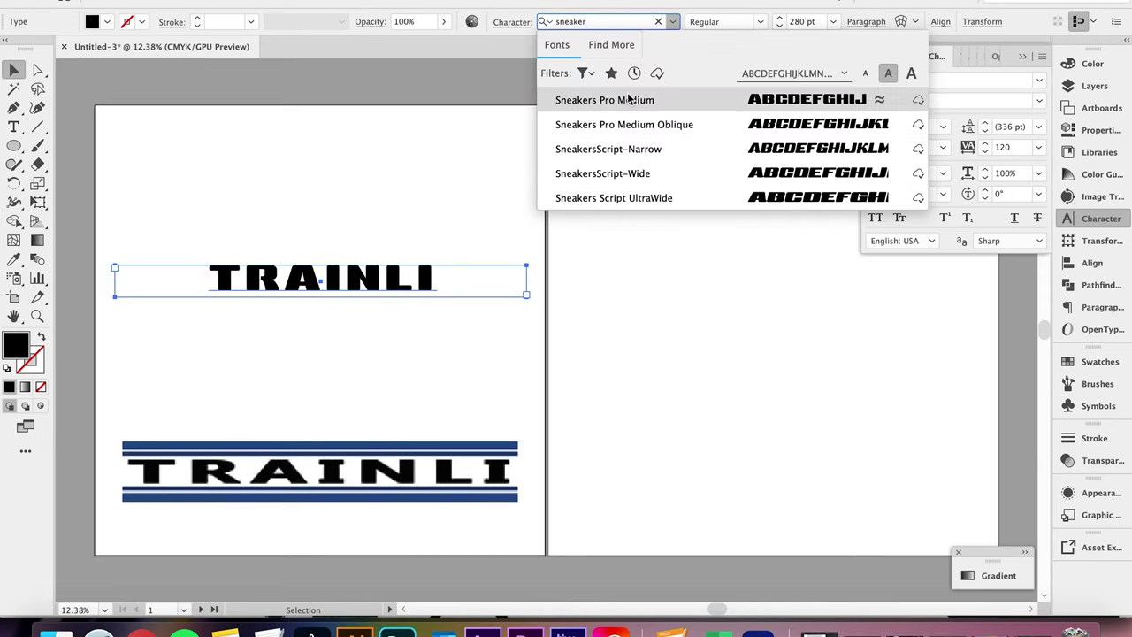
click(604, 99)
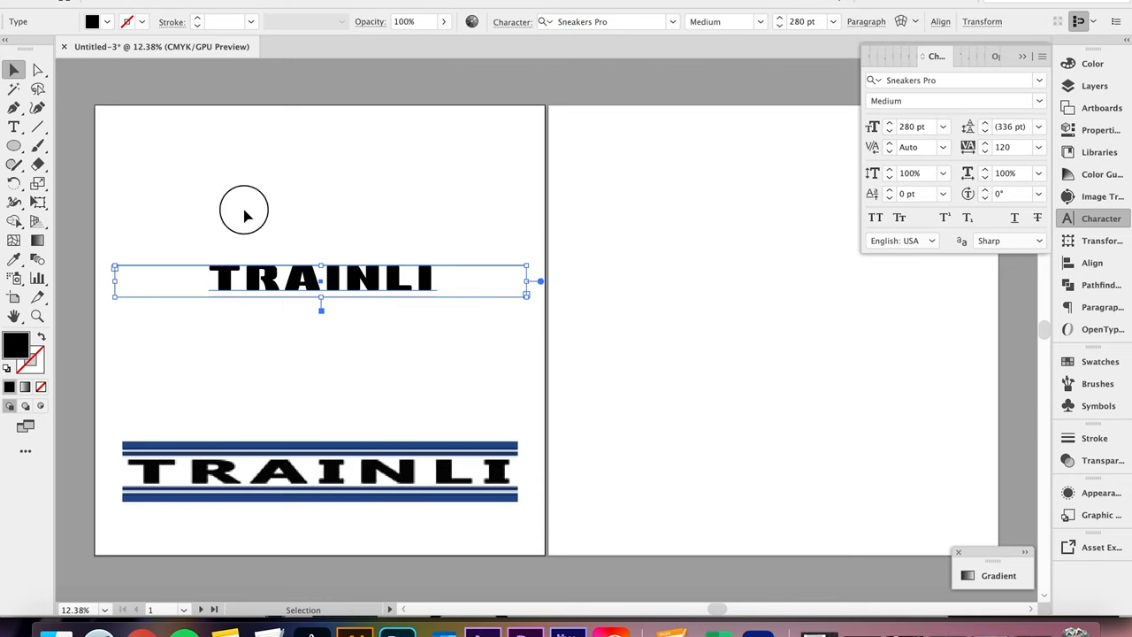
drag(321, 278, 321, 320)
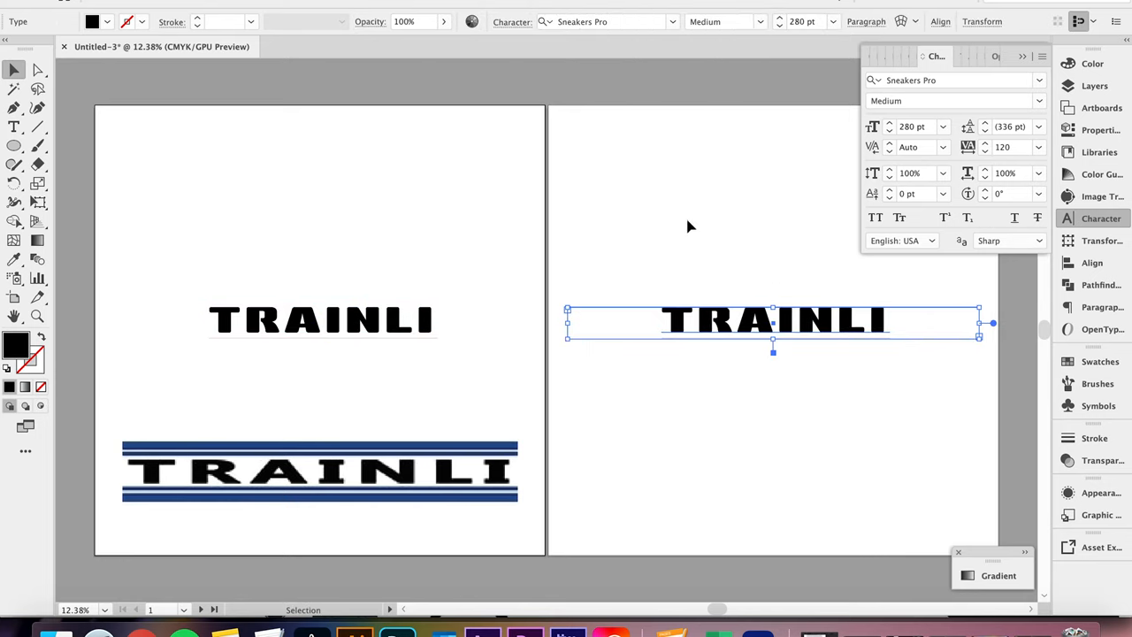
Step: Change the artboard 2 TRAINLI copy's font to Montserrat Alternates Bold
click(690, 226)
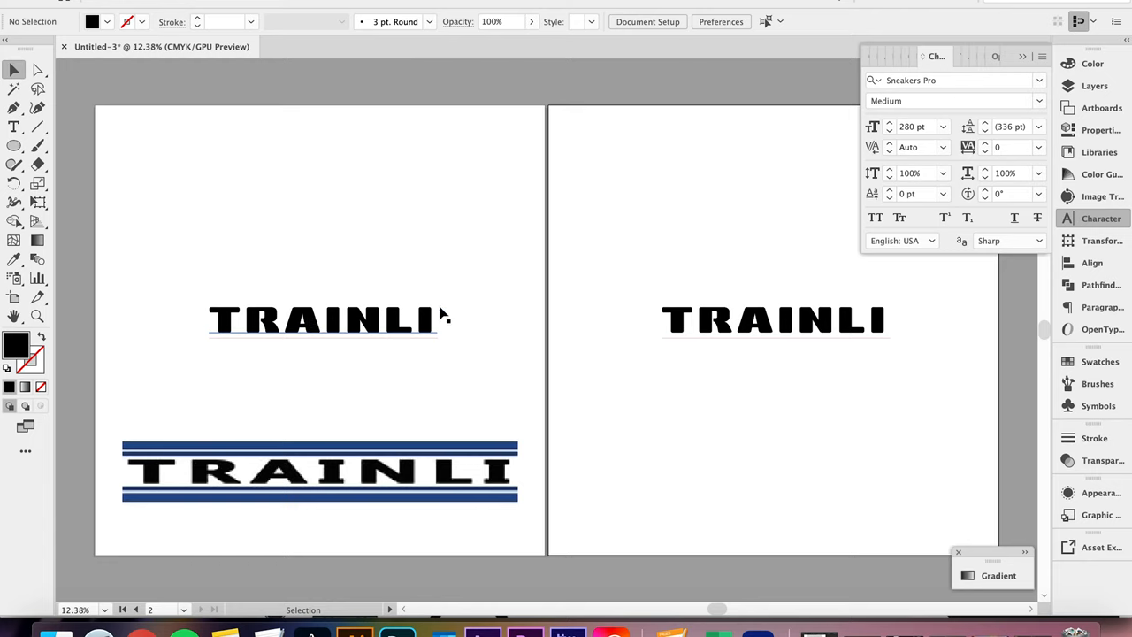
click(774, 319)
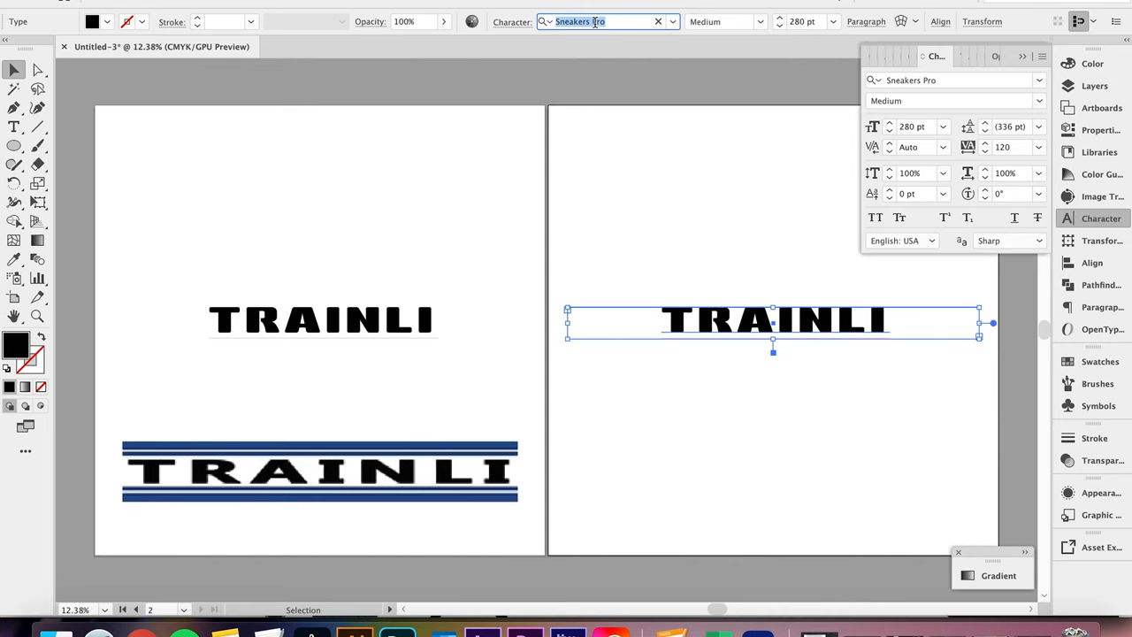
text(mont)
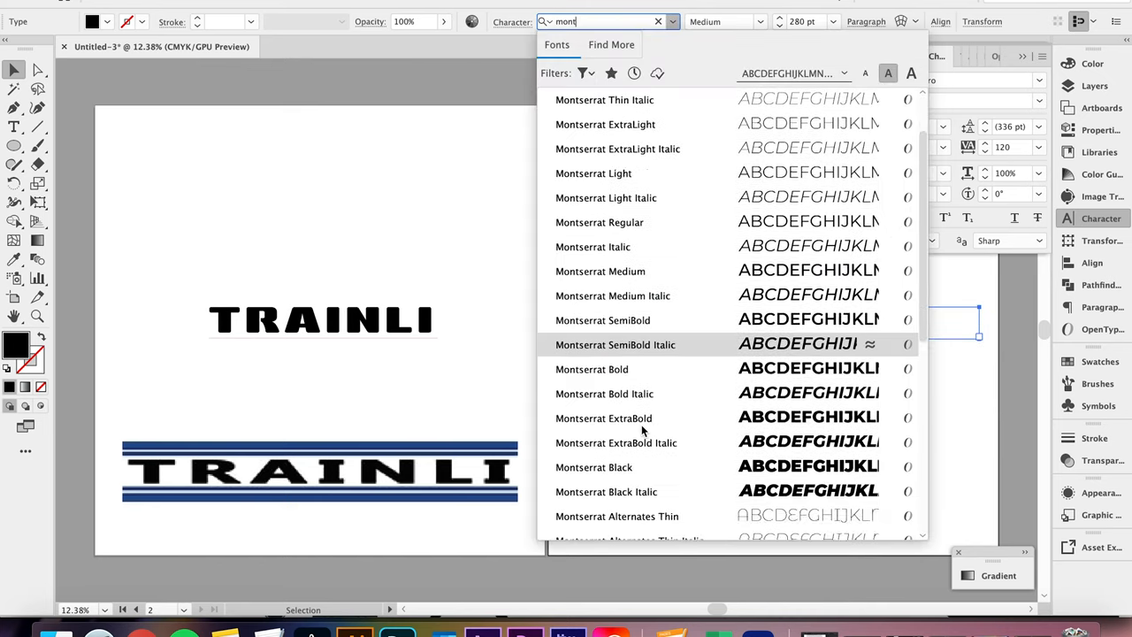
scroll(down, 3)
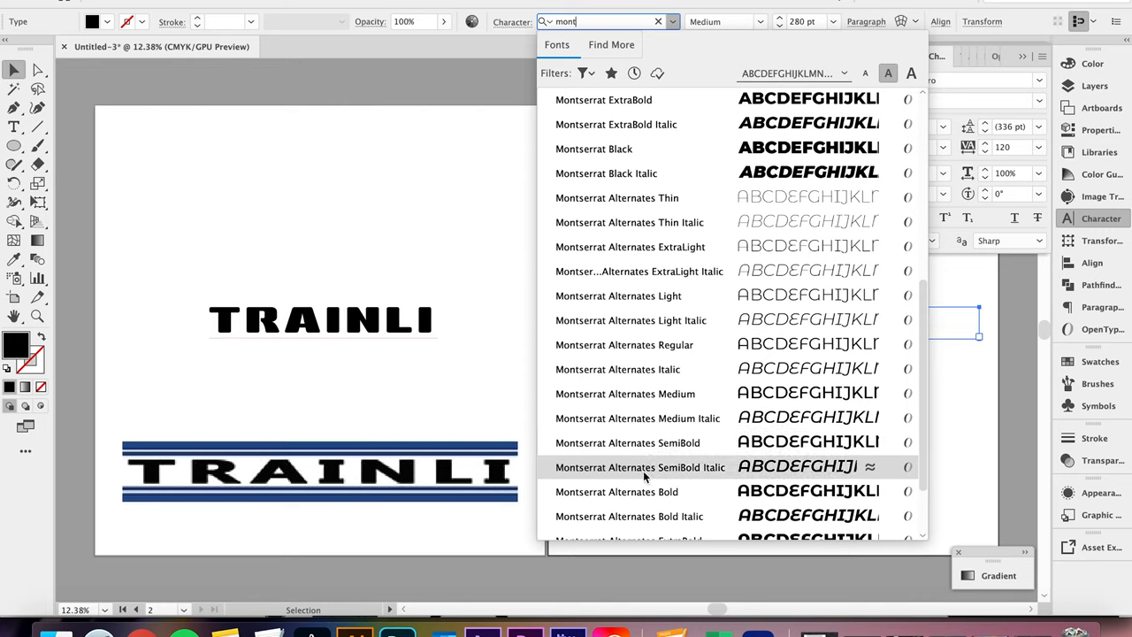
click(616, 492)
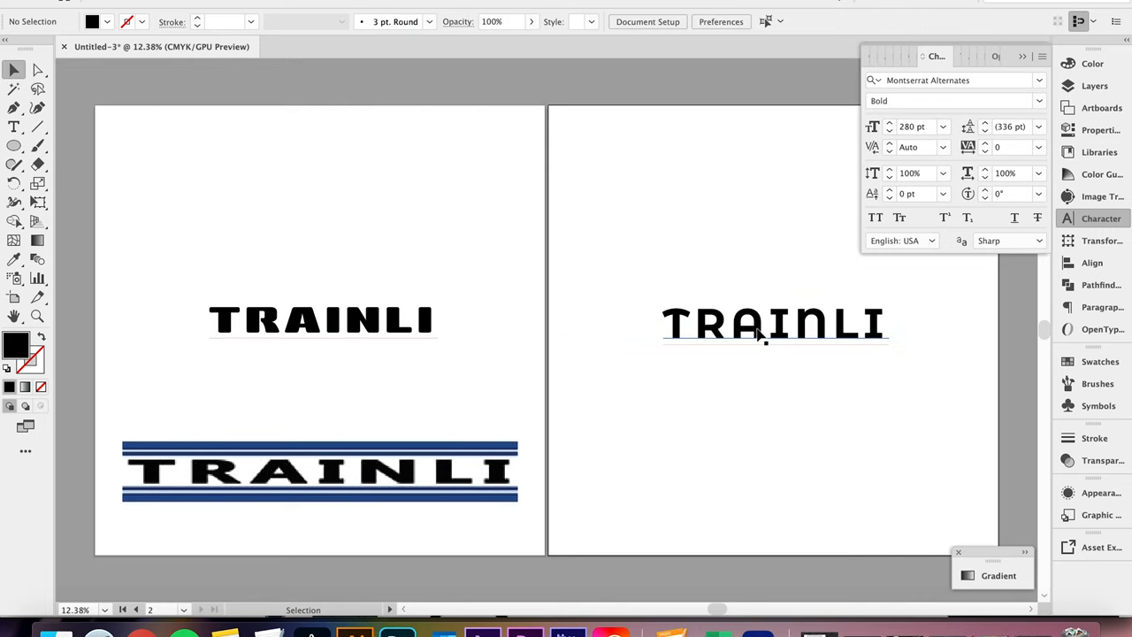
mouse_move(680, 387)
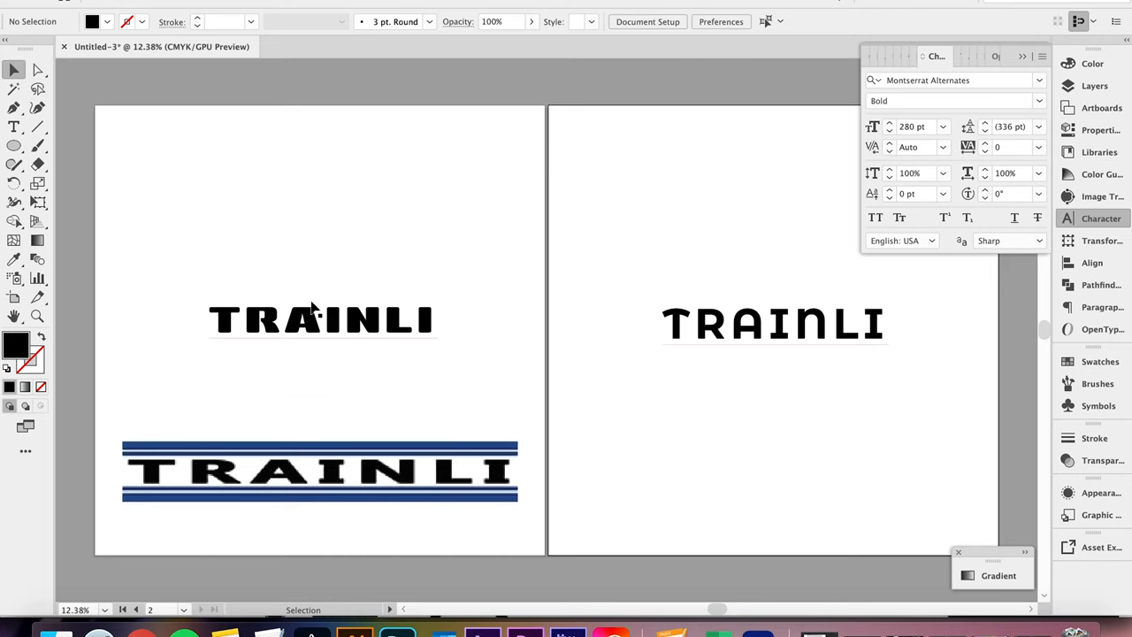
click(318, 321)
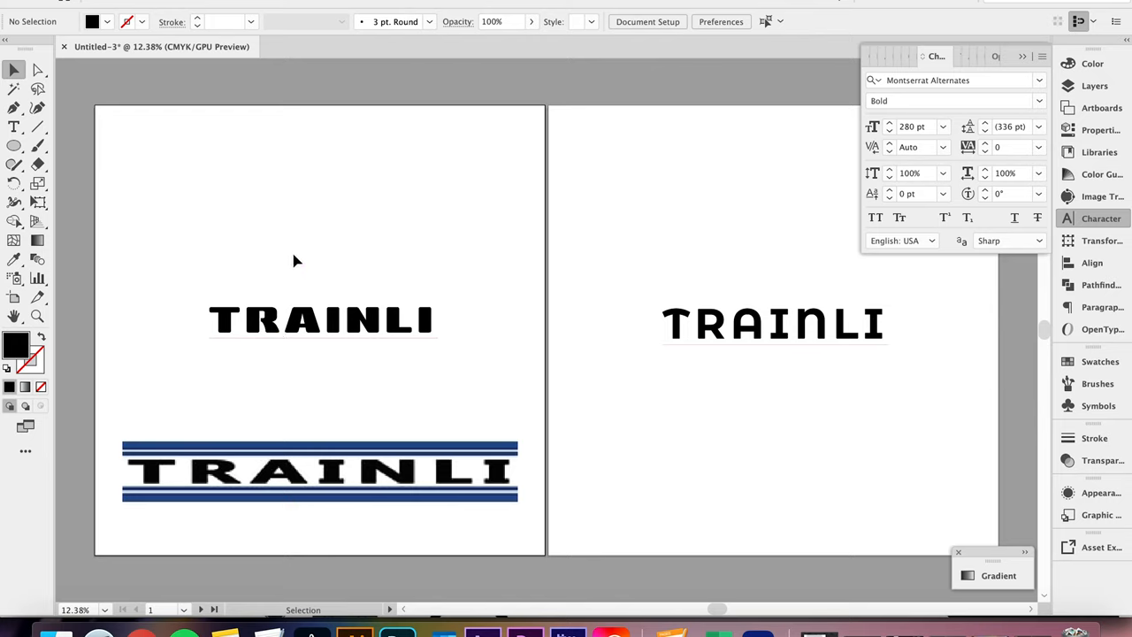
mouse_move(130, 139)
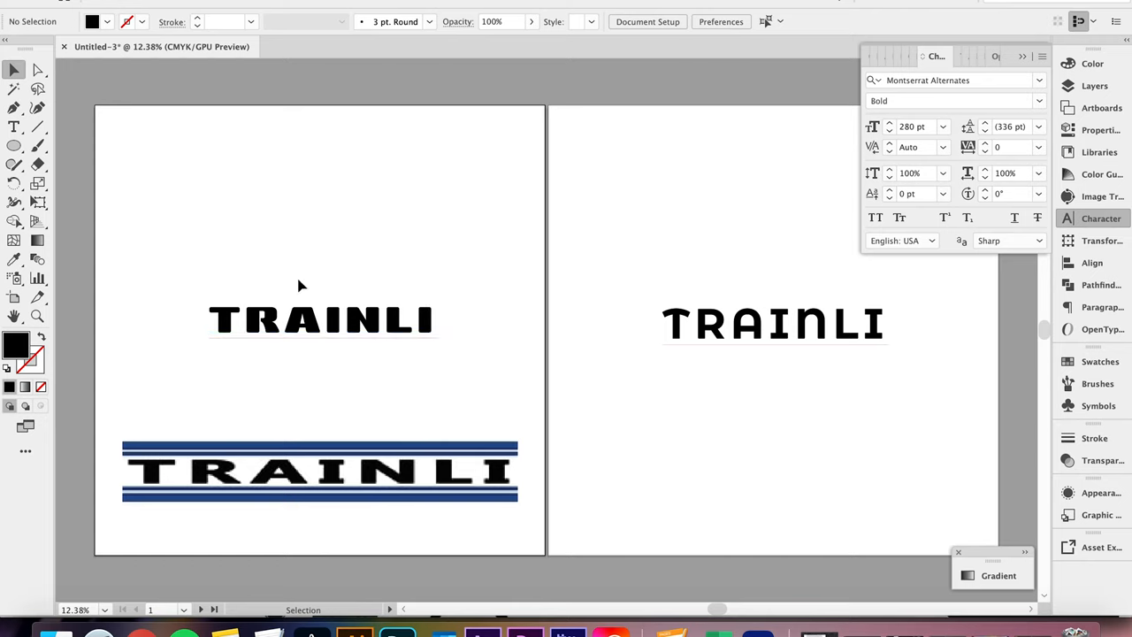
mouse_move(586, 245)
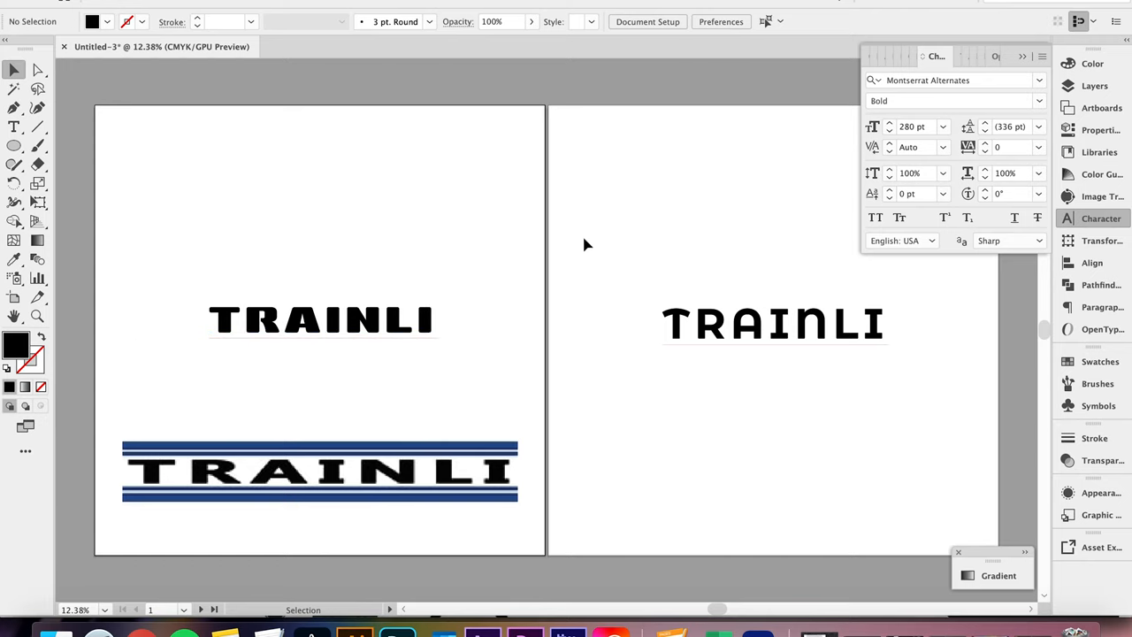
Step: Draw a circle above the top TRAINLI and turn it into a 20 pt black outline
click(15, 145)
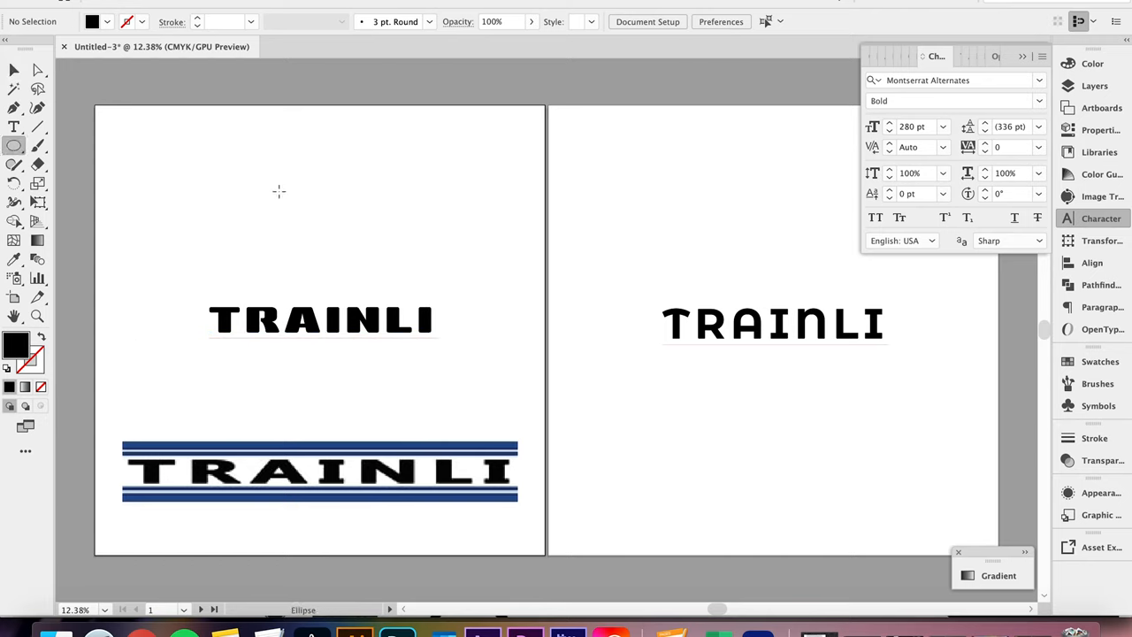
drag(279, 191, 365, 282)
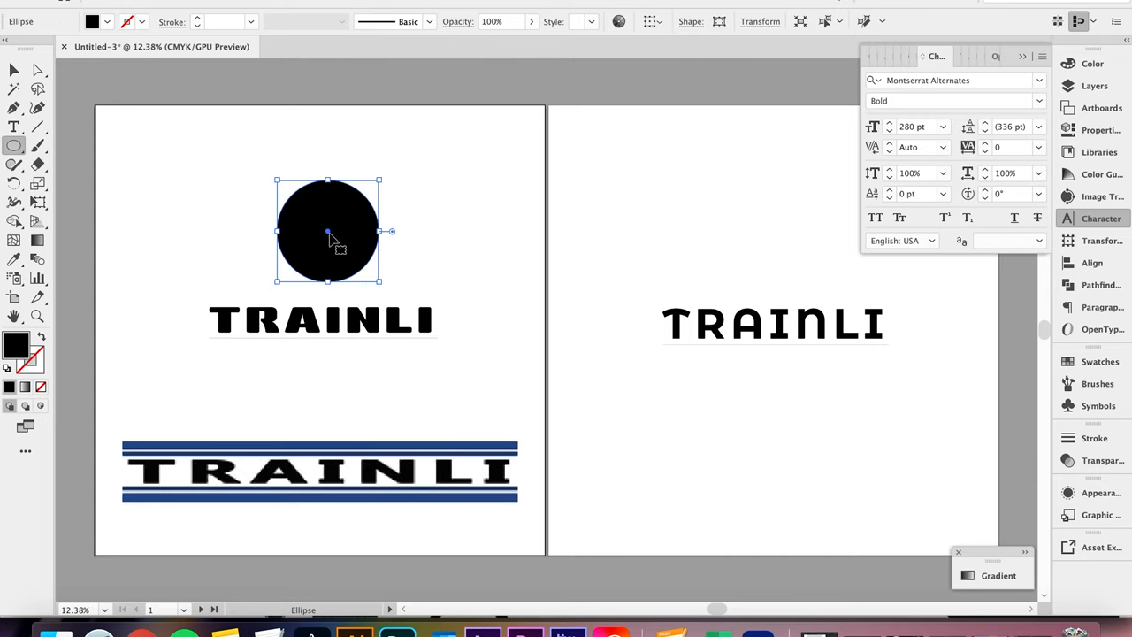
mouse_move(333, 230)
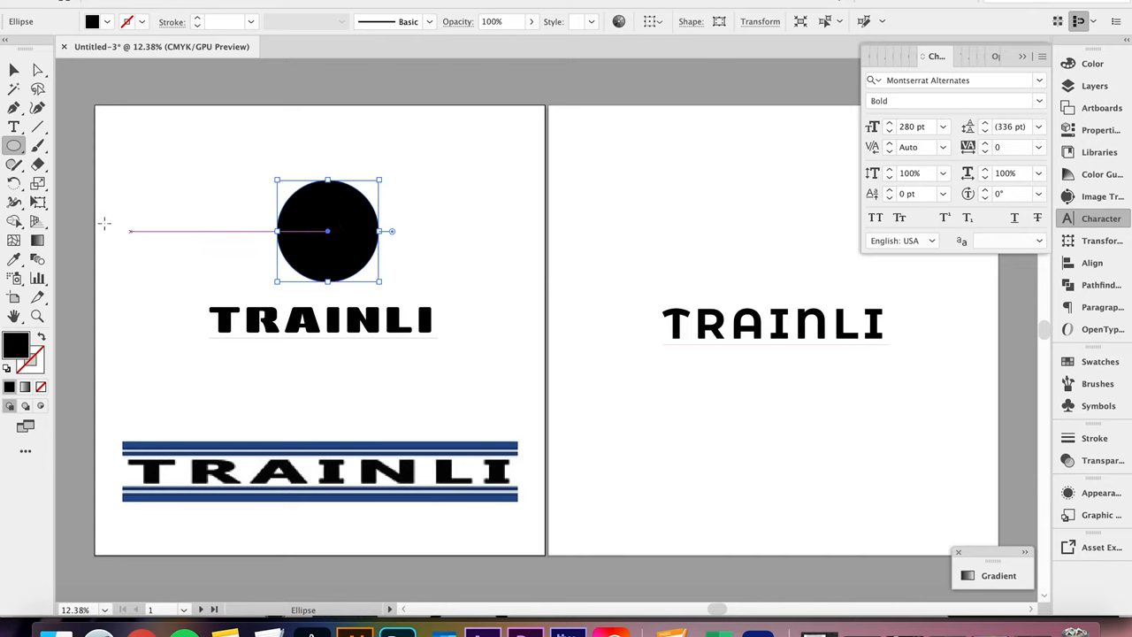
mouse_move(39, 336)
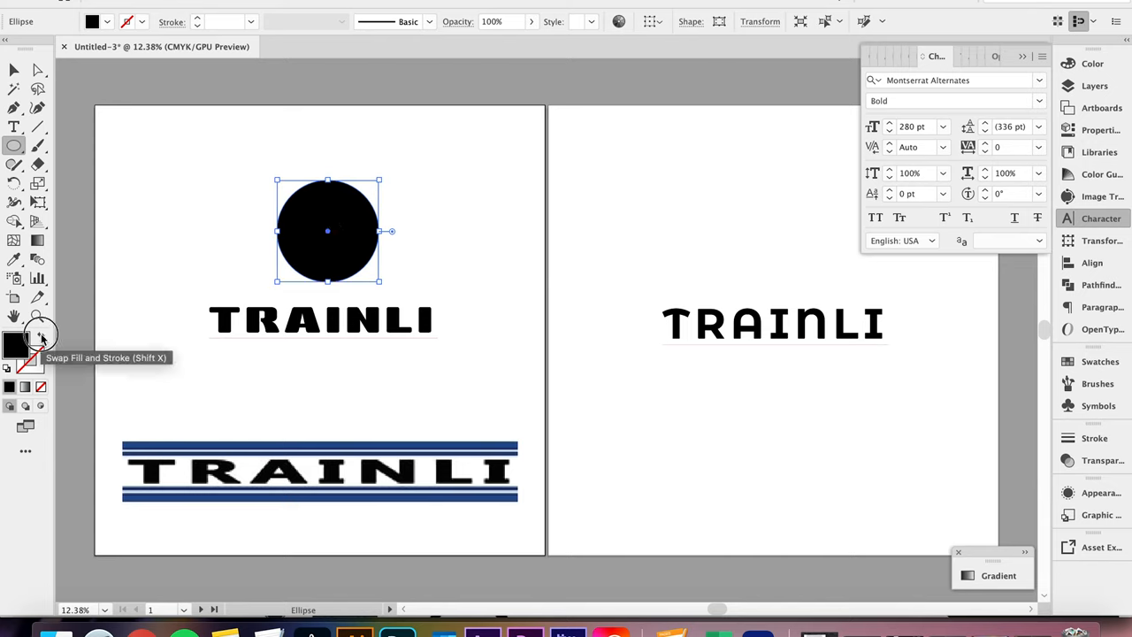
click(40, 339)
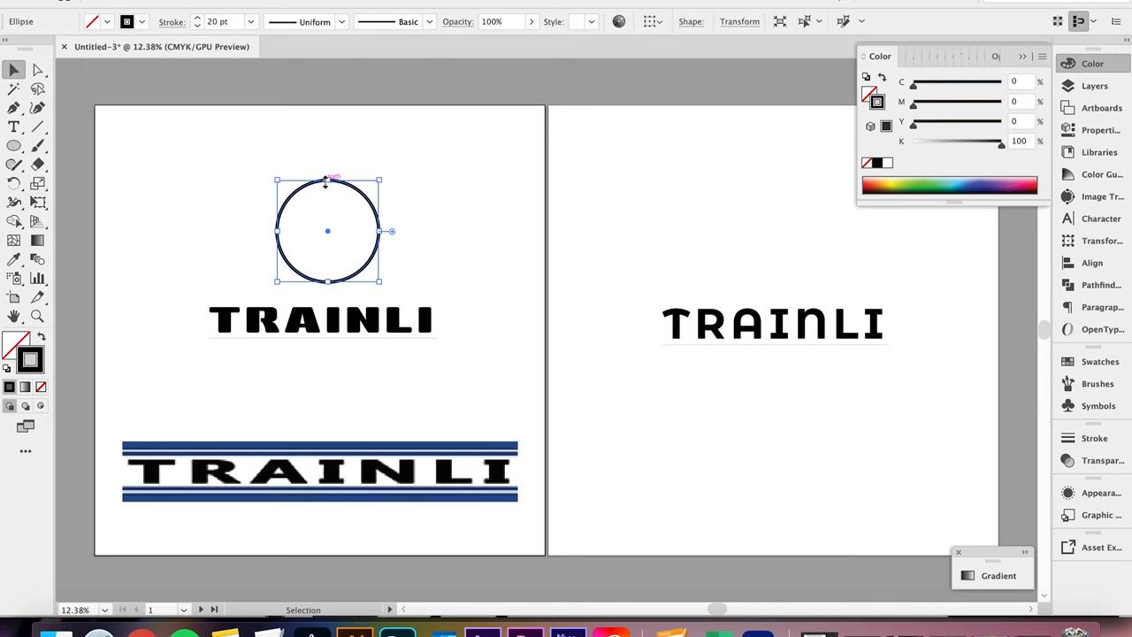
mouse_move(318, 186)
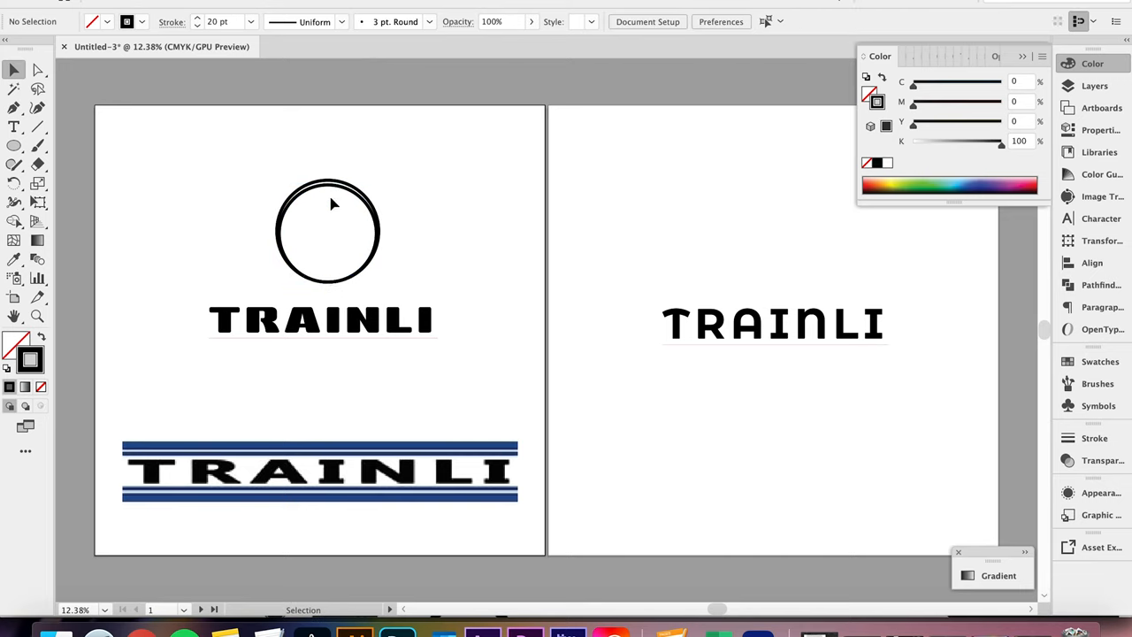
Step: Centre the smaller inner ring inside the outer ring, then deselect
click(327, 232)
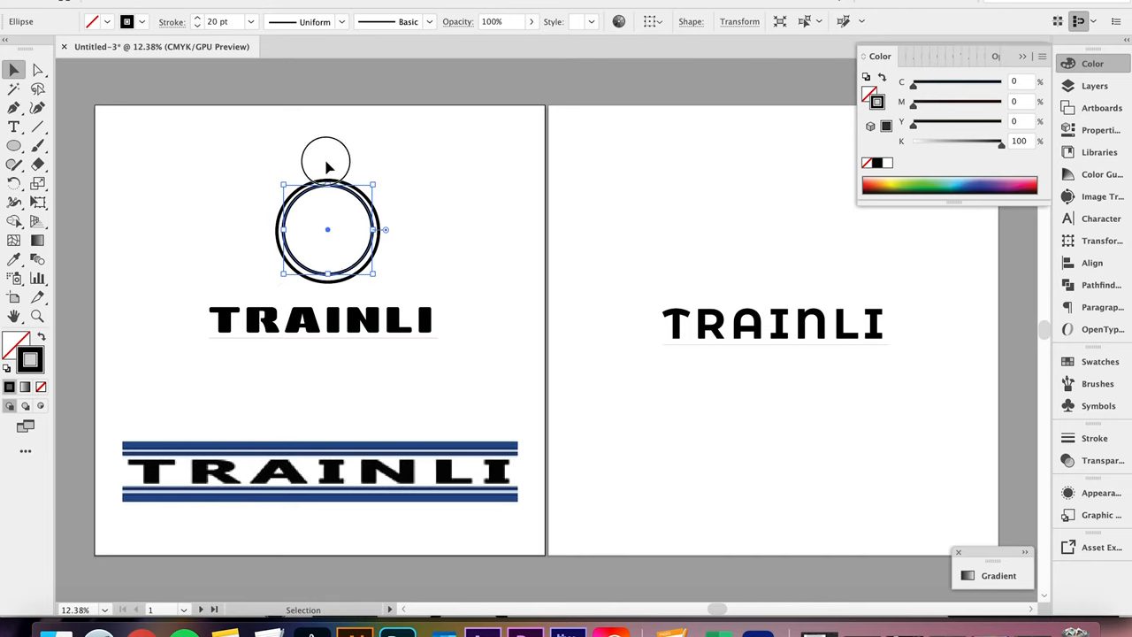
click(655, 21)
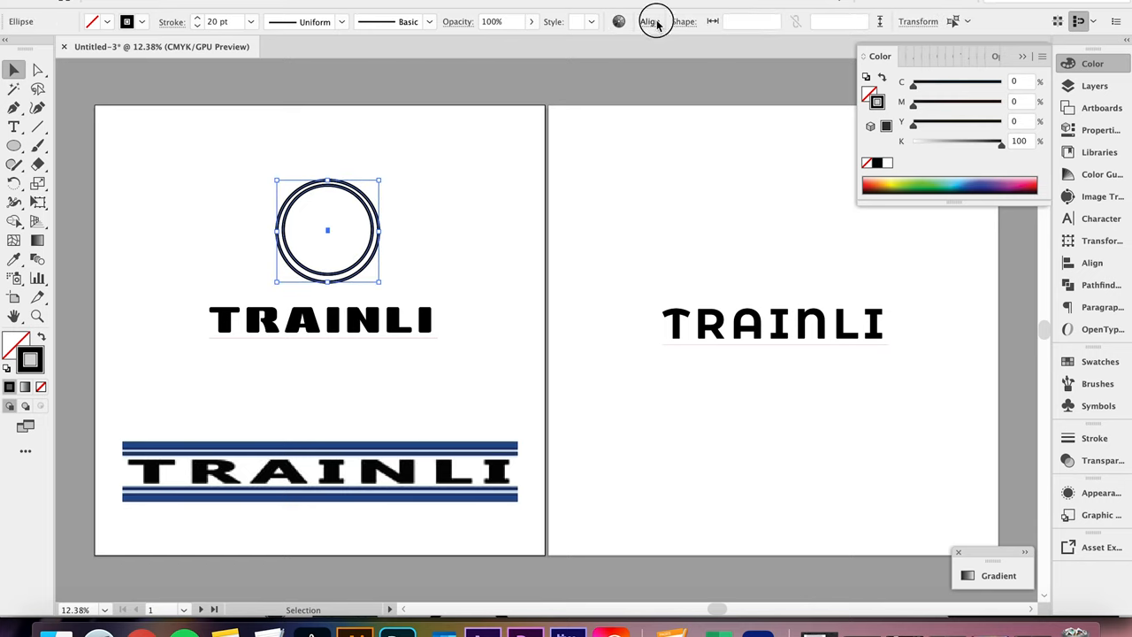
click(649, 21)
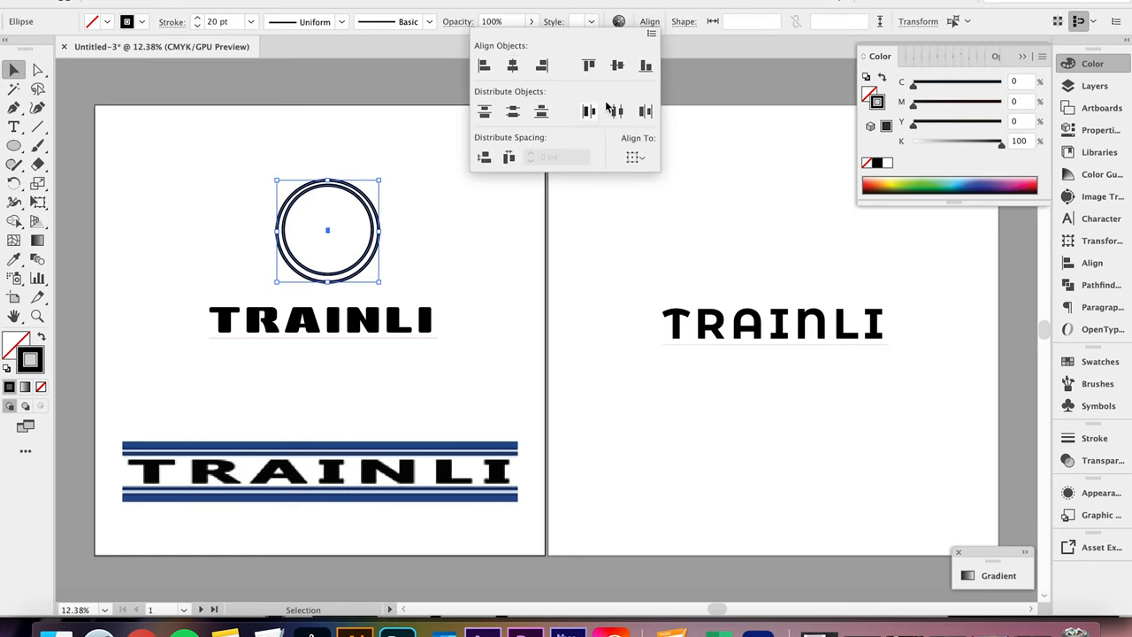
click(407, 187)
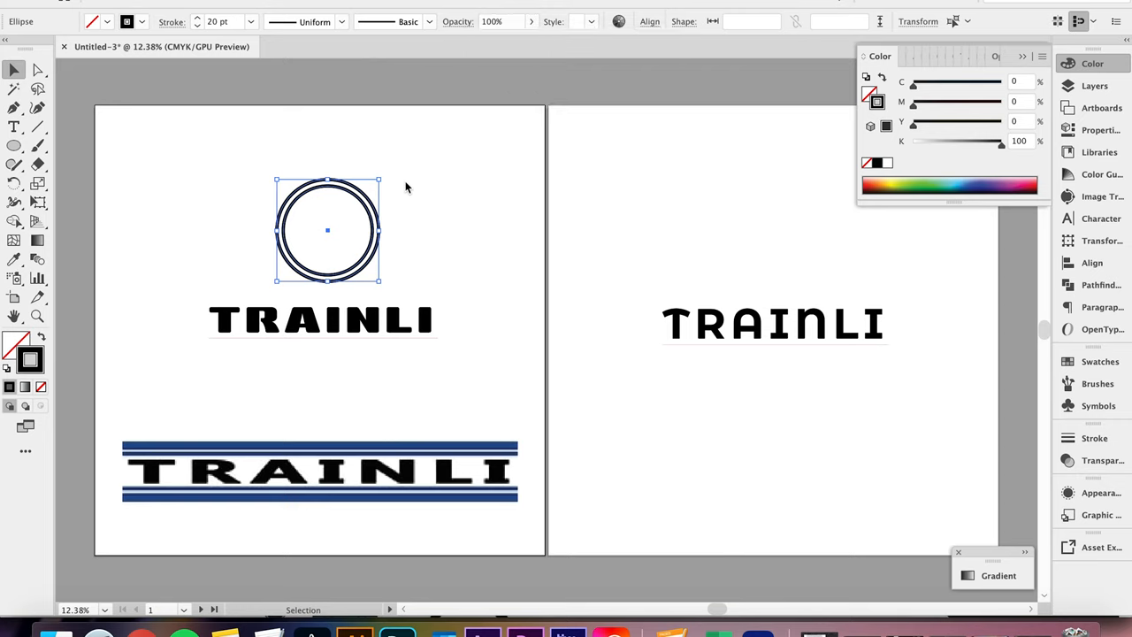
click(407, 187)
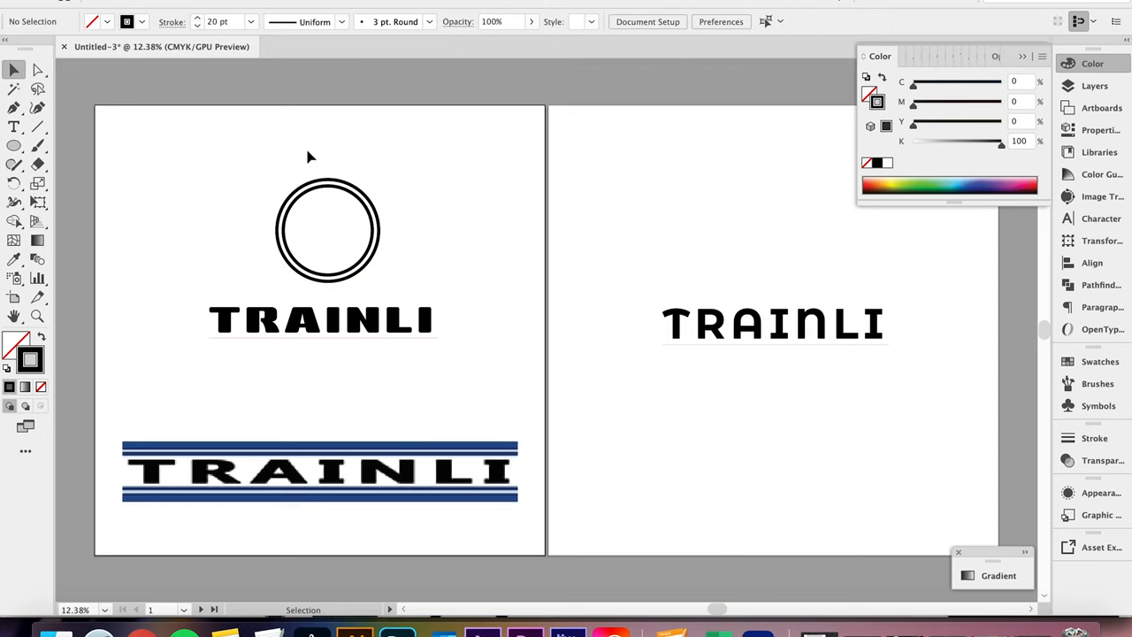
Step: Type tie characters along the inner circle and shrink them to 140 pt
click(327, 230)
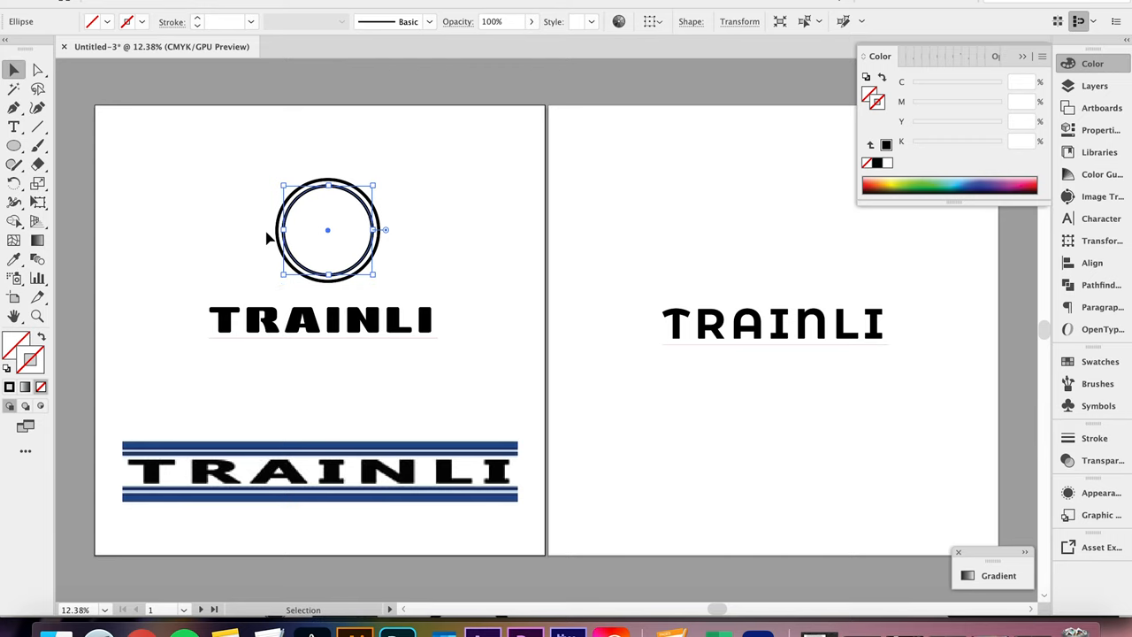
click(739, 21)
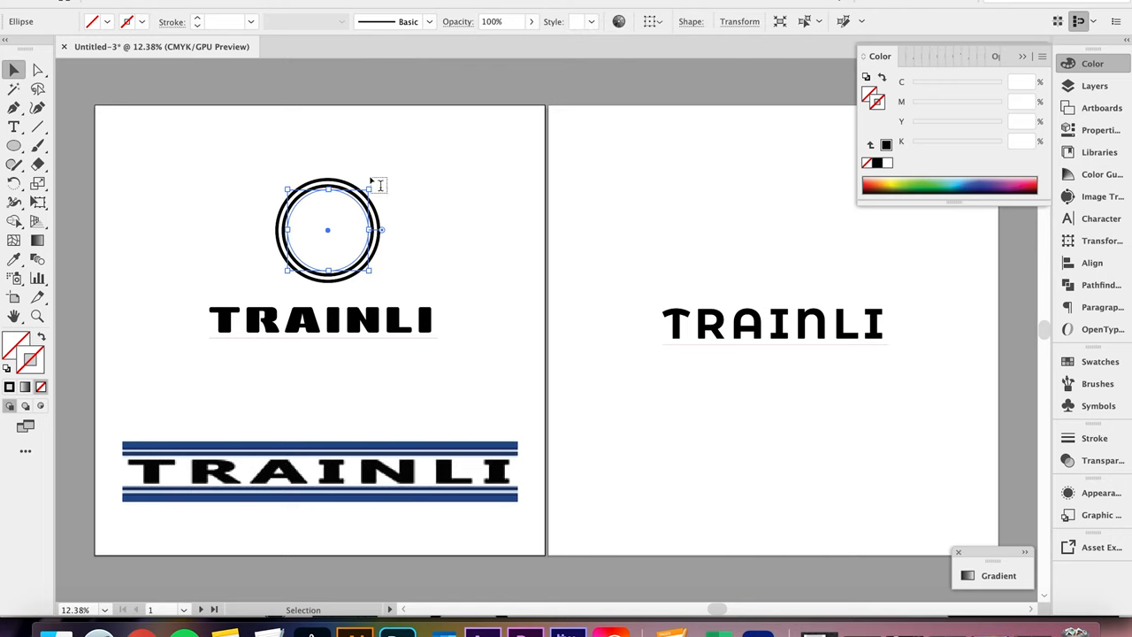
click(14, 127)
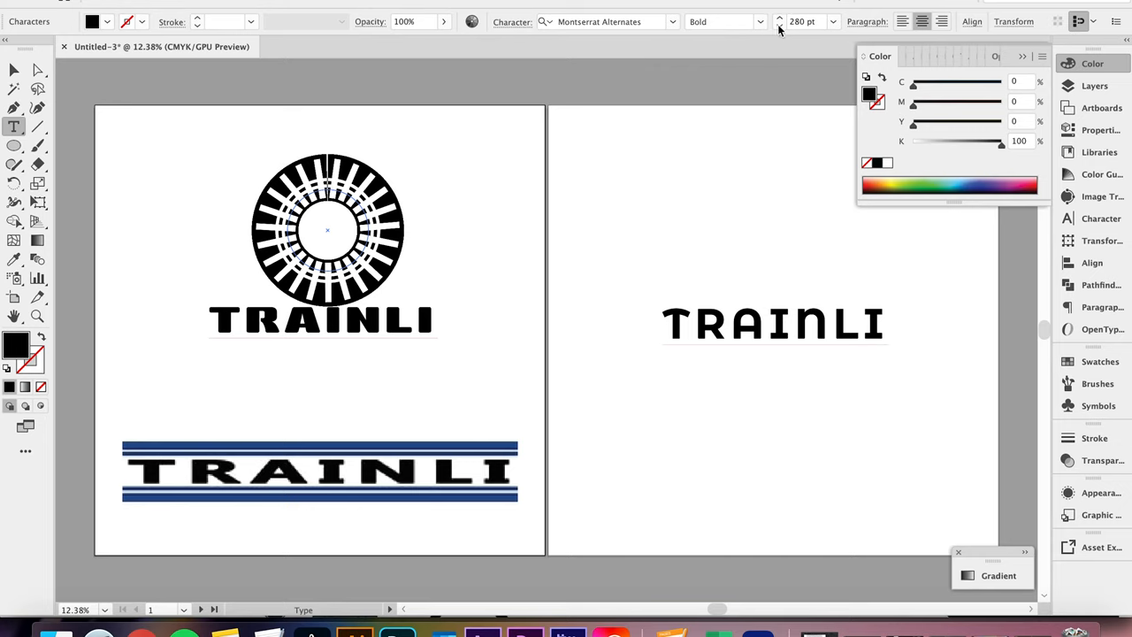
click(779, 26)
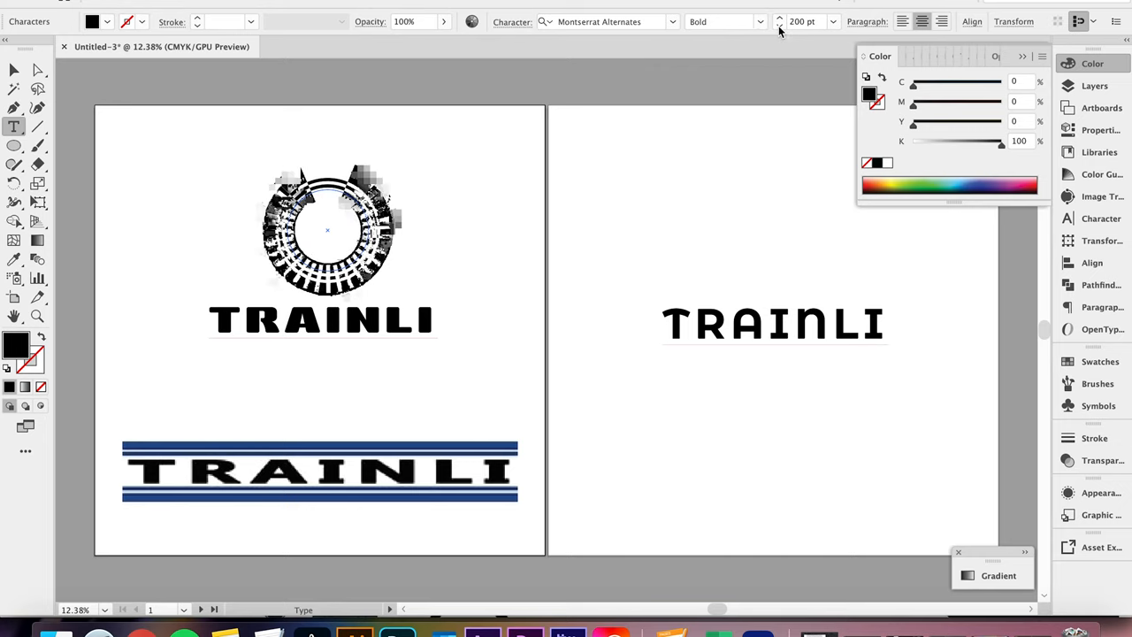
click(780, 26)
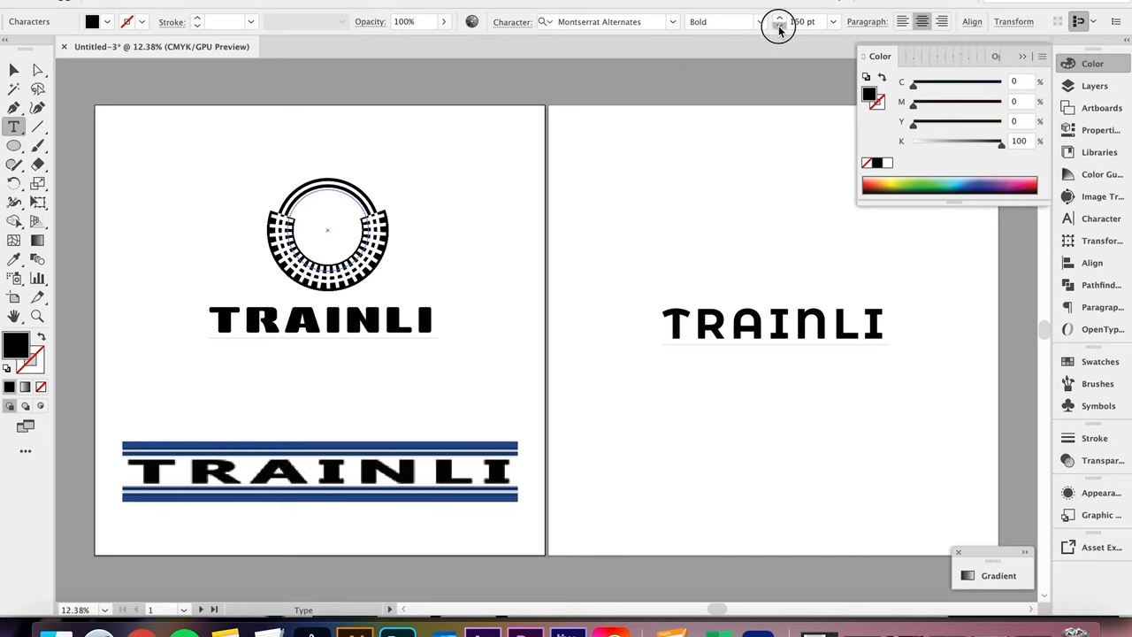
click(778, 25)
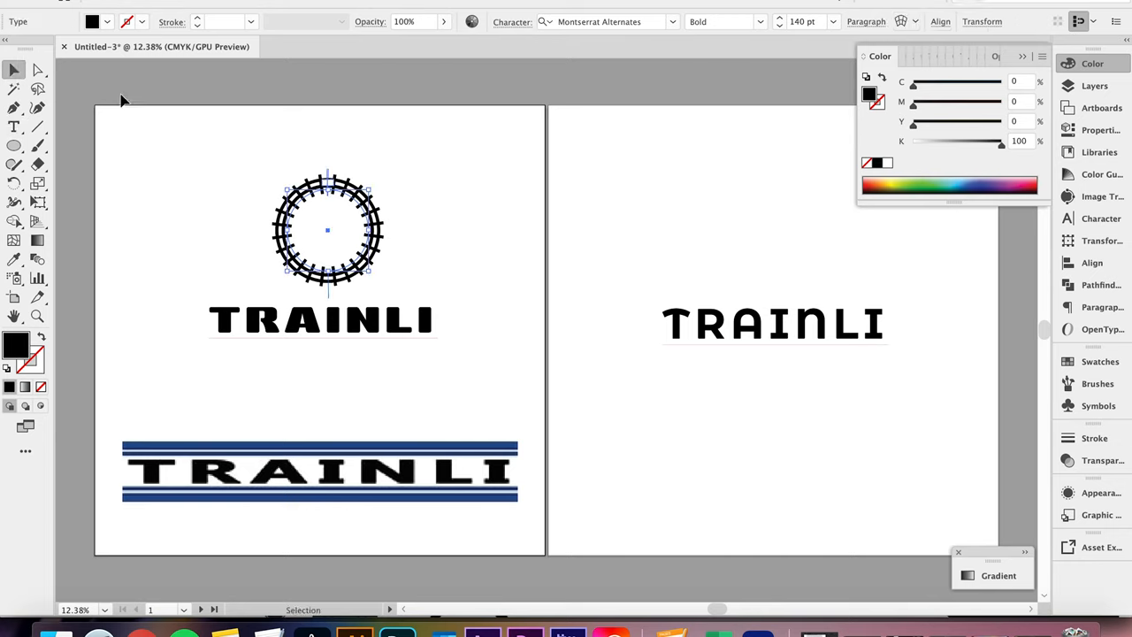
click(167, 143)
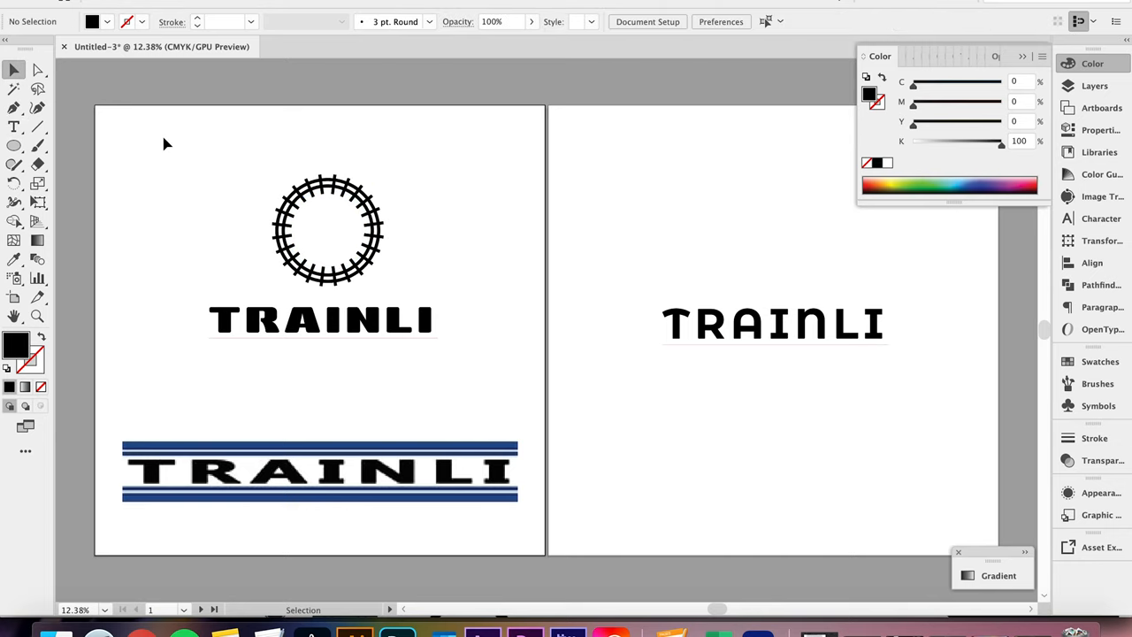
Step: Marquee-select the whole track ring and Alt-drag a copy onto artboard 2
drag(237, 142, 364, 212)
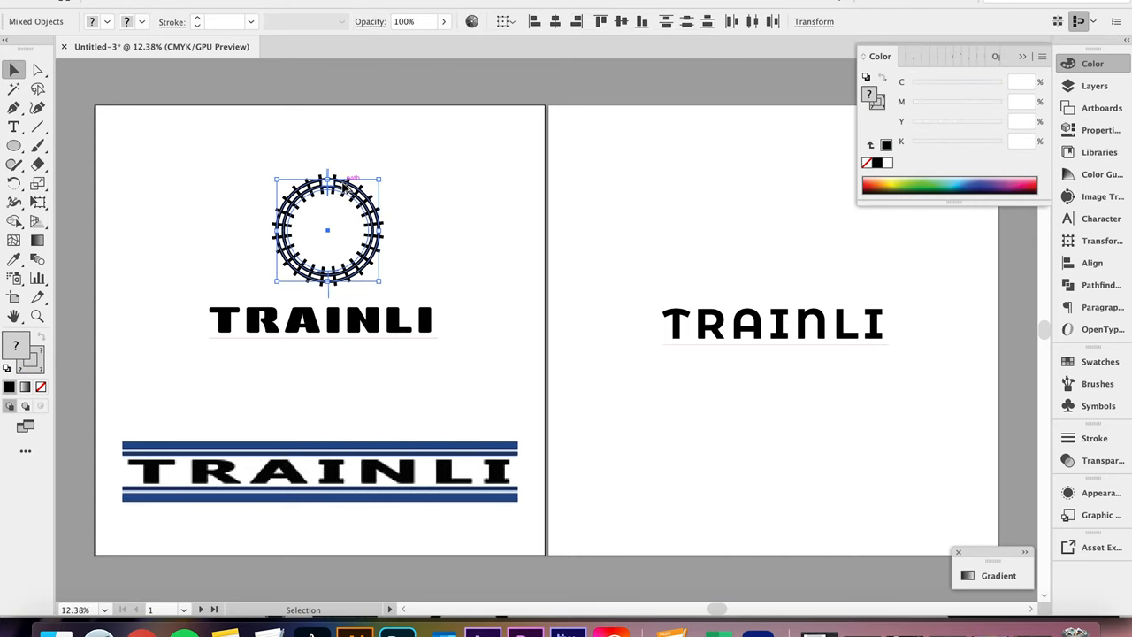
drag(327, 230, 699, 221)
text(T)
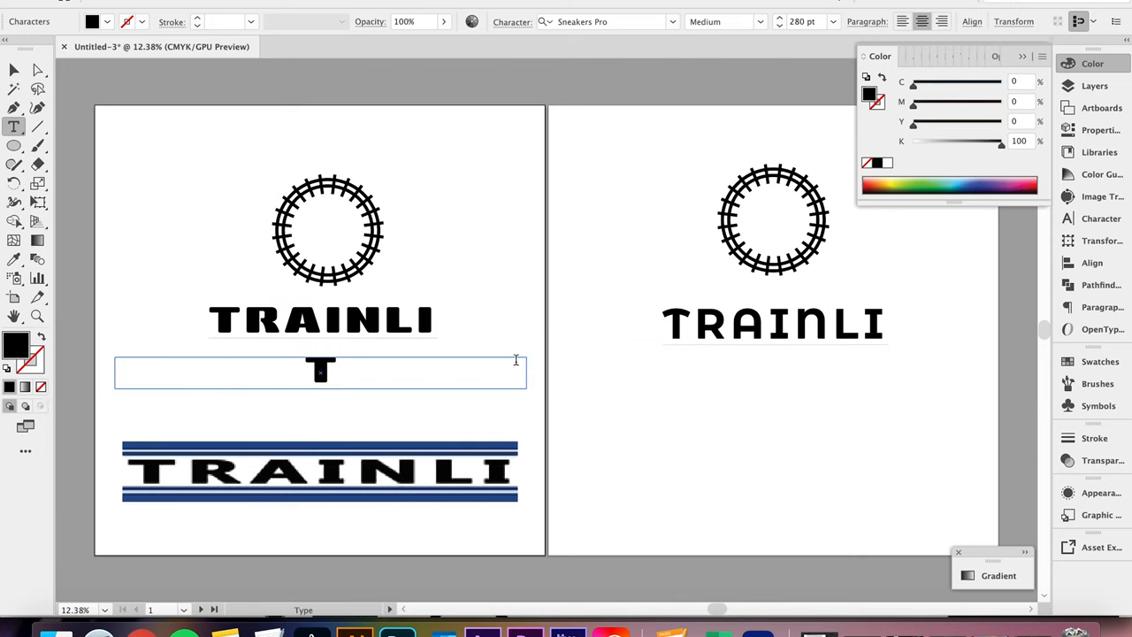
Step: Move the letter T into the centre of the first track ring and deselect
click(13, 70)
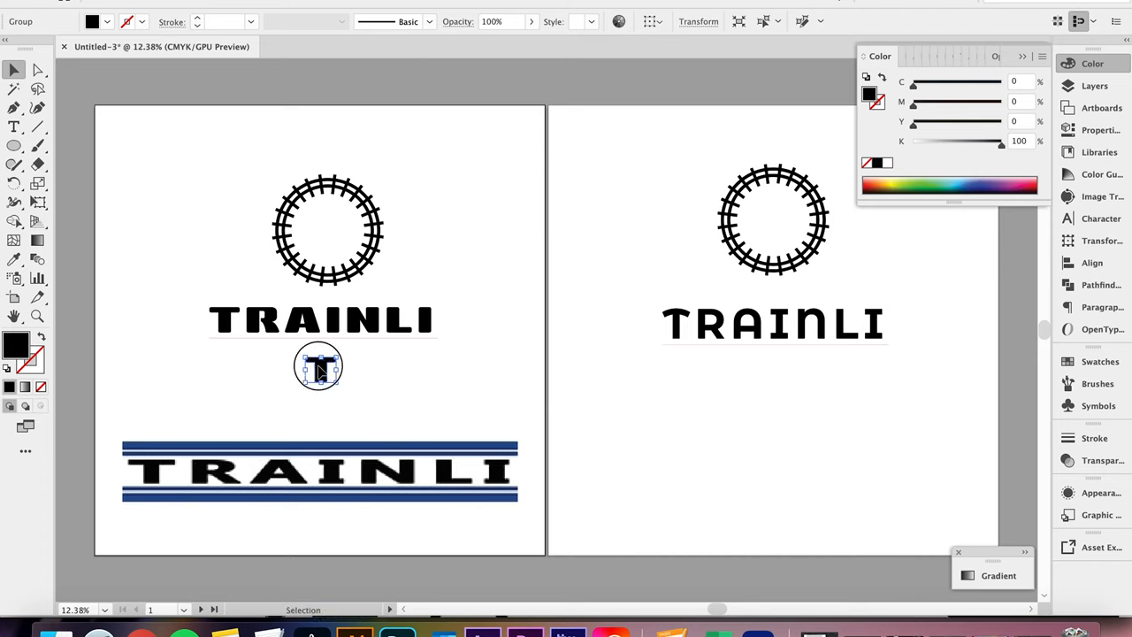
drag(318, 367, 329, 233)
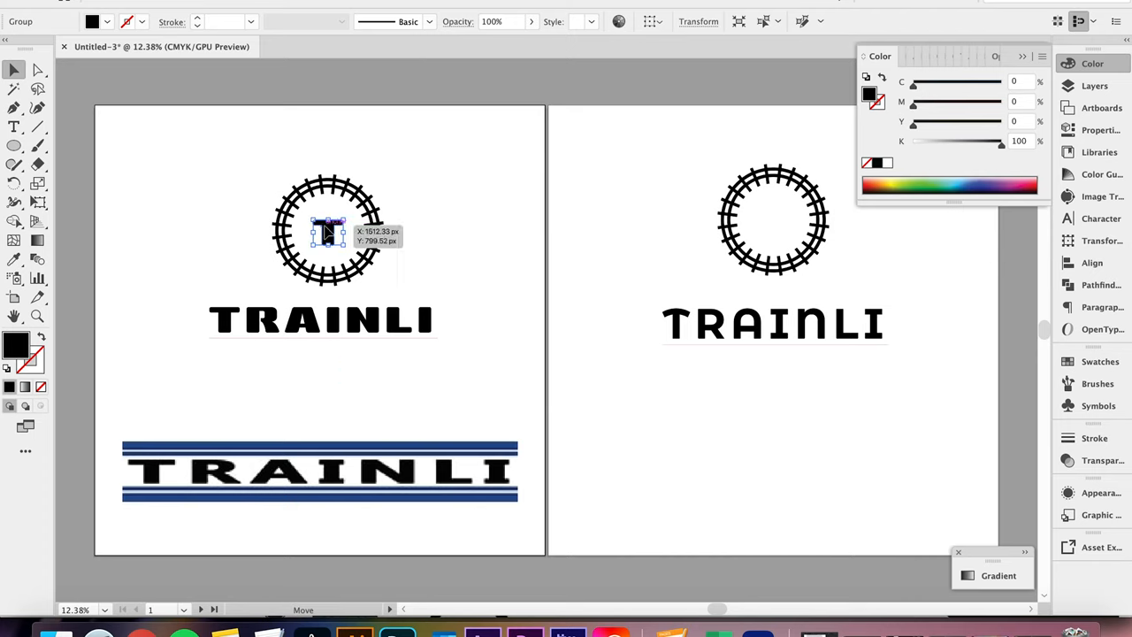
click(698, 21)
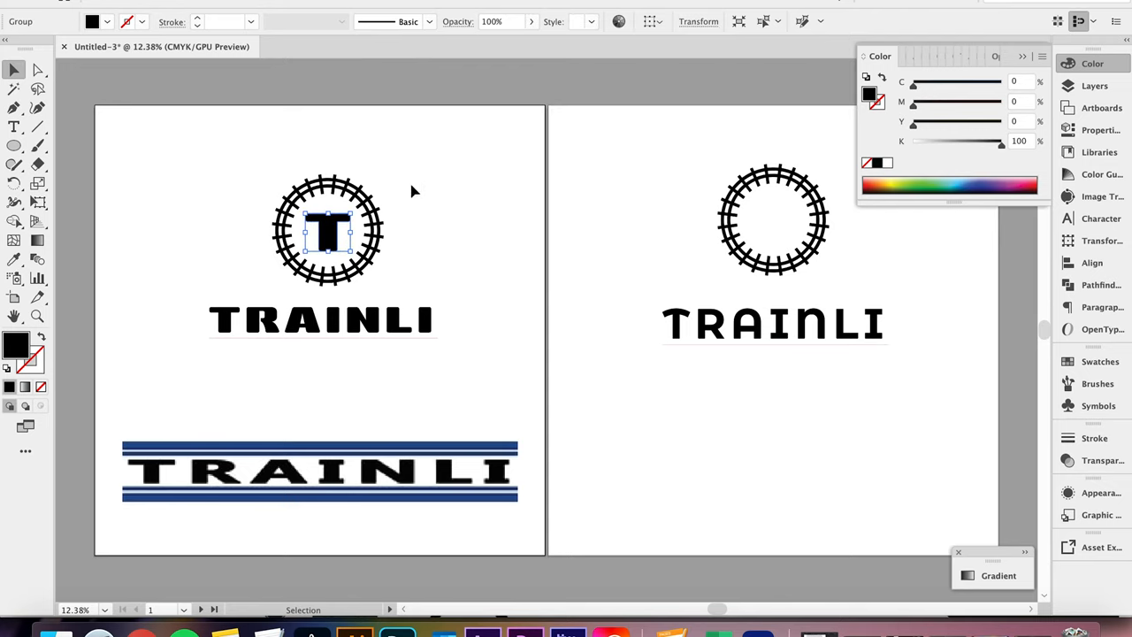
click(403, 265)
text(T)
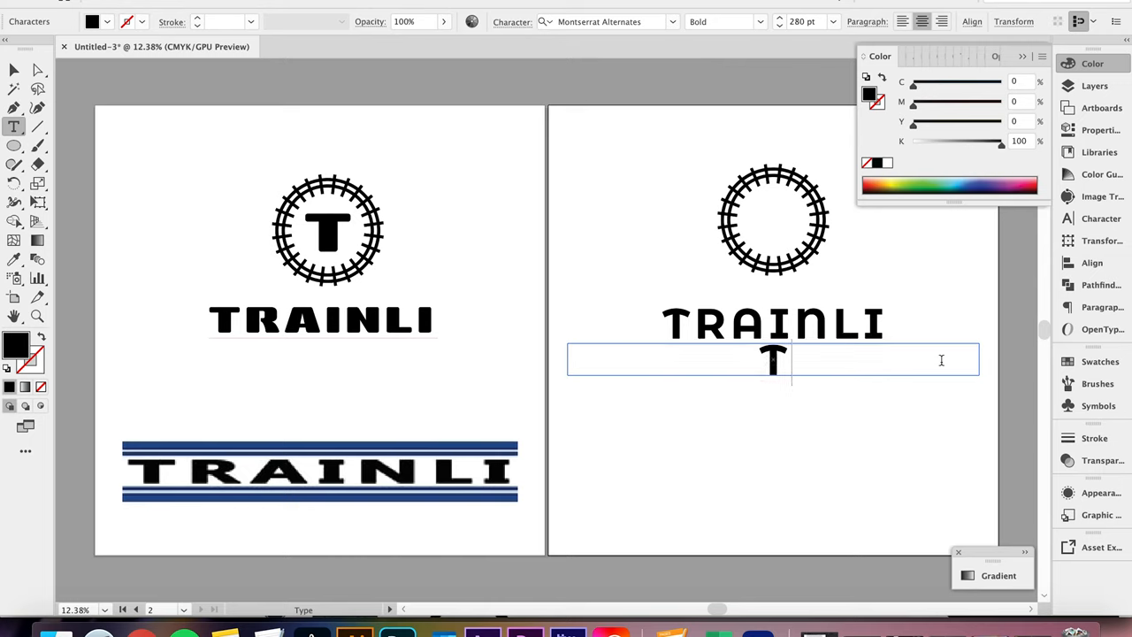
Step: Place a letter T inside the second artboard's track ring and enter a 230 px width
click(13, 70)
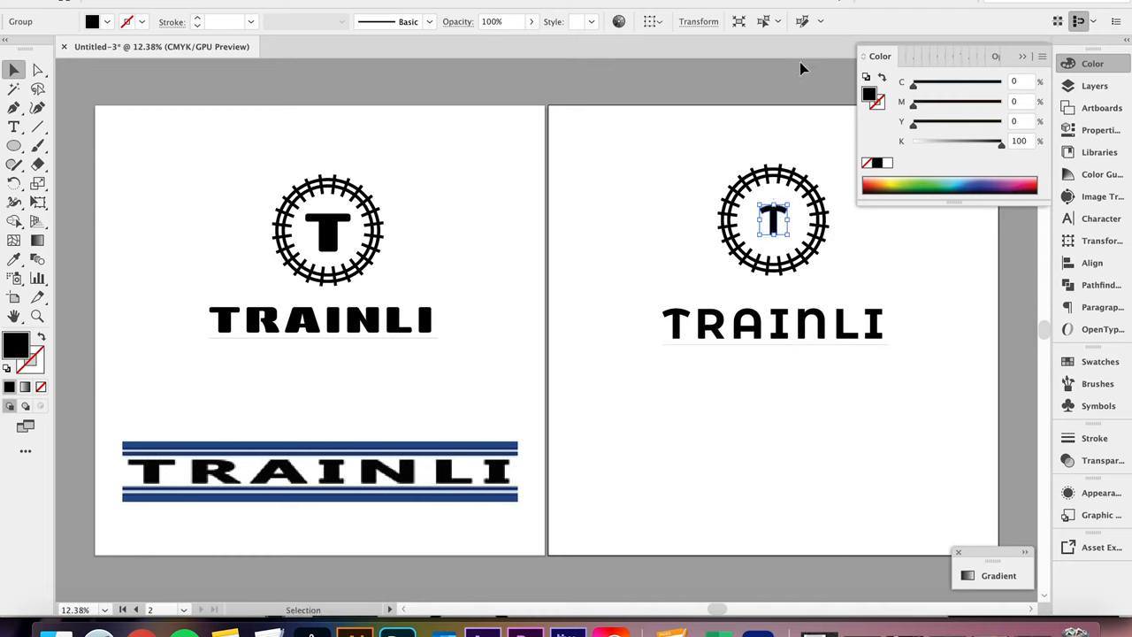
click(698, 21)
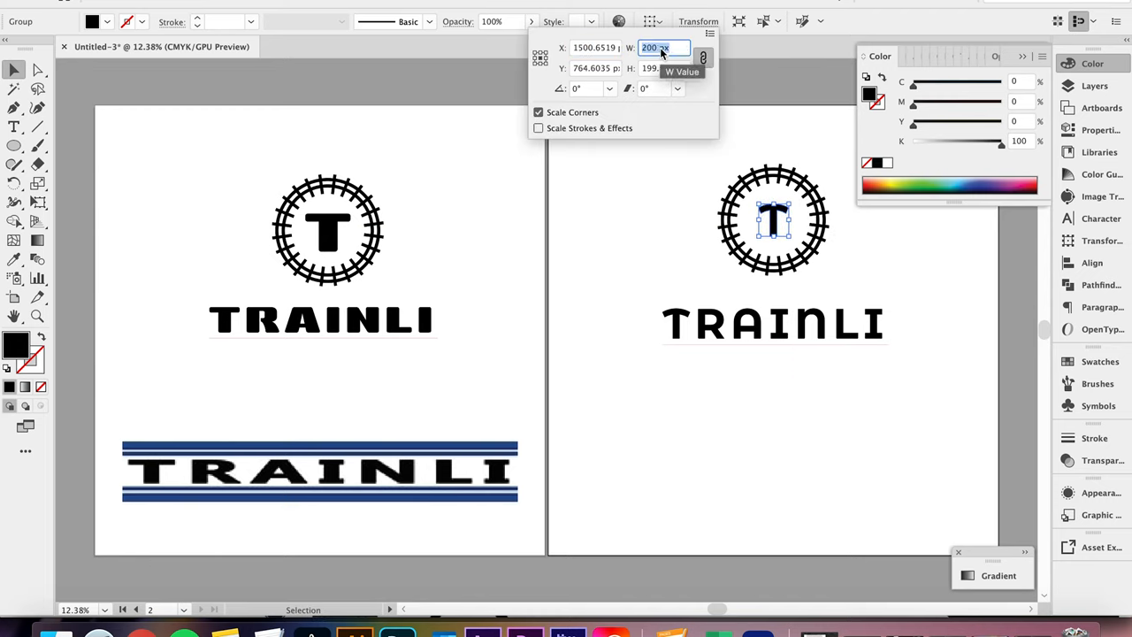
text(230)
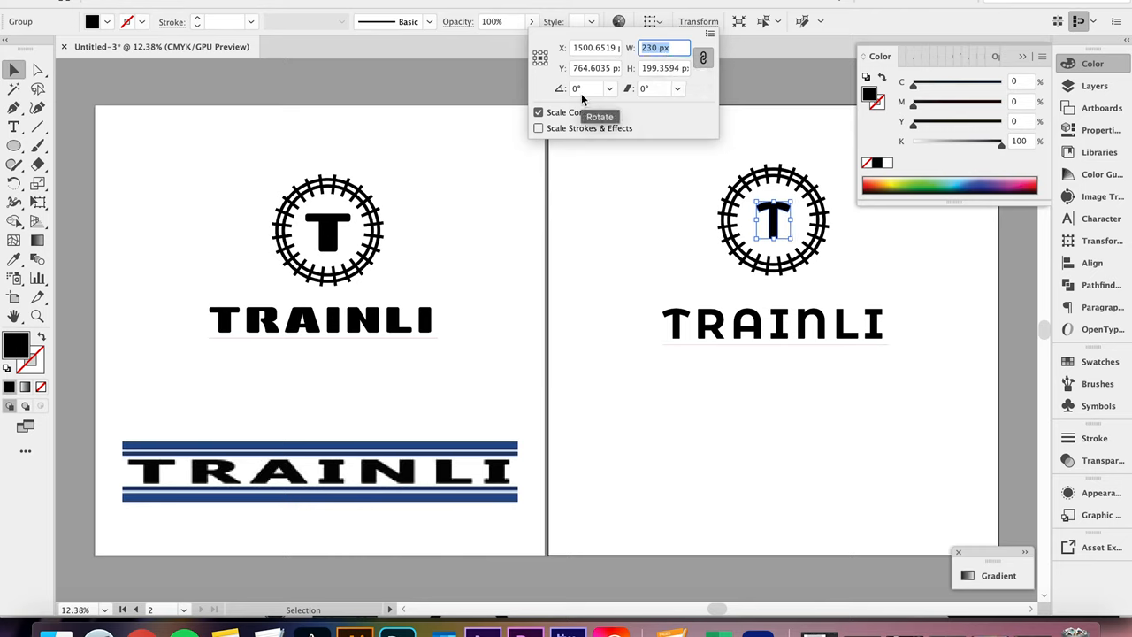
Step: Apply the 230 px width to the second T, then deselect on empty canvas
click(645, 252)
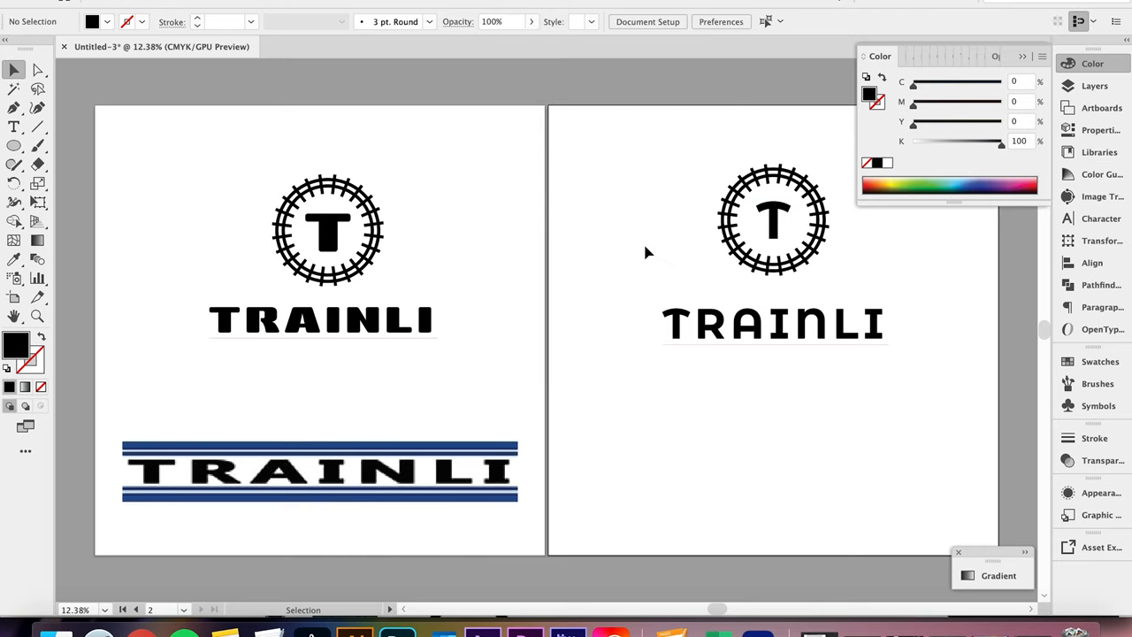
mouse_move(782, 186)
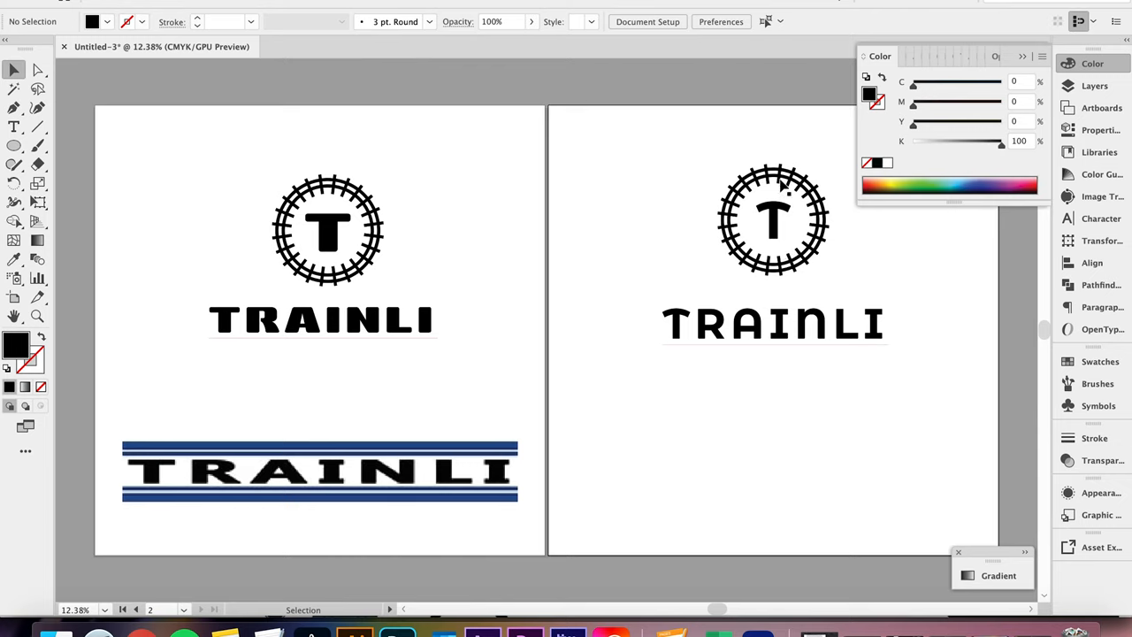
mouse_move(494, 277)
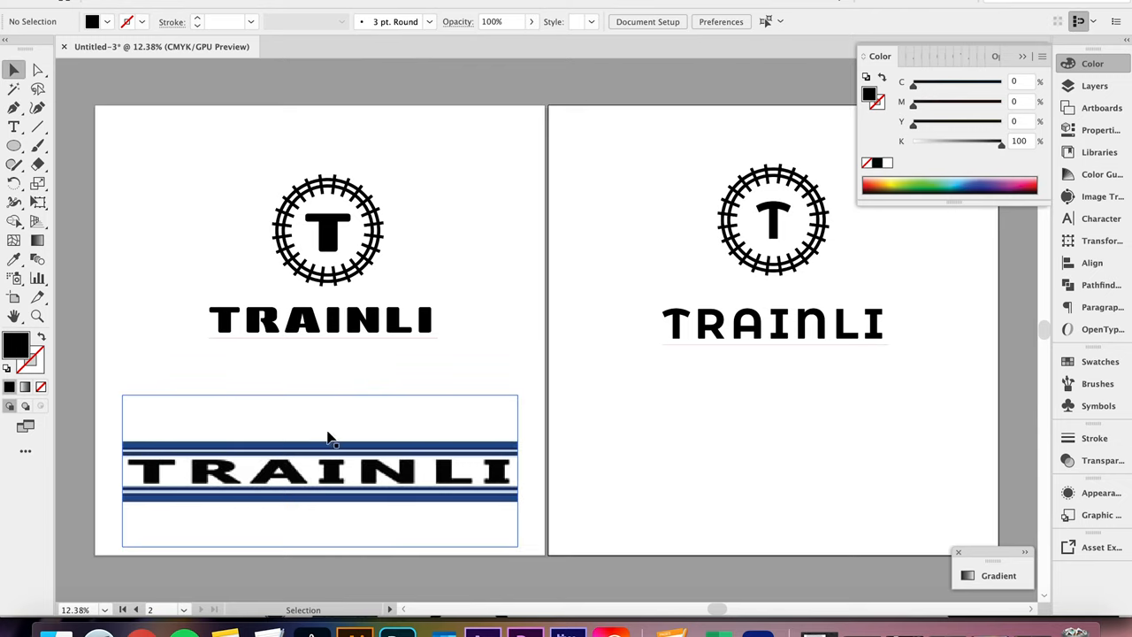
mouse_move(279, 465)
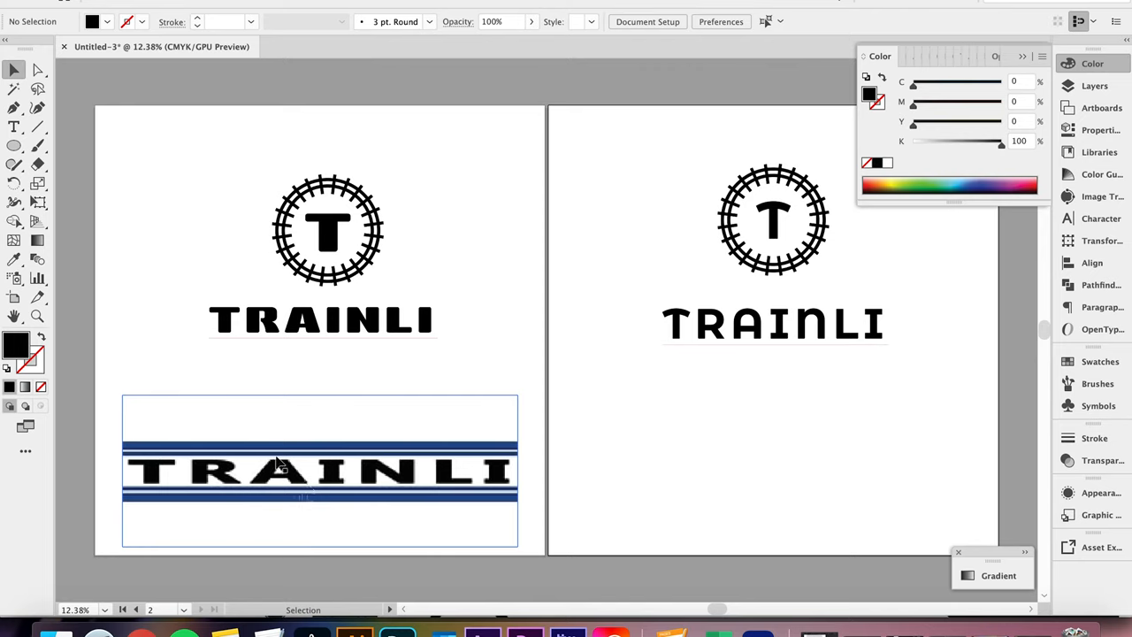
click(358, 429)
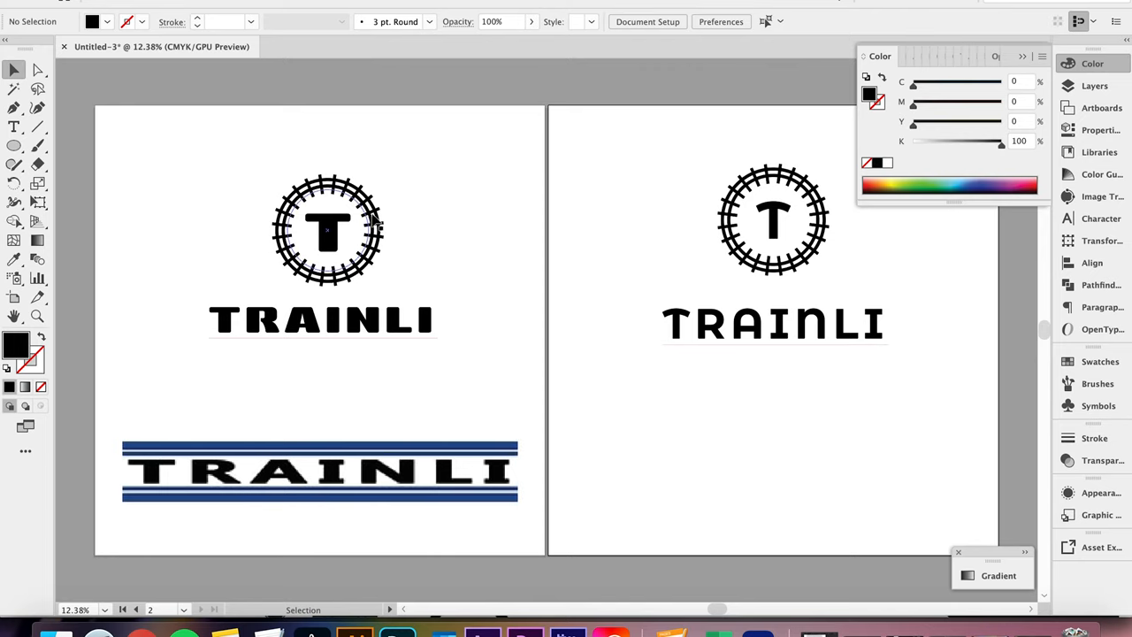
Step: Recolour both TRAINLI texts blue and the first track ring dark blue
click(322, 320)
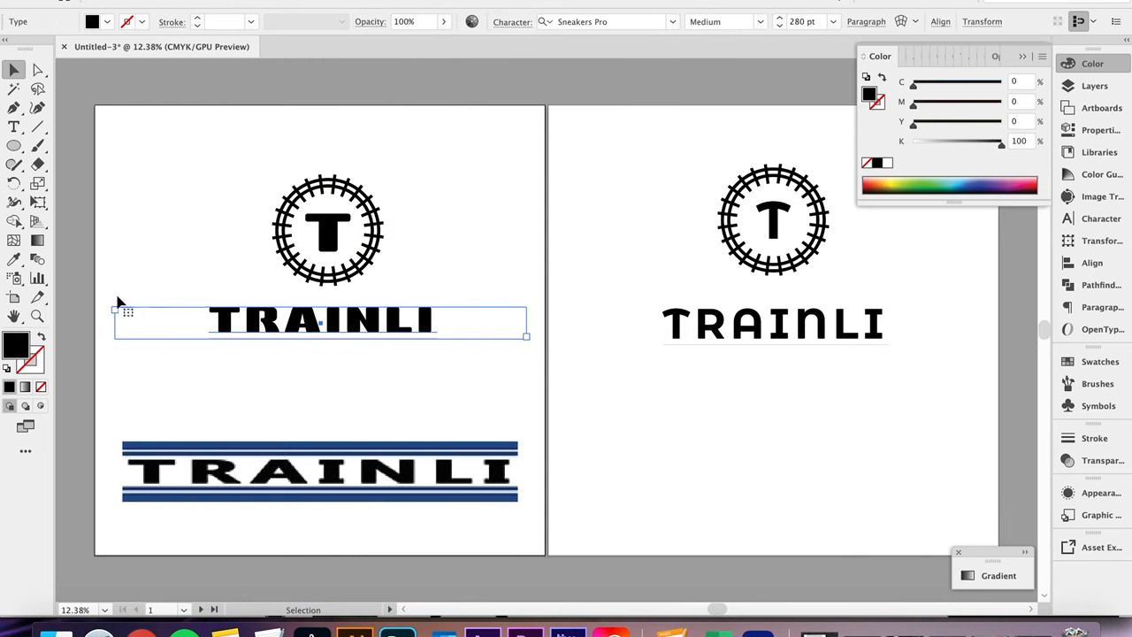
click(190, 431)
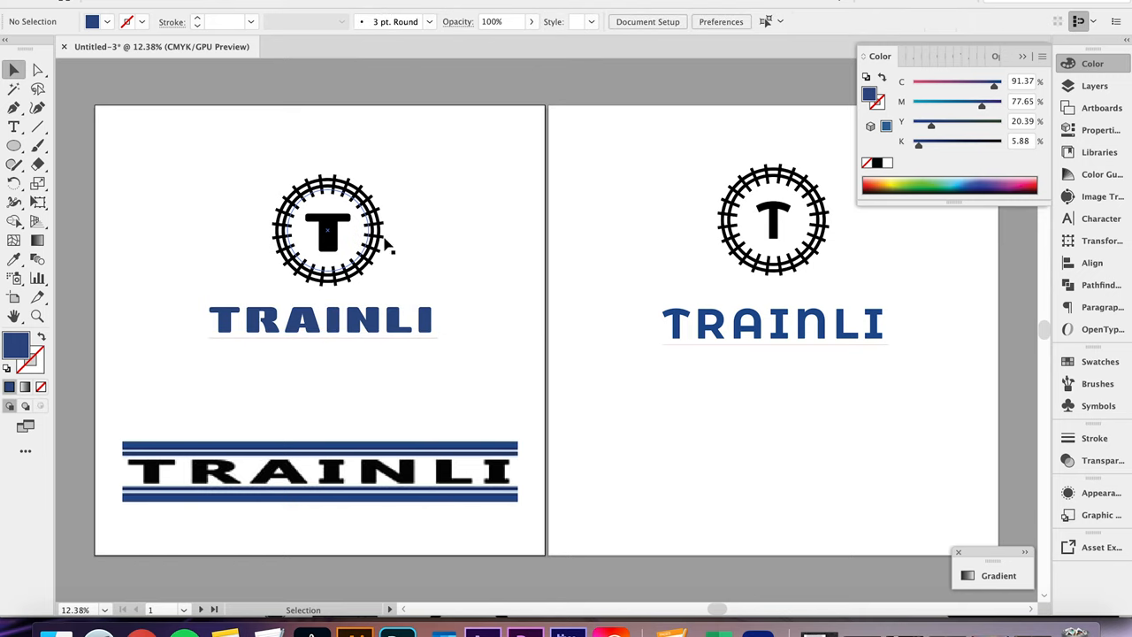
click(327, 230)
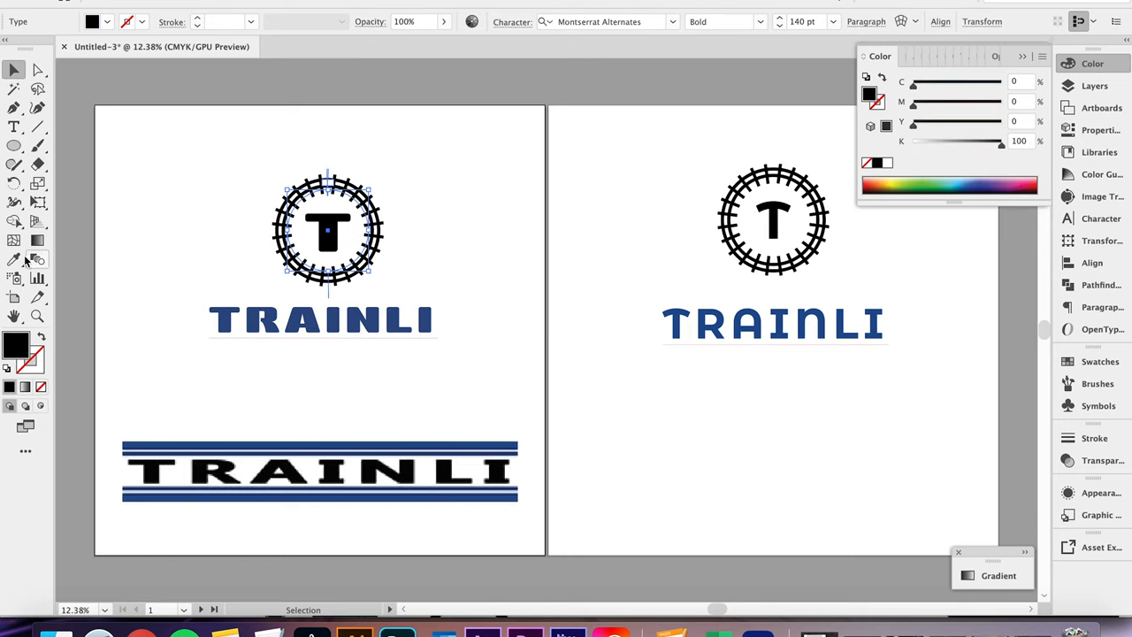
click(13, 259)
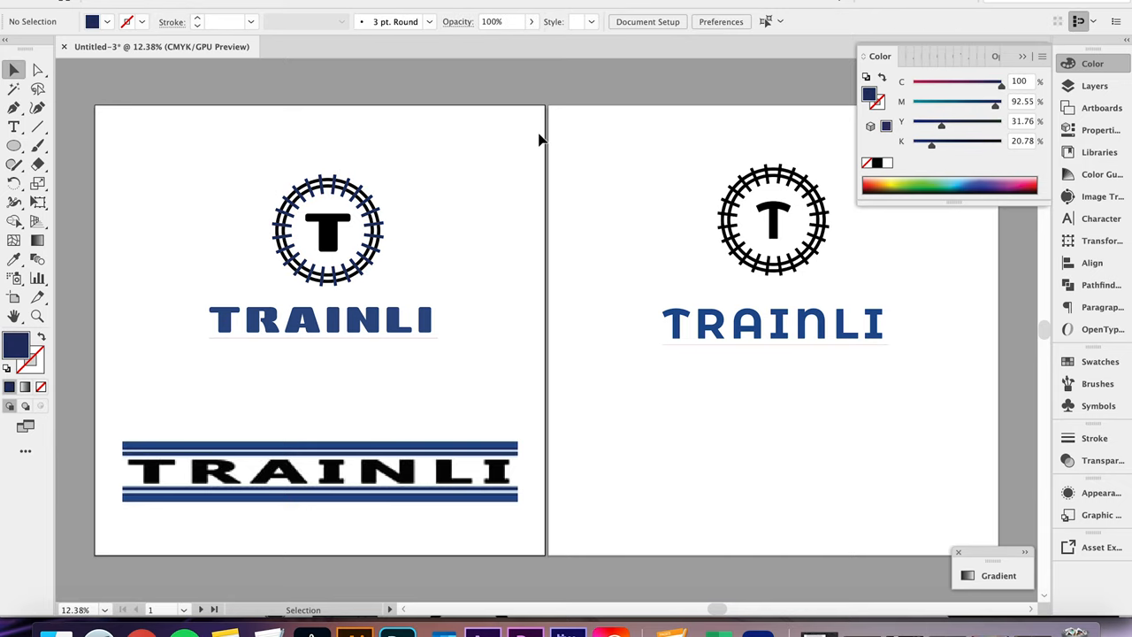
Step: Eyedrop the first logo's blue onto the second logo's T
click(327, 230)
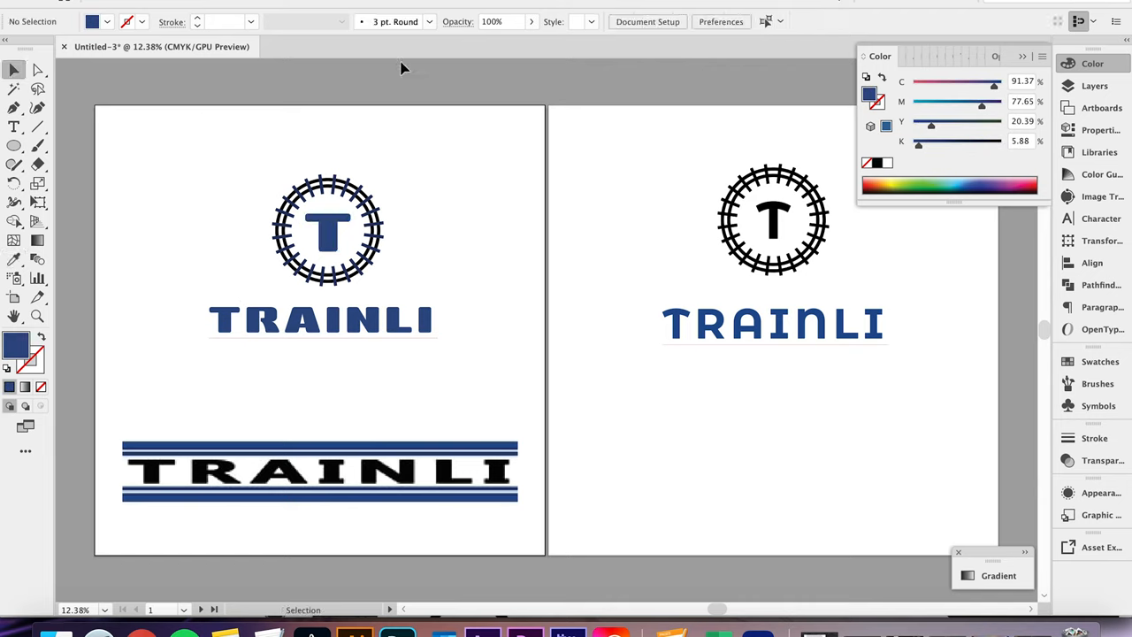
click(773, 219)
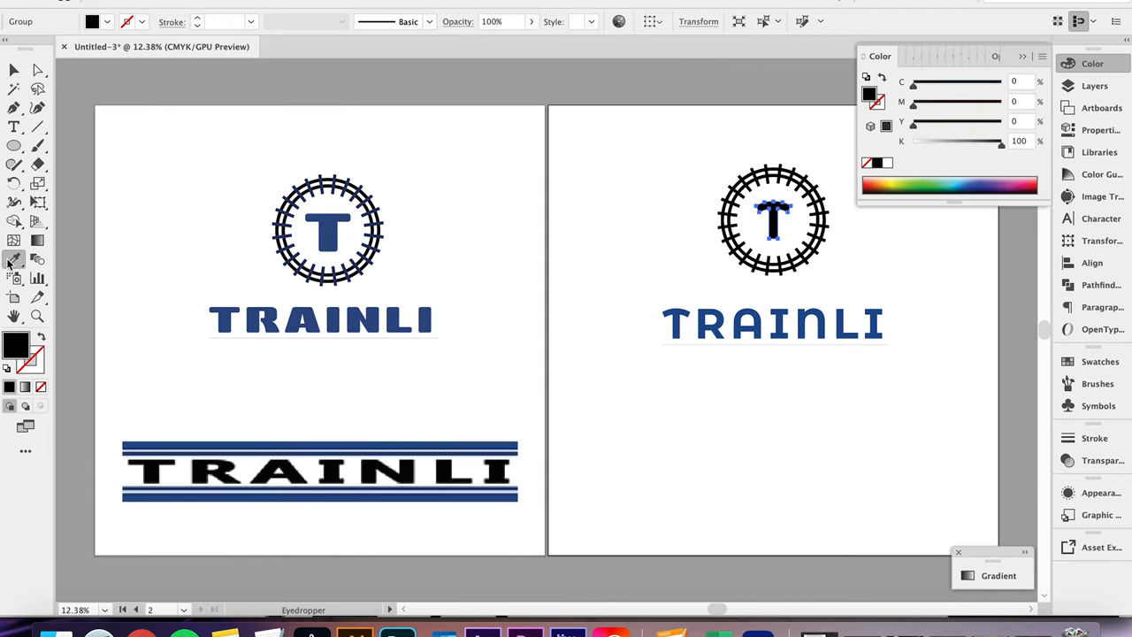
click(15, 70)
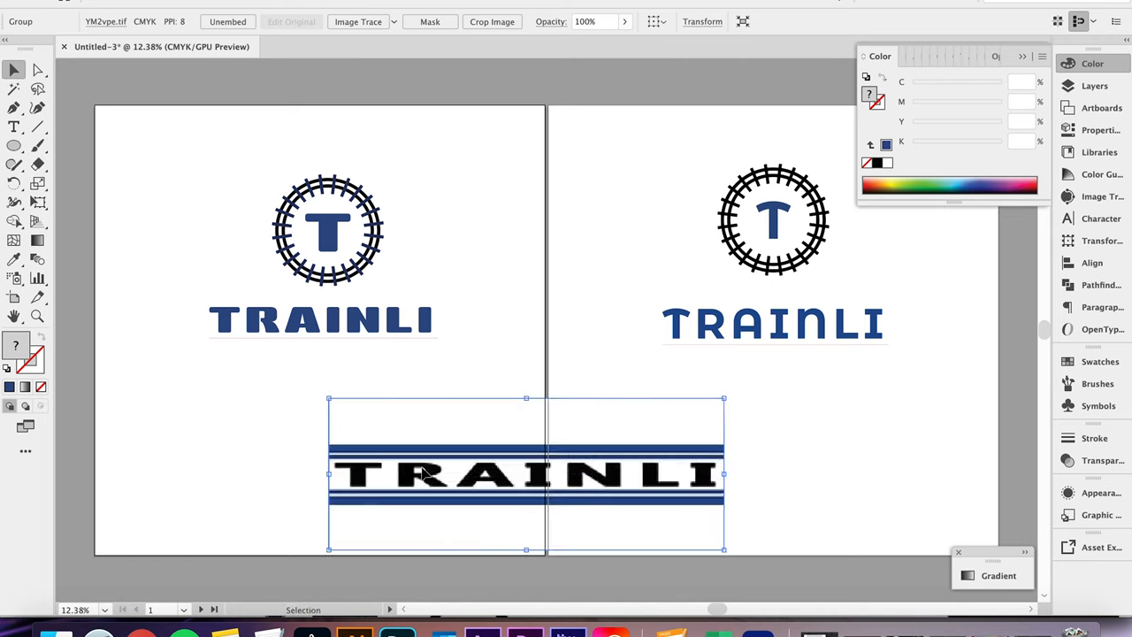
Step: Delete the striped banner image and place an Arial © mark after the first TRAINLI
drag(527, 473, 547, 474)
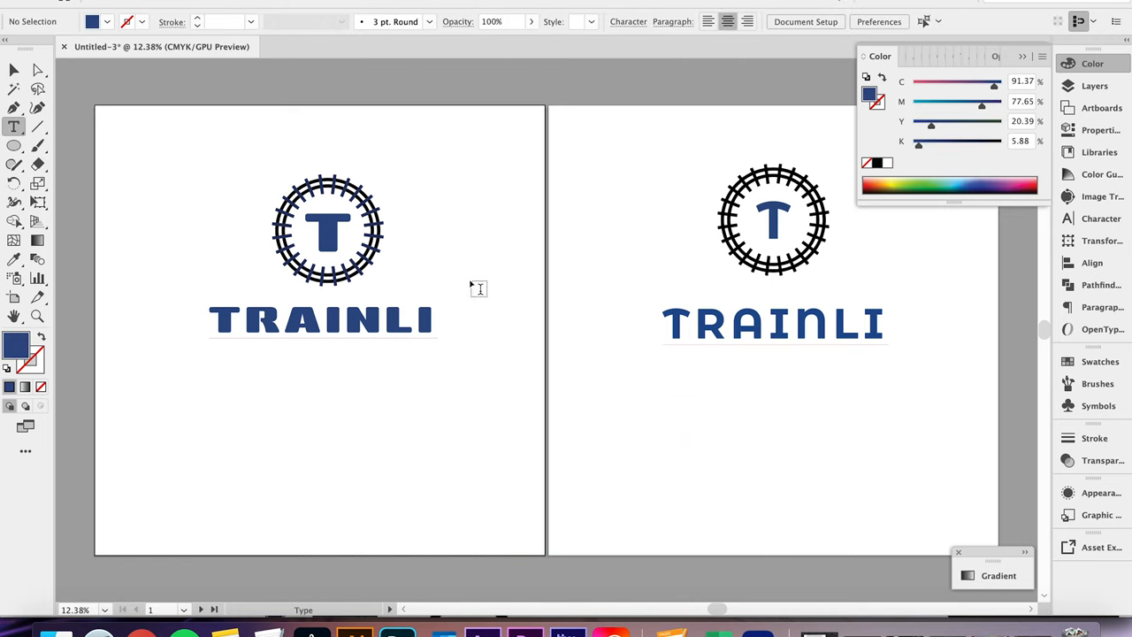
click(477, 274)
text(ari)
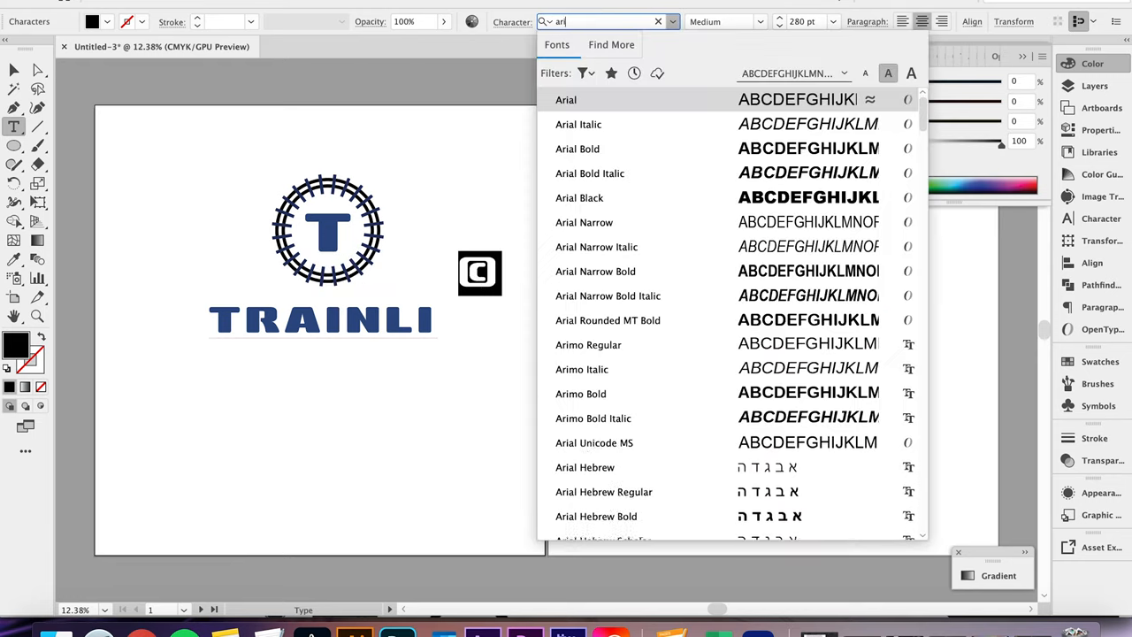
click(566, 99)
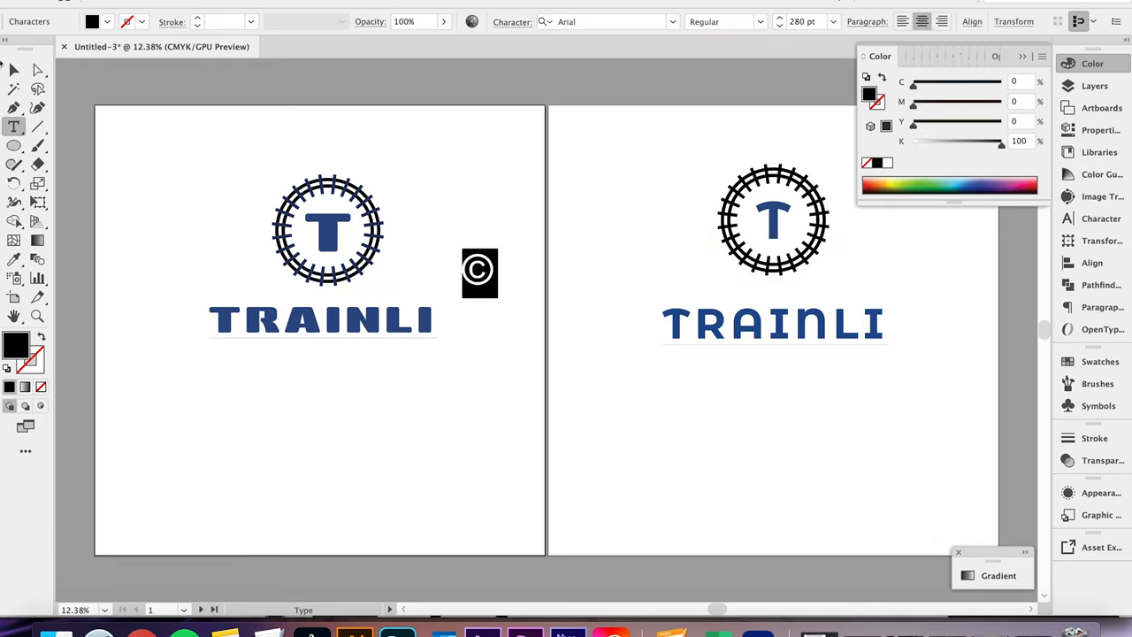
click(479, 272)
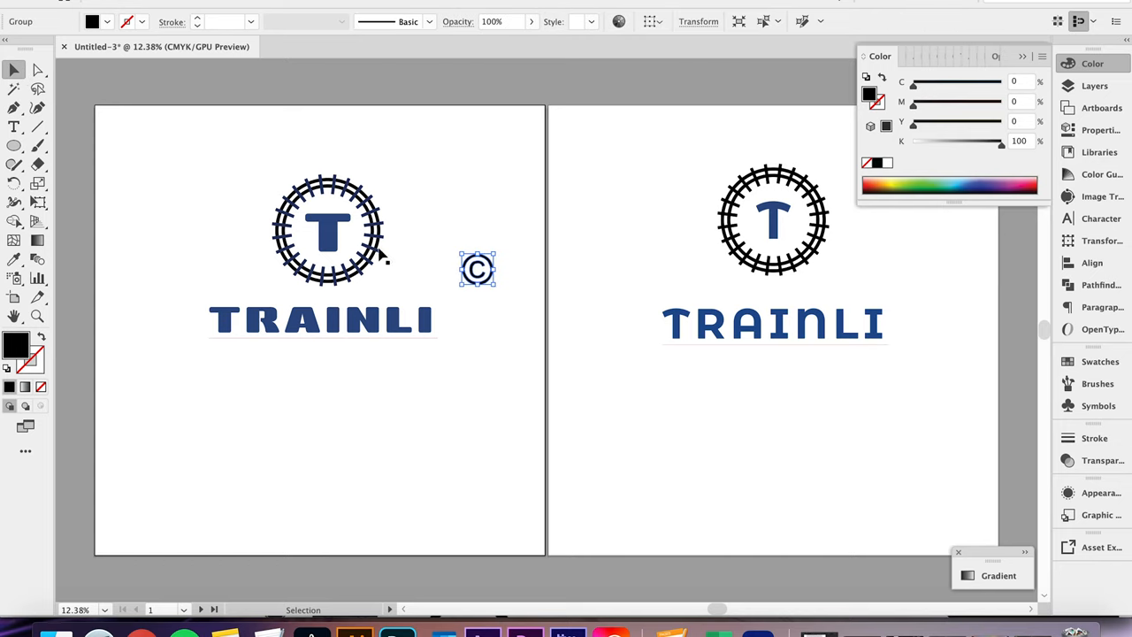
drag(477, 270, 447, 292)
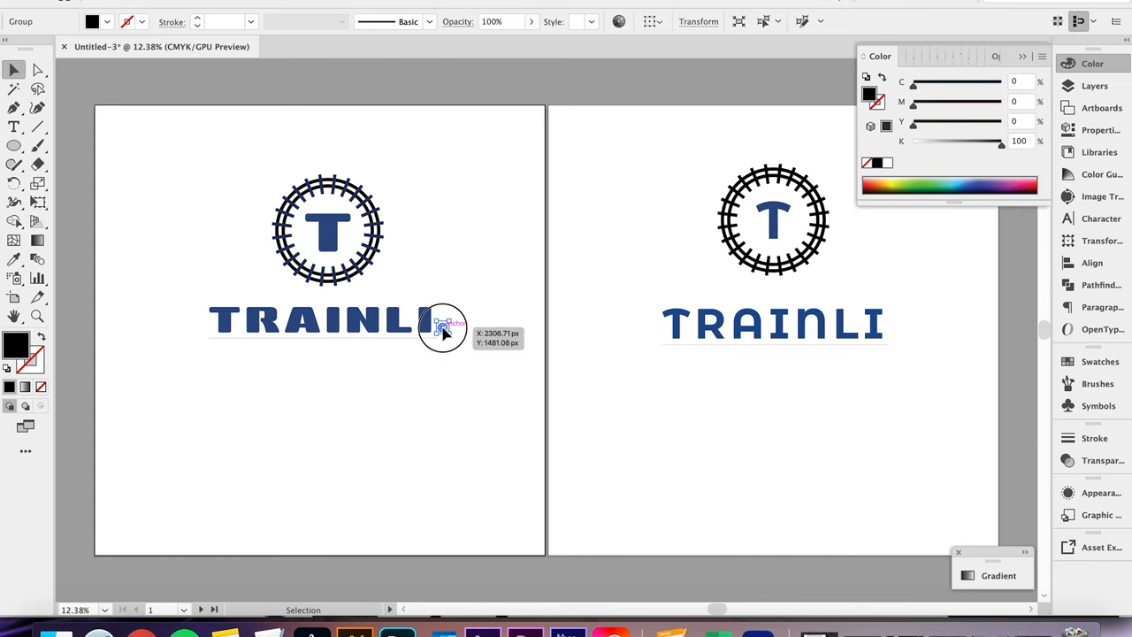
Step: Duplicate the © mark and position the copy after the second TRAINLI wordmark
drag(442, 327, 891, 334)
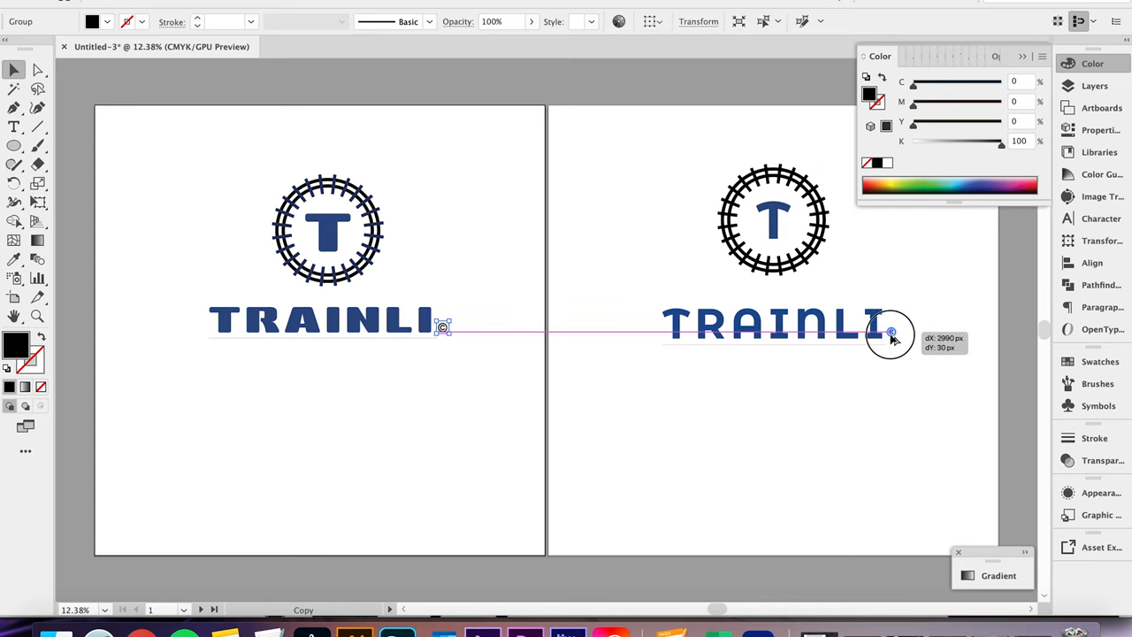
drag(443, 325, 892, 332)
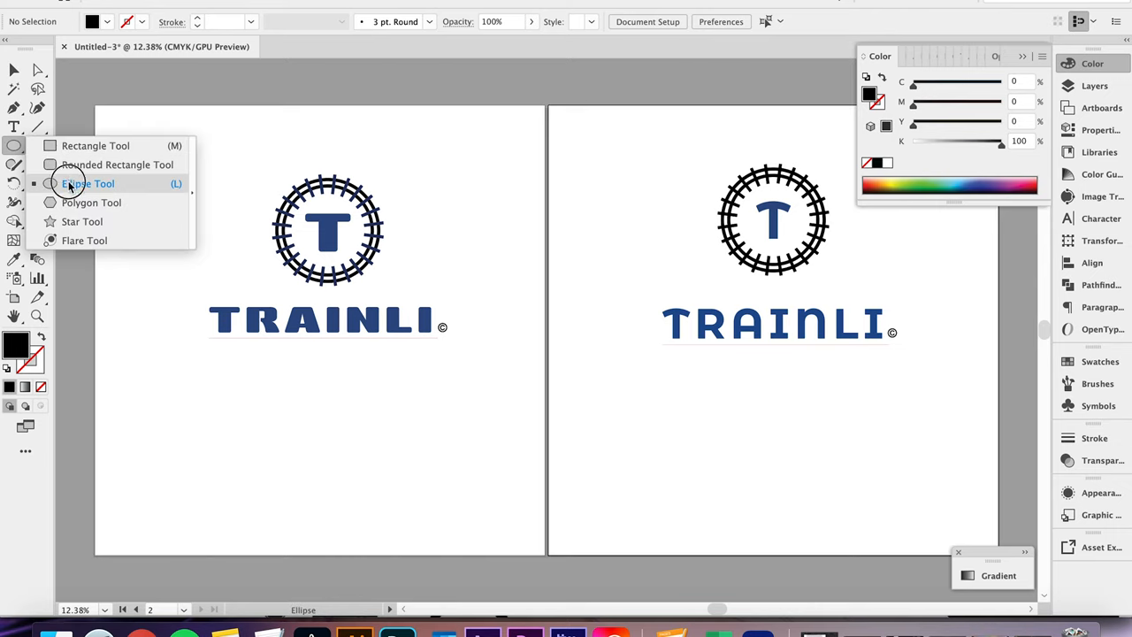
Step: Draw a black disc behind the second emblem and turn its track ties white
click(87, 183)
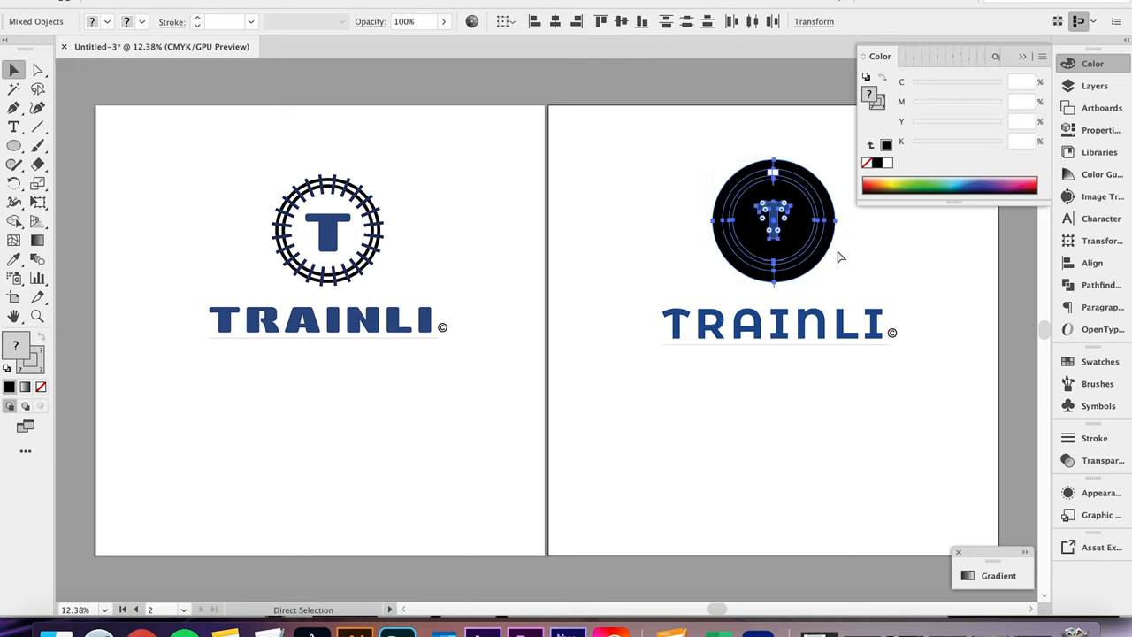
click(13, 70)
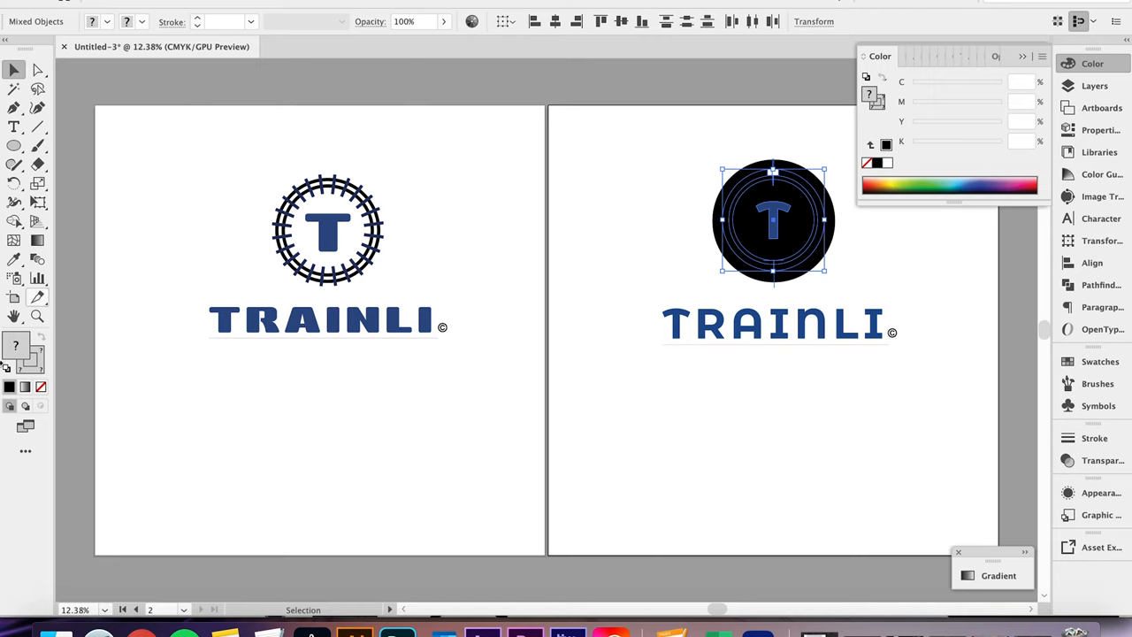
mouse_move(774, 221)
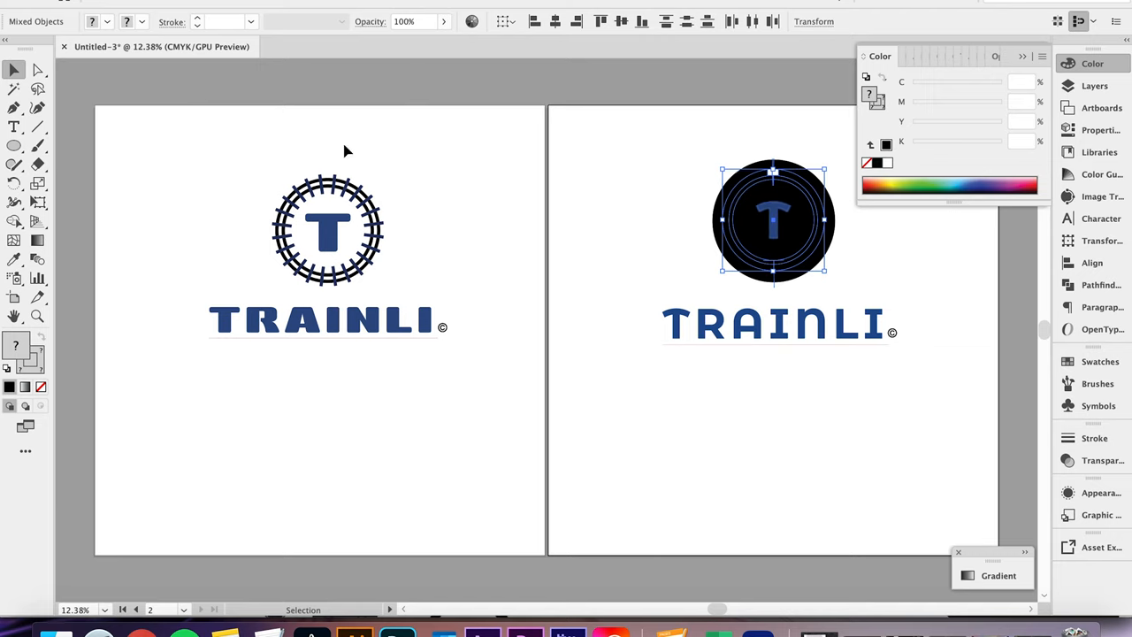
mouse_move(738, 208)
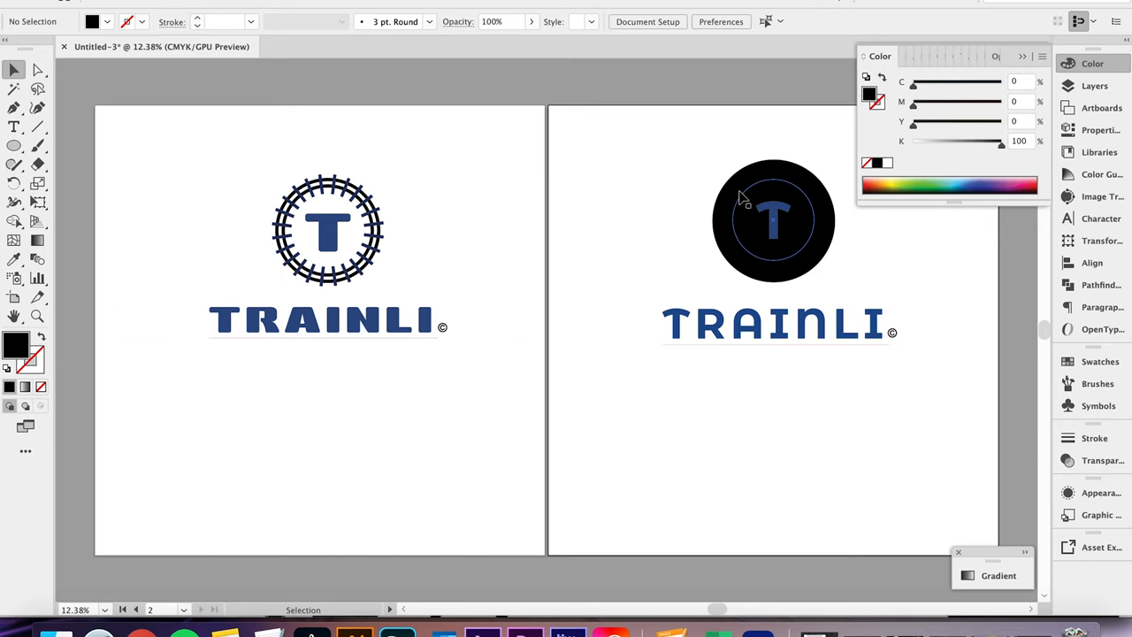
click(774, 221)
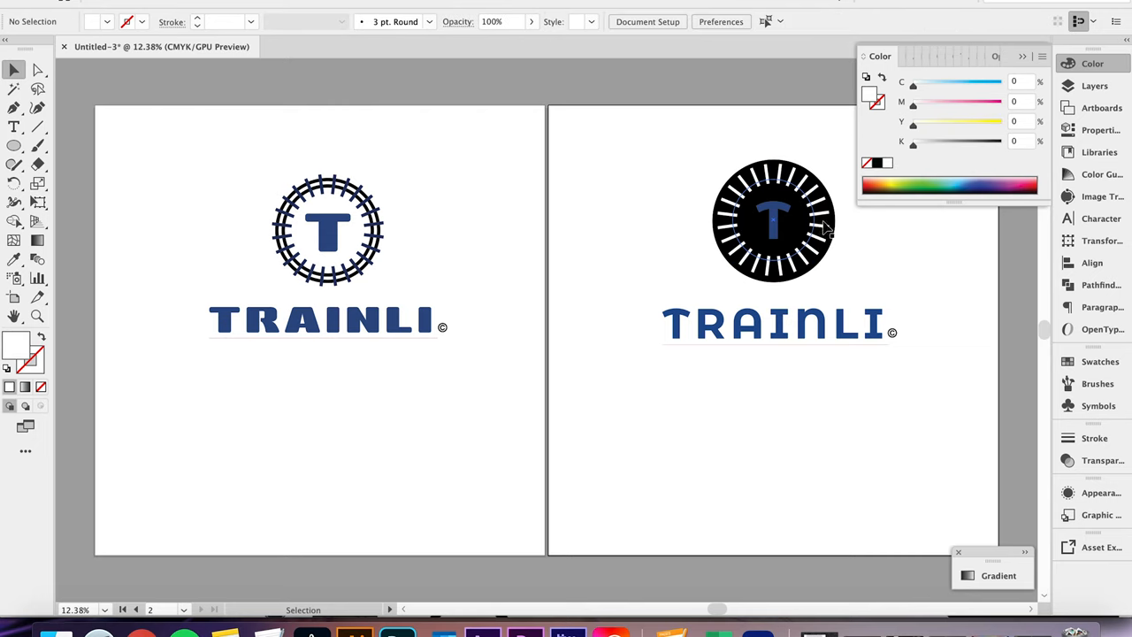
Step: Make the second emblem's rails and ties a white track ring
click(773, 220)
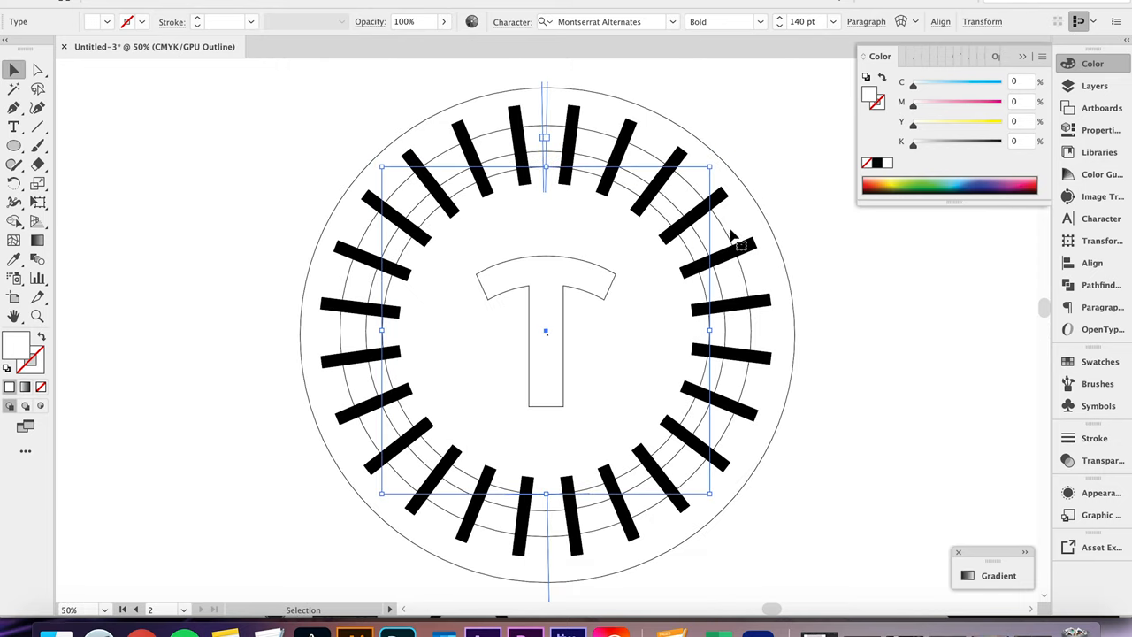
mouse_move(734, 245)
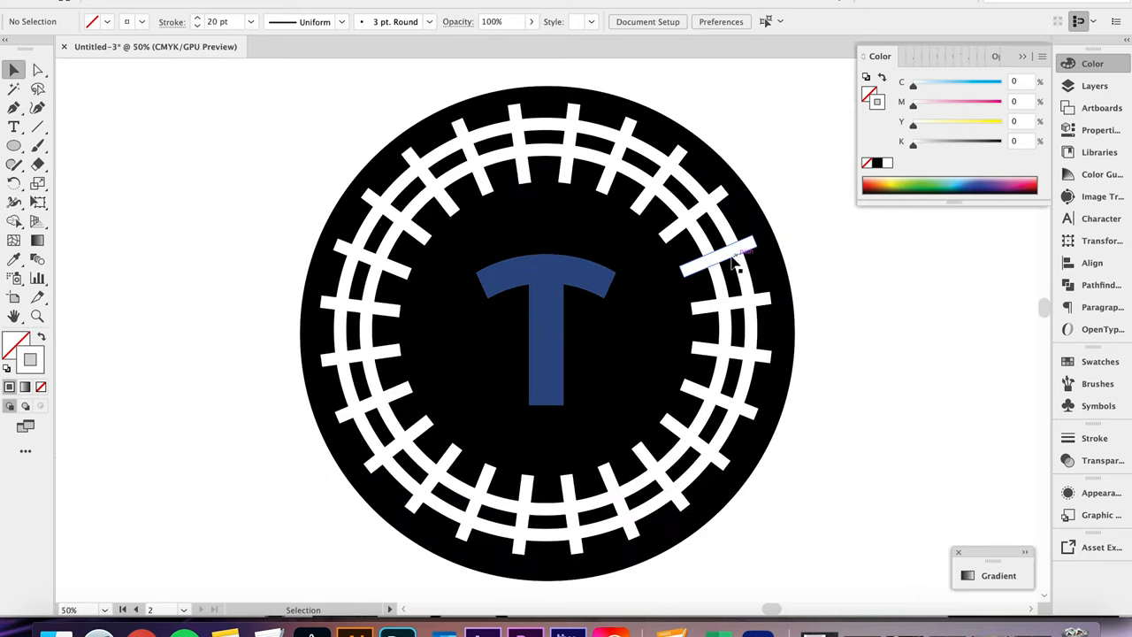
click(546, 329)
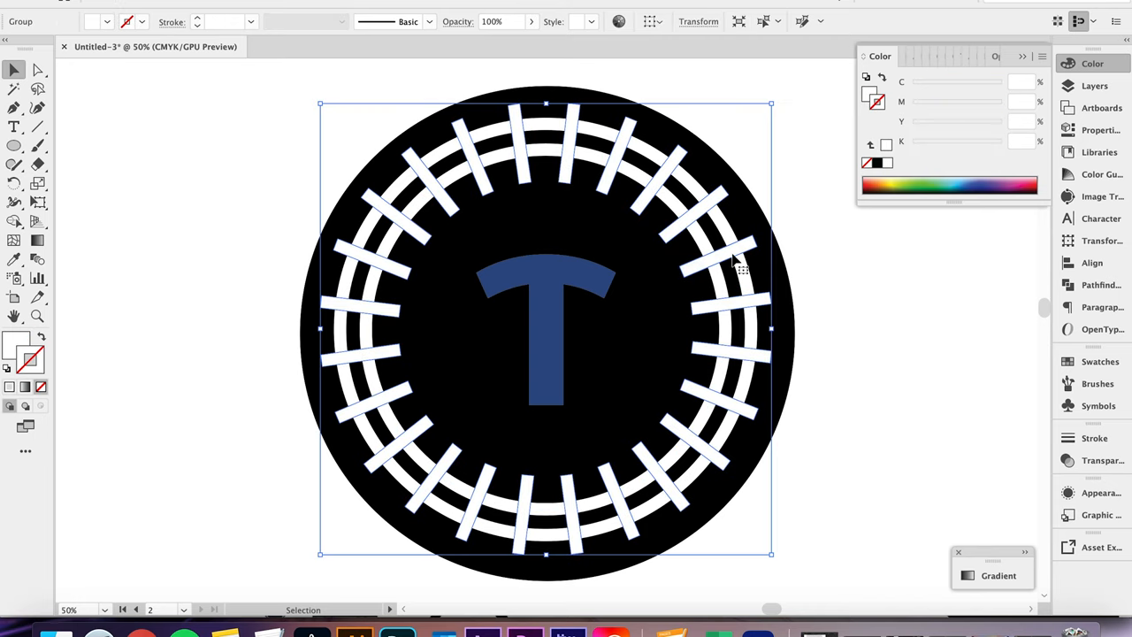
mouse_move(404, 48)
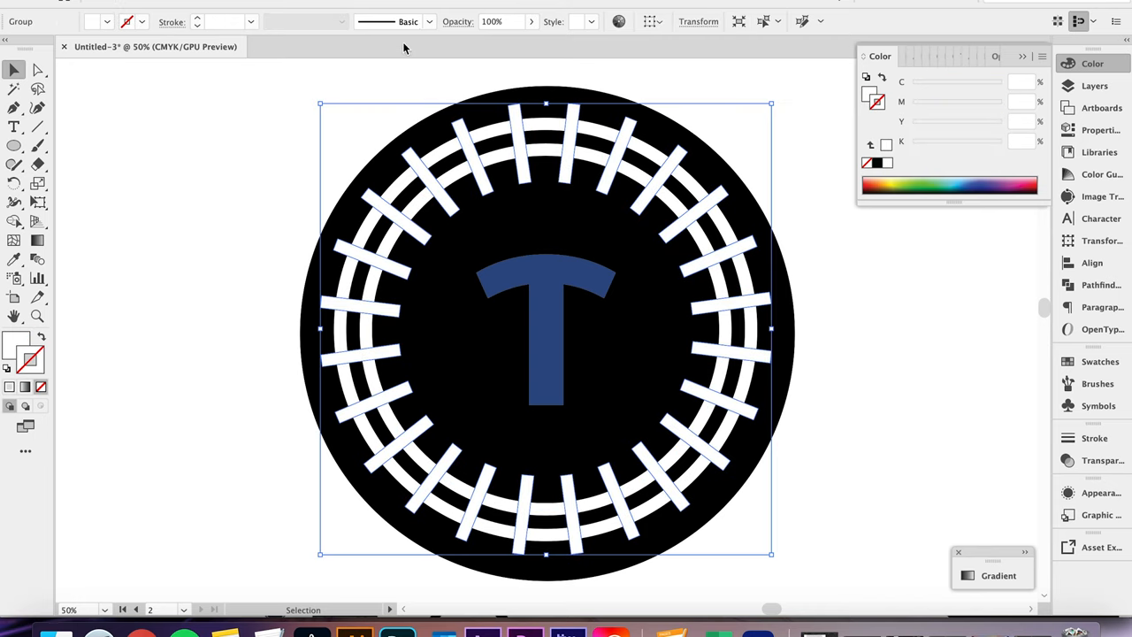
mouse_move(783, 230)
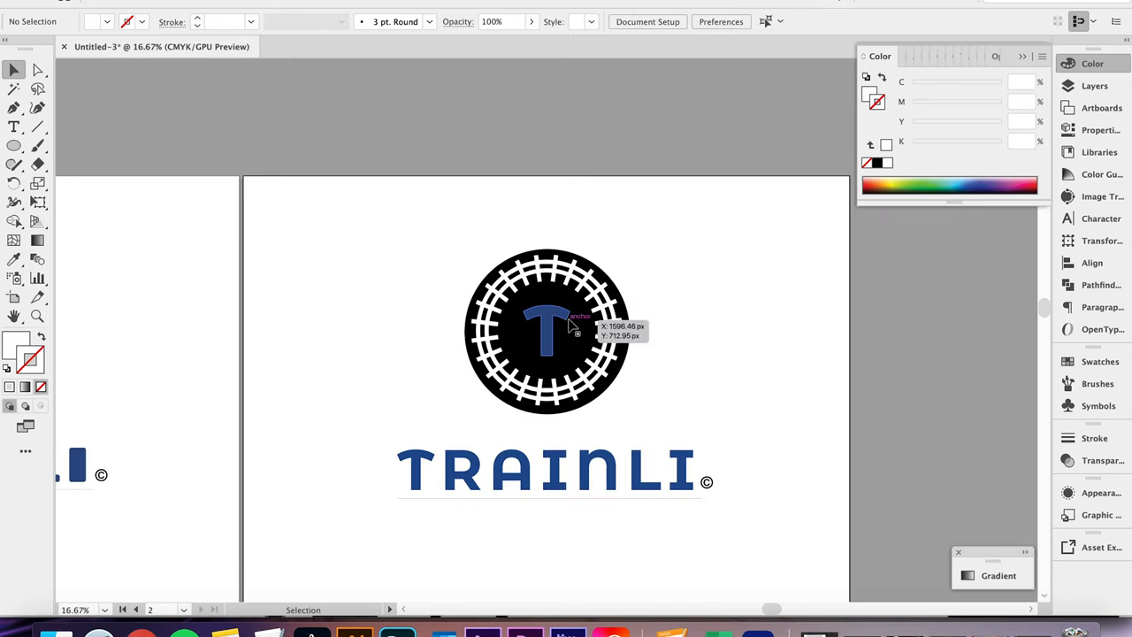
Step: Make the second logo's T white and centre-align the ring, T and disc
click(546, 332)
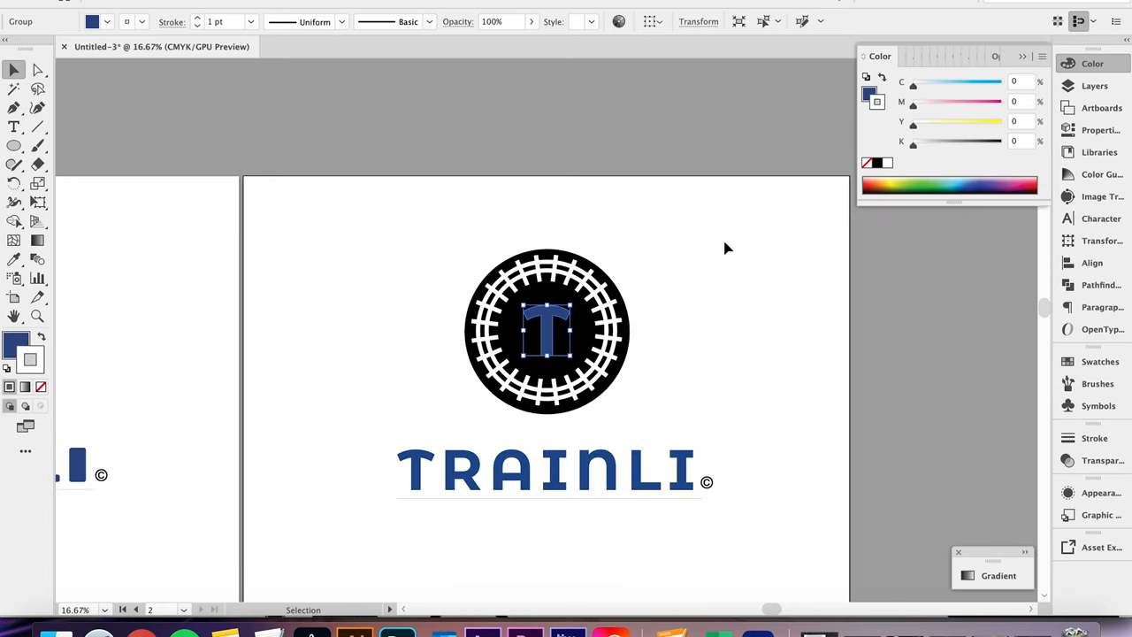
mouse_move(35, 323)
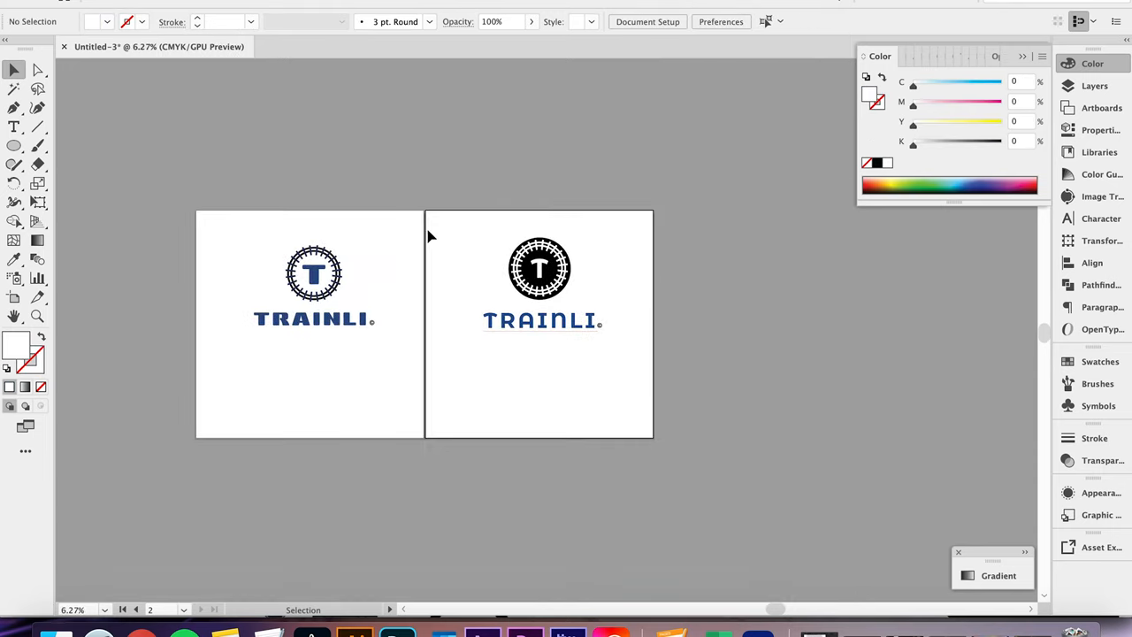
click(539, 268)
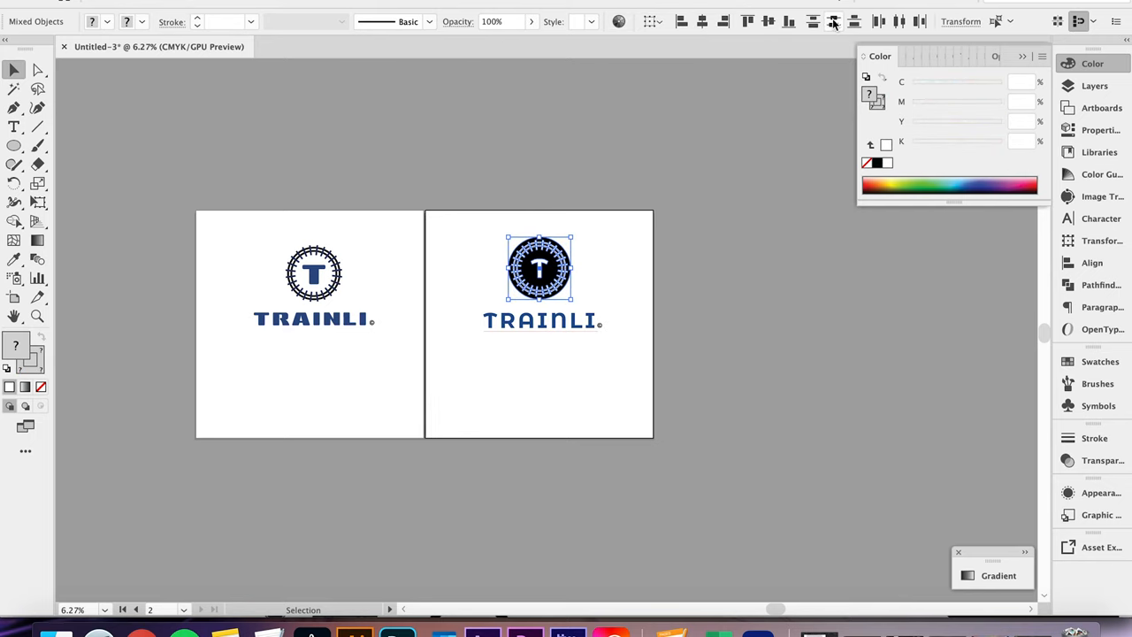
click(645, 112)
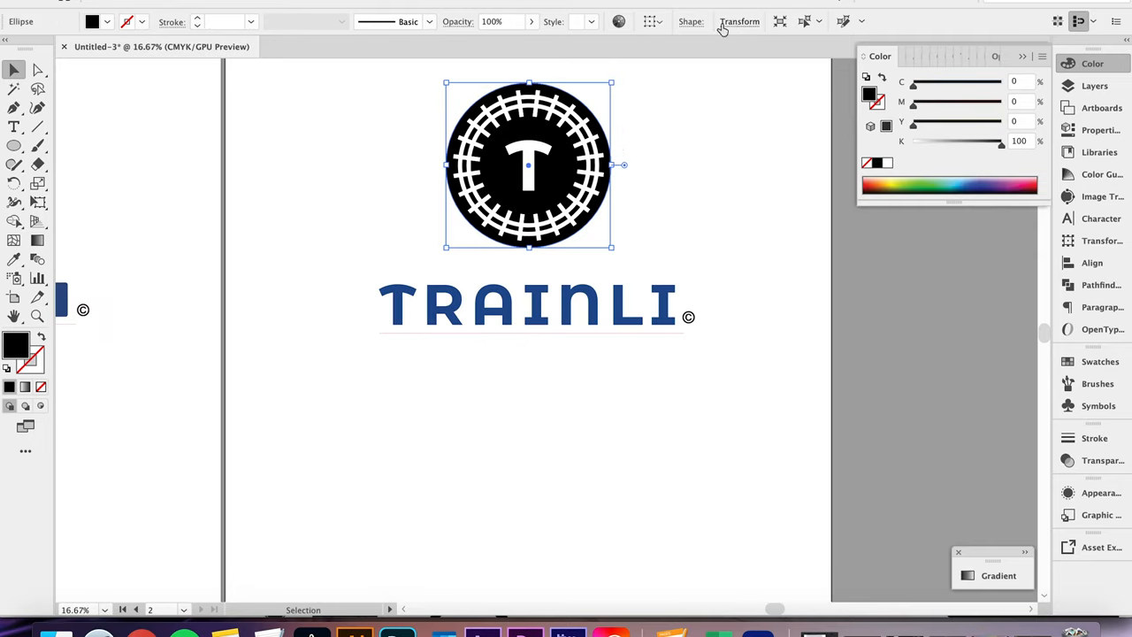
Step: Fill the second logo's black disc with the wordmark's blue
click(740, 21)
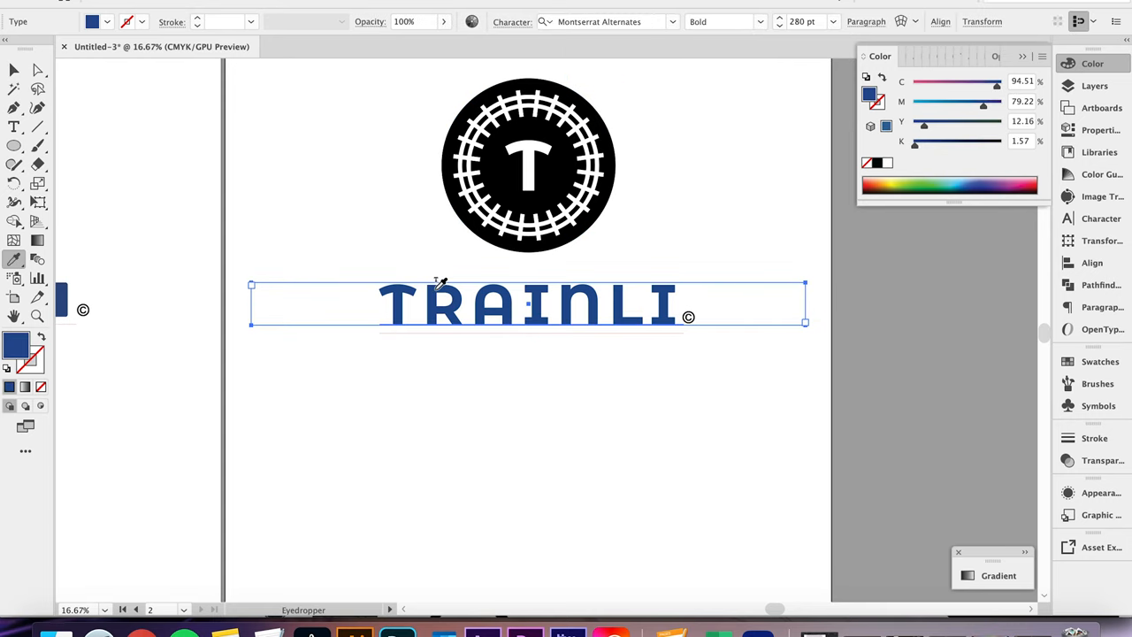
click(13, 69)
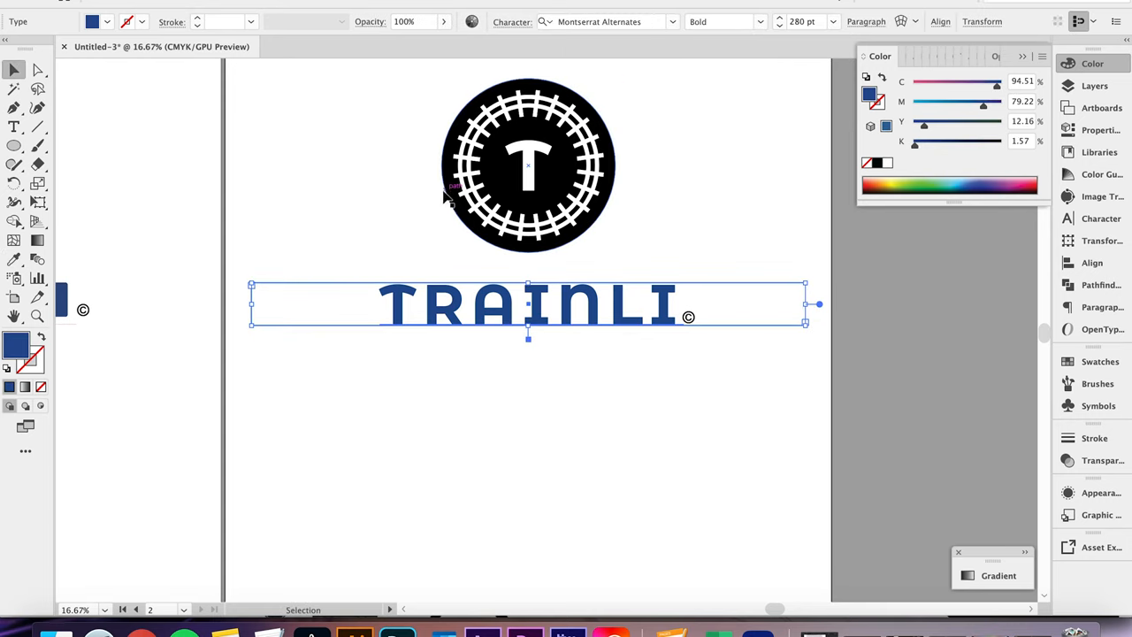
click(528, 164)
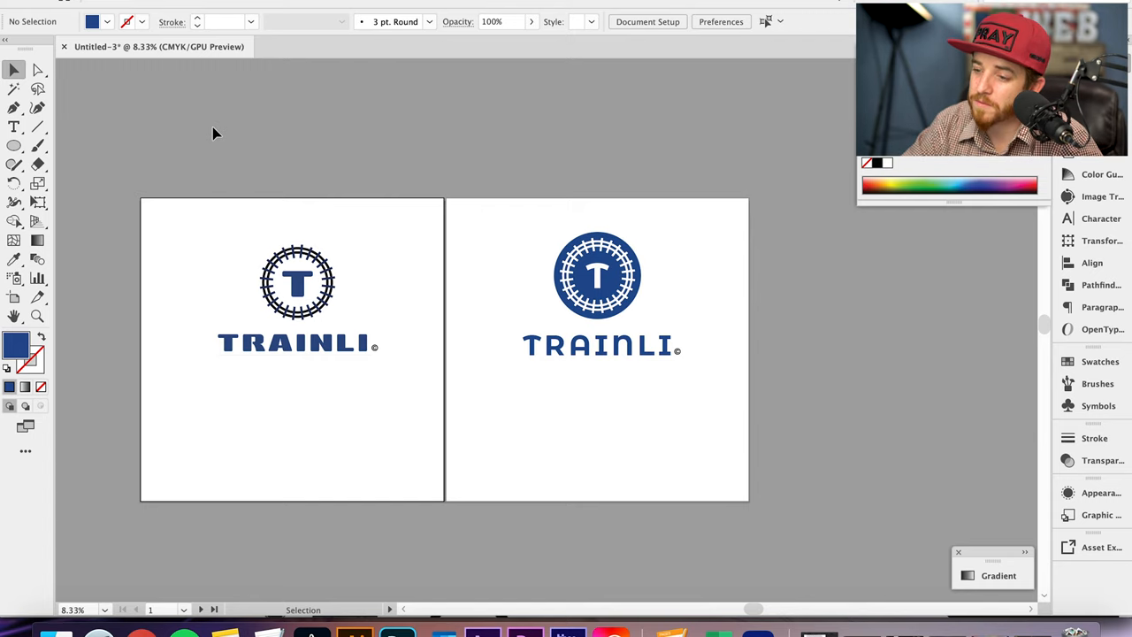
mouse_move(192, 152)
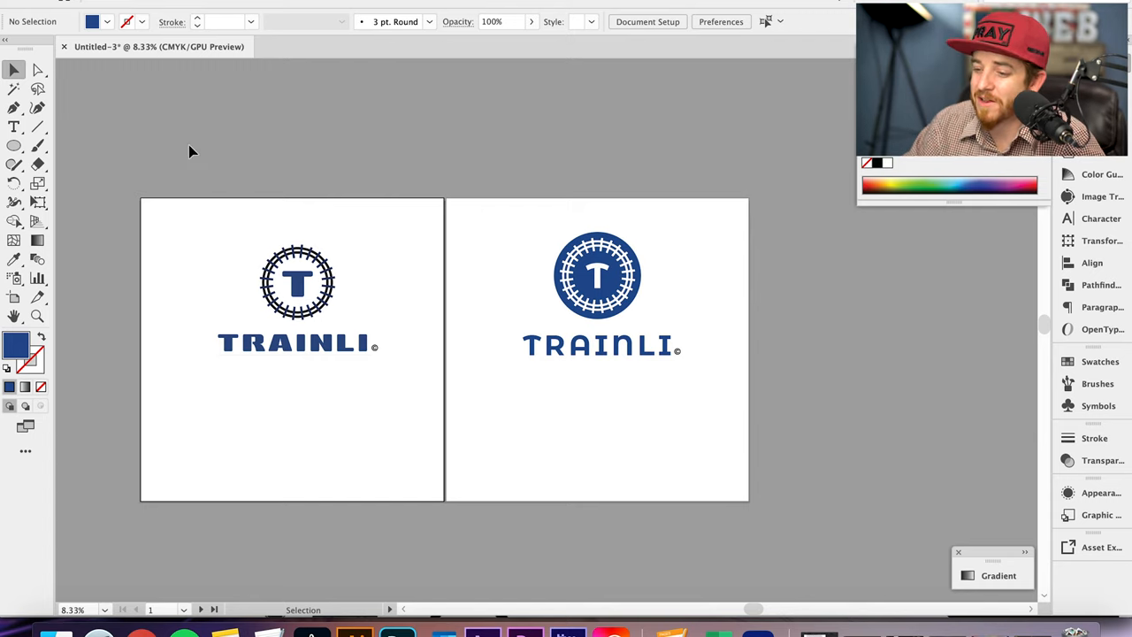